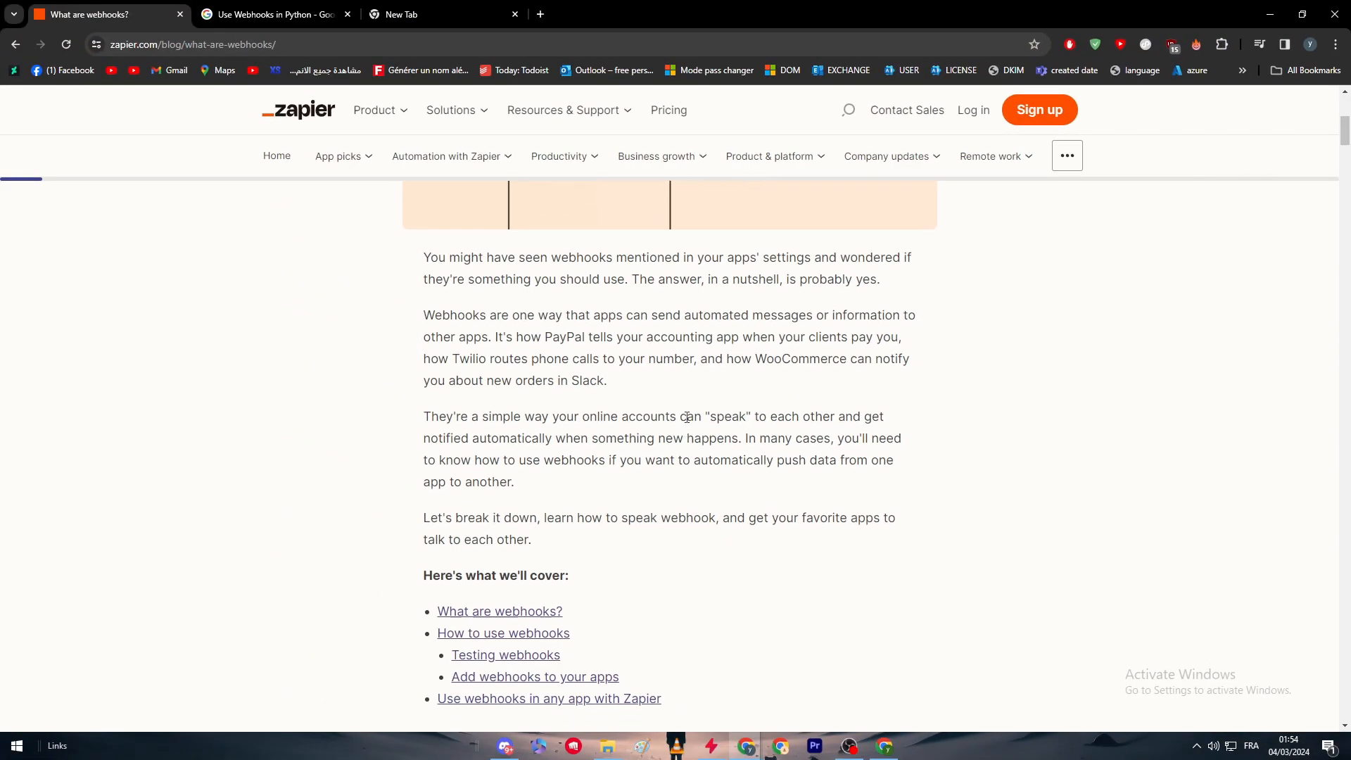
# - Return to the 'Use Webhooks in Python' Google results and expand 'How to use webhook in Python?'
pyautogui.scroll(-3)
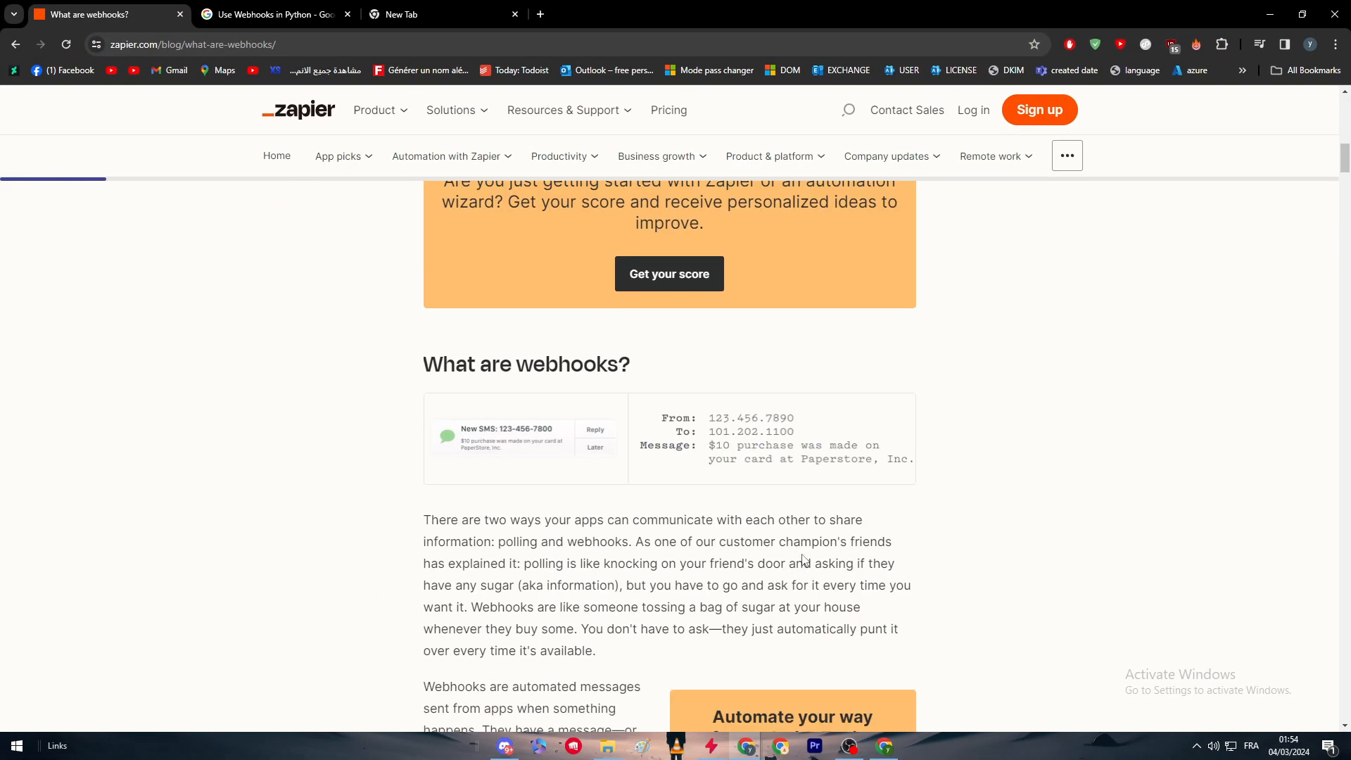
pyautogui.scroll(-3)
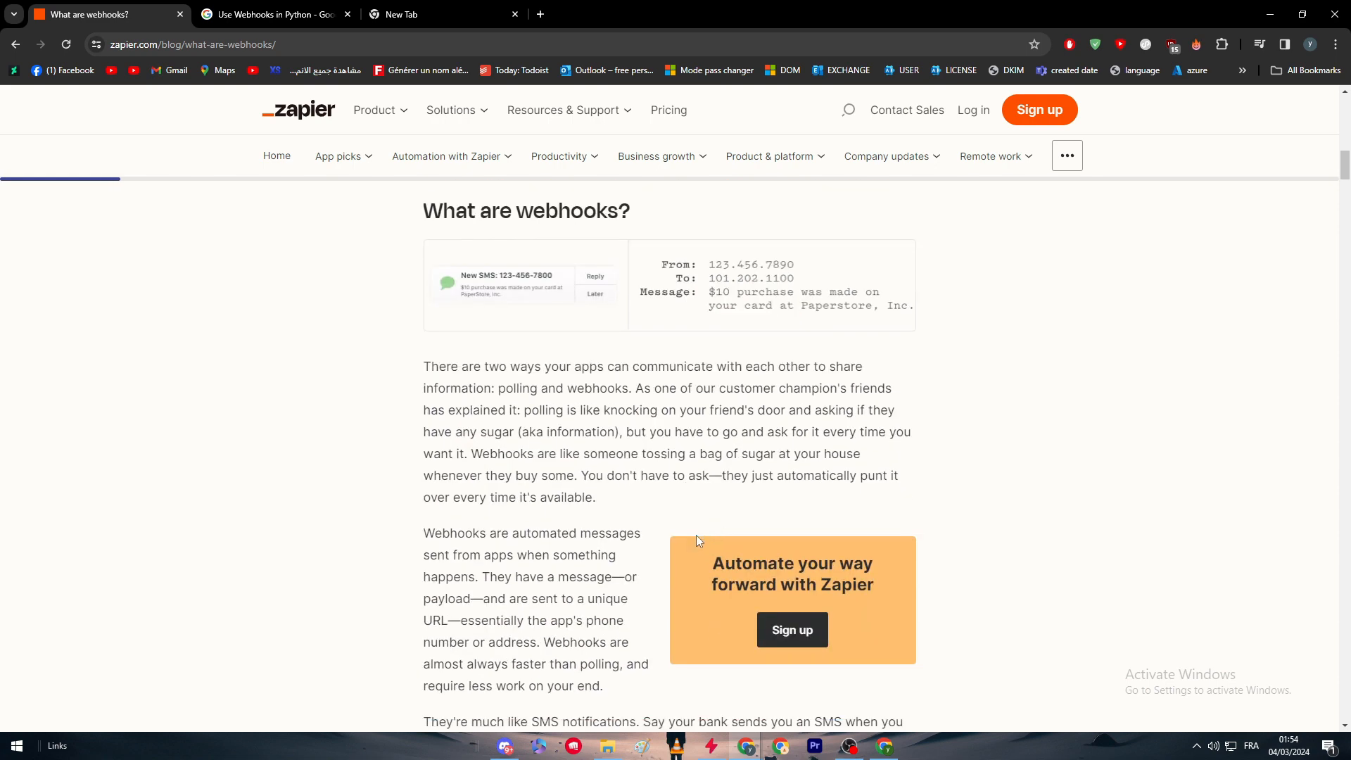
pyautogui.scroll(-3)
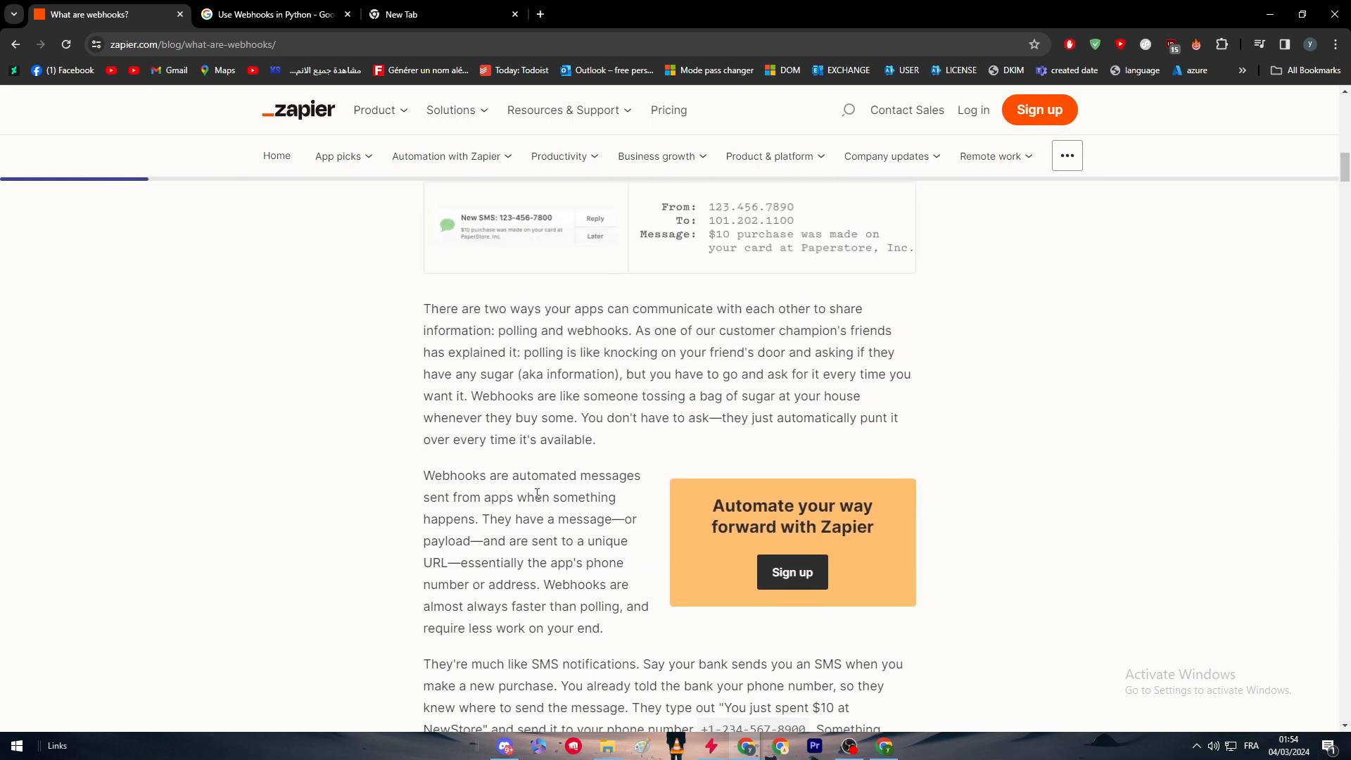
pyautogui.scroll(3)
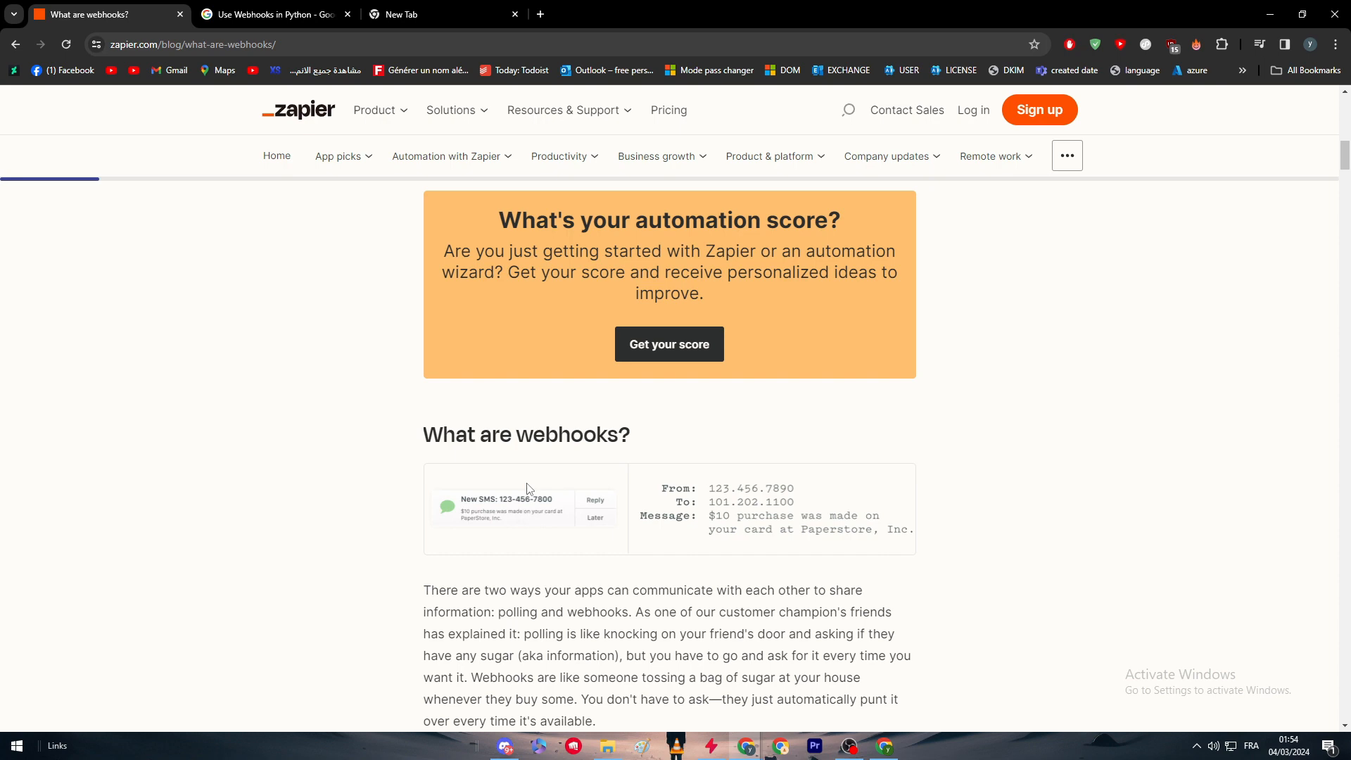
pyautogui.scroll(3)
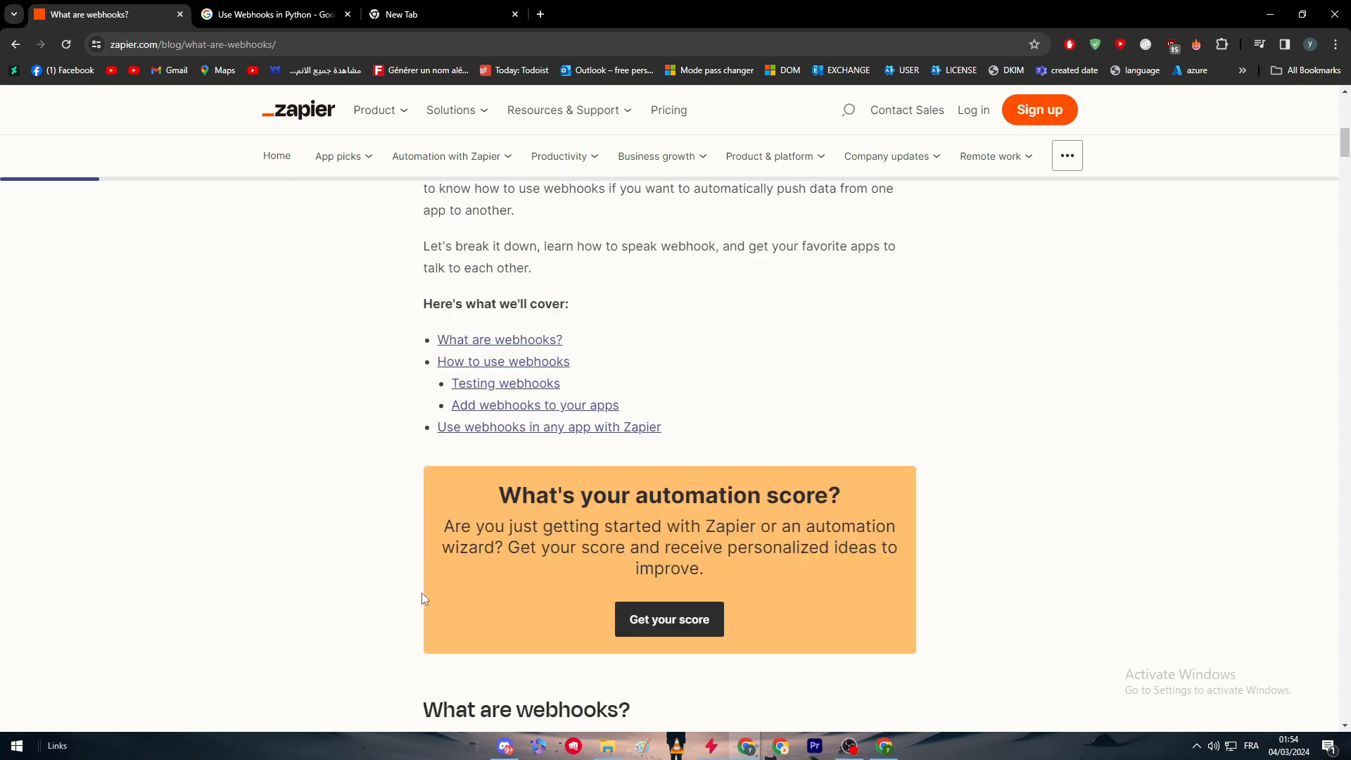
pyautogui.scroll(3)
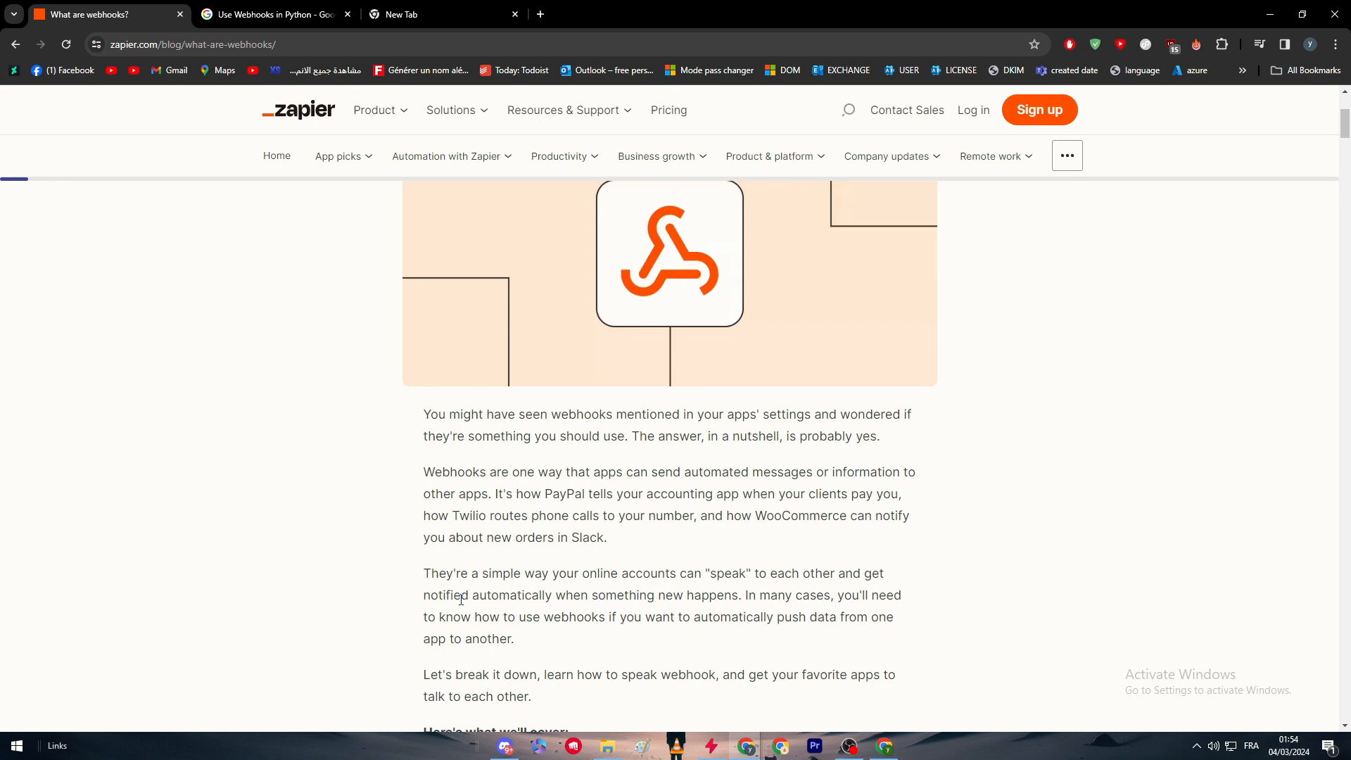
pyautogui.scroll(3)
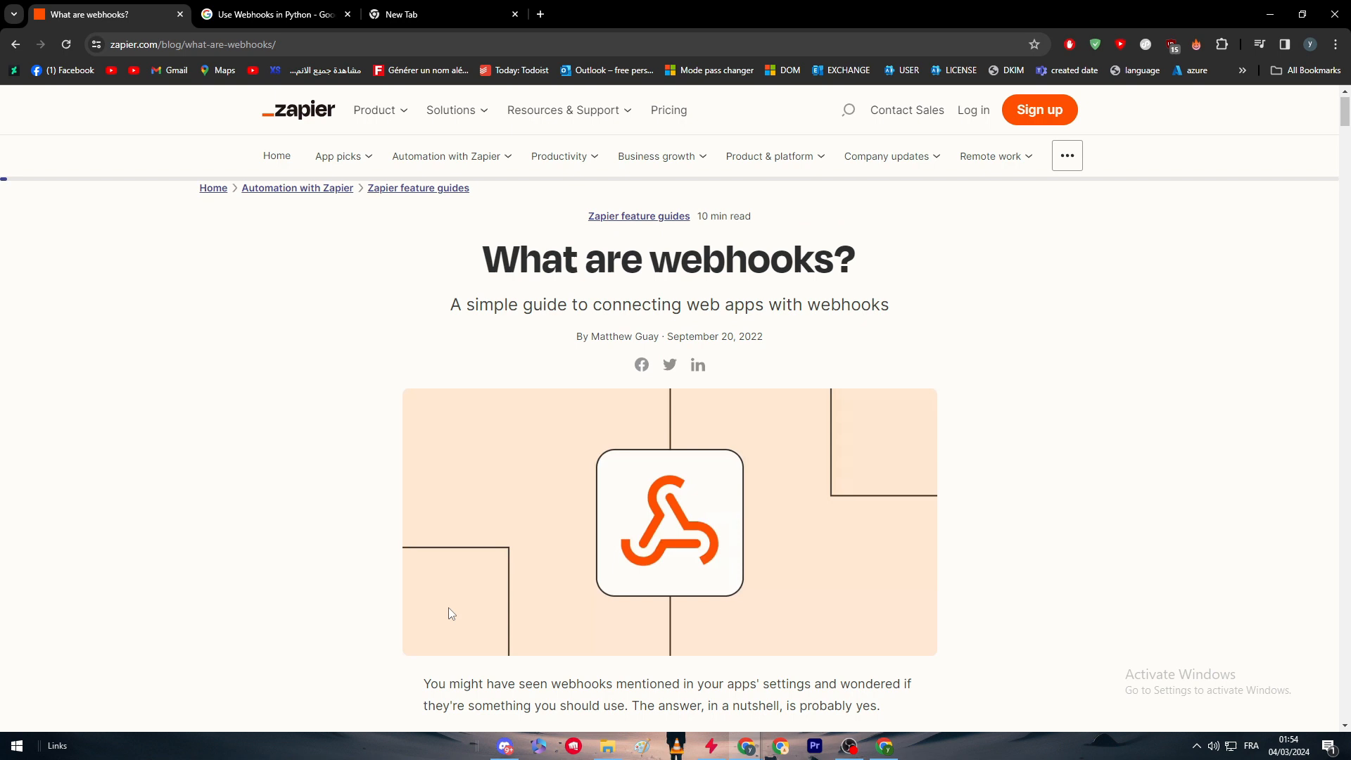
pyautogui.click(271, 14)
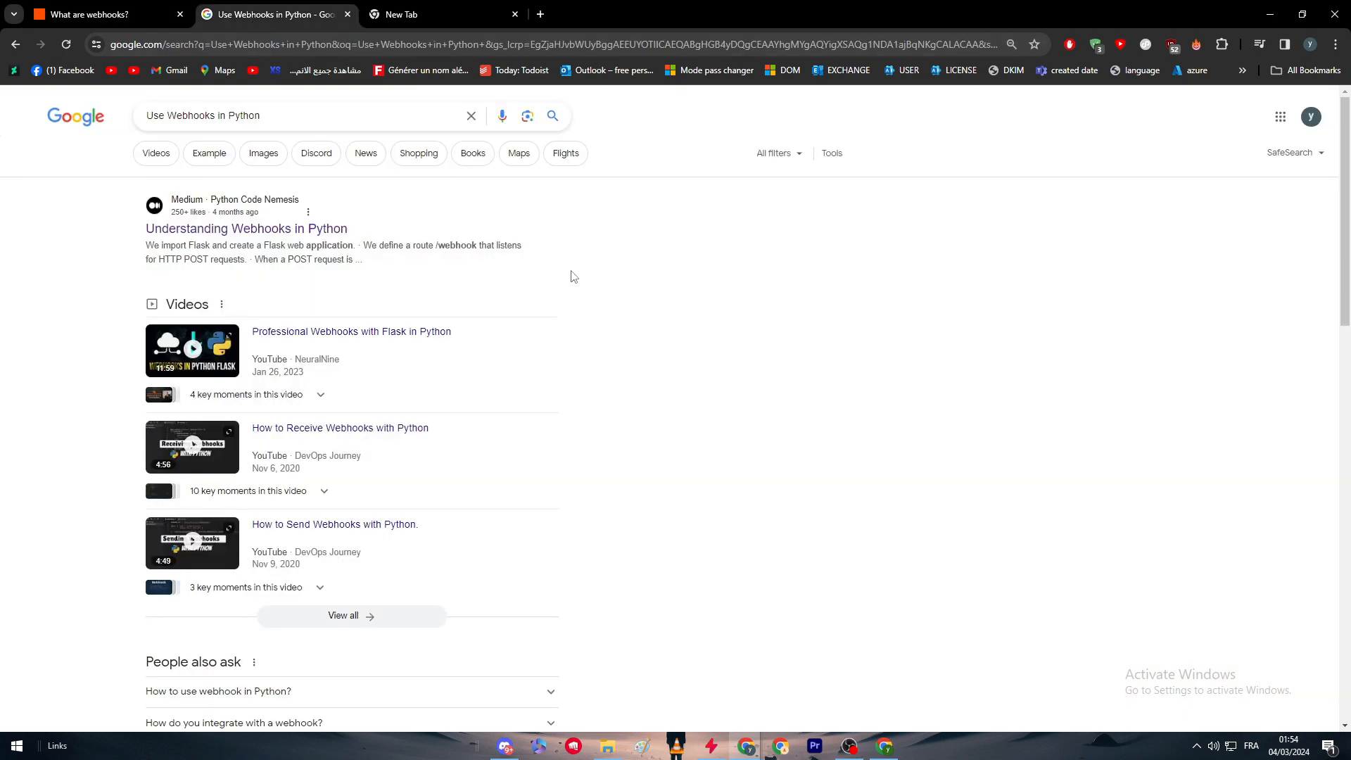
pyautogui.moveTo(642, 316)
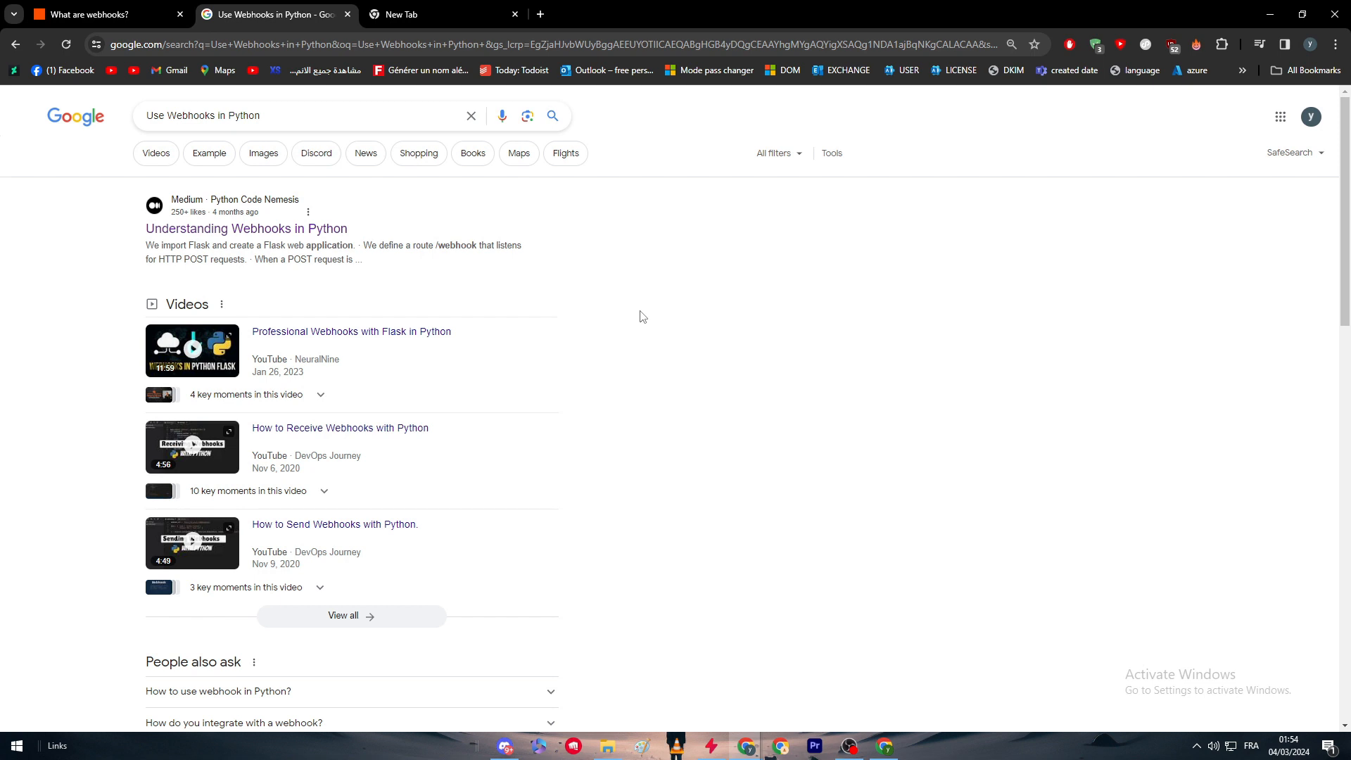
pyautogui.scroll(-3)
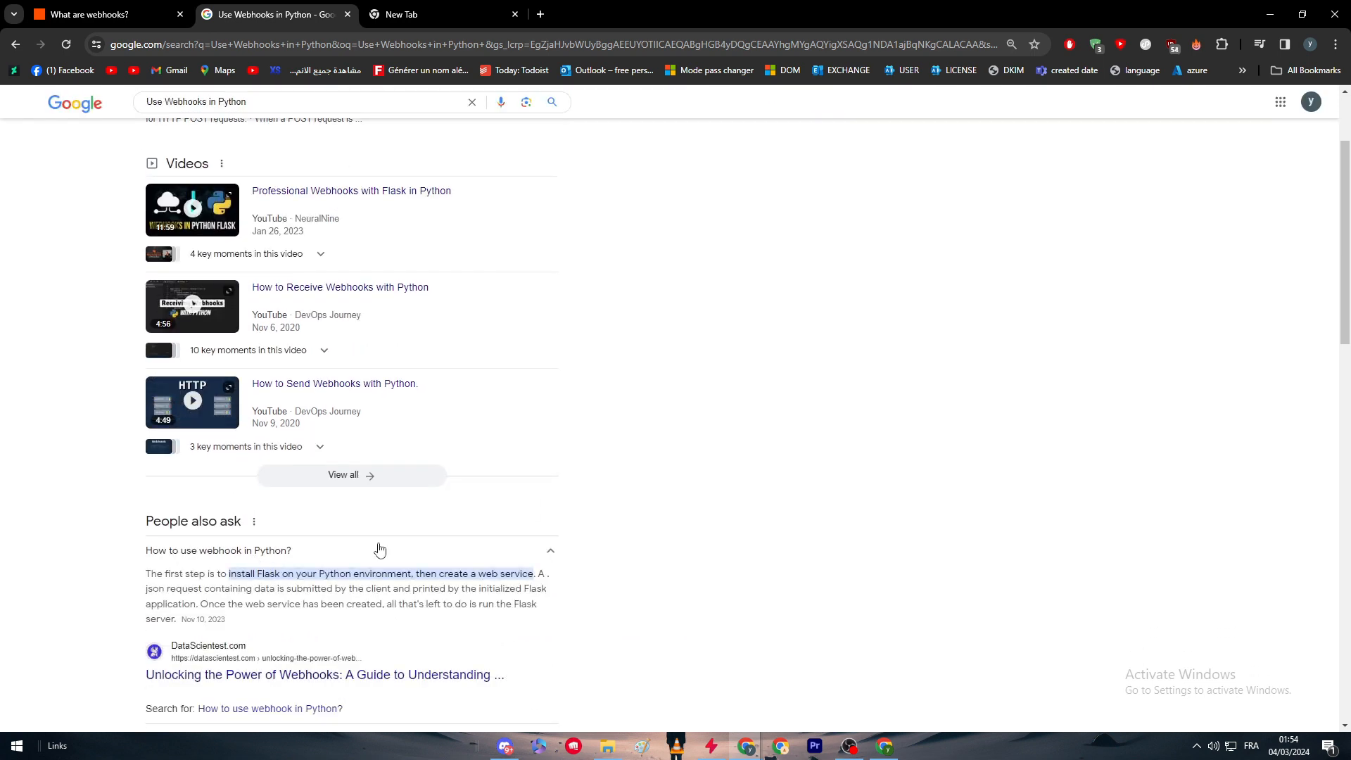
pyautogui.moveTo(331, 692)
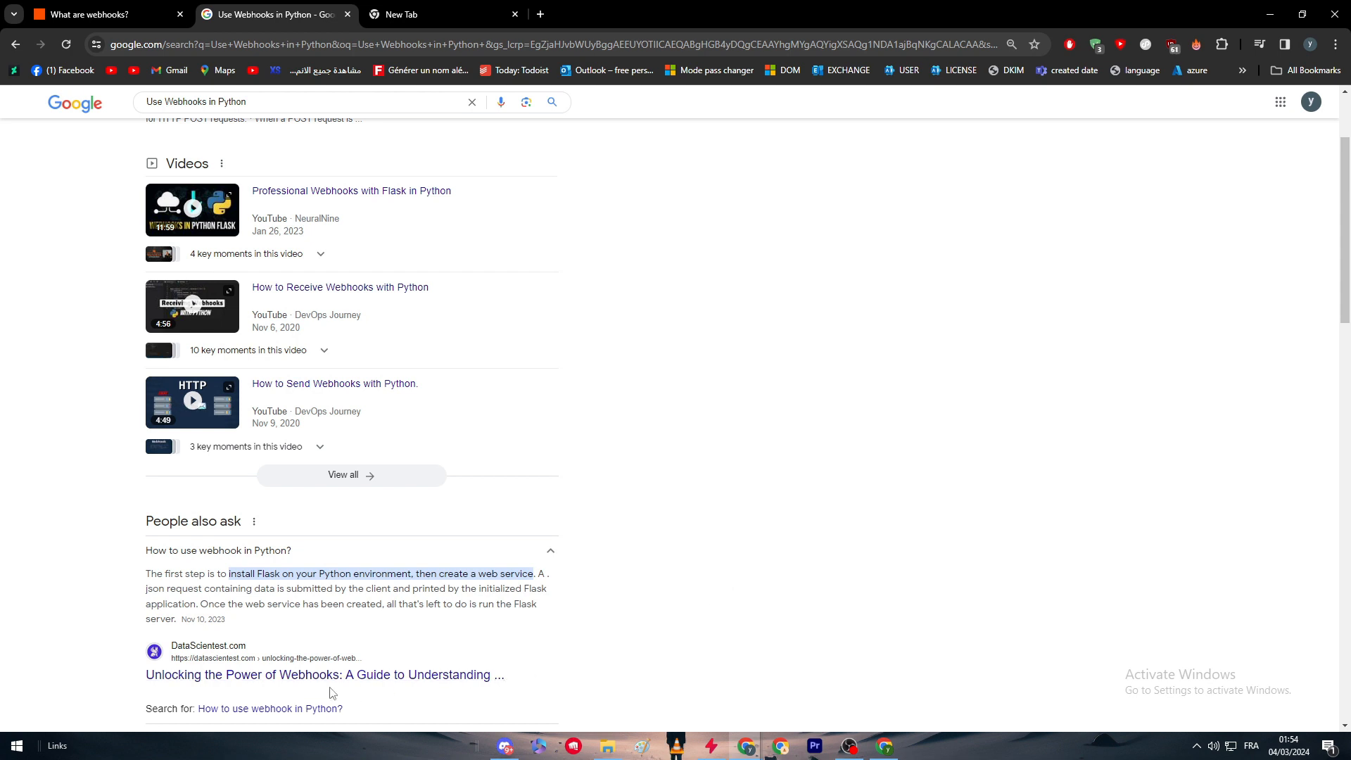
pyautogui.moveTo(234, 674)
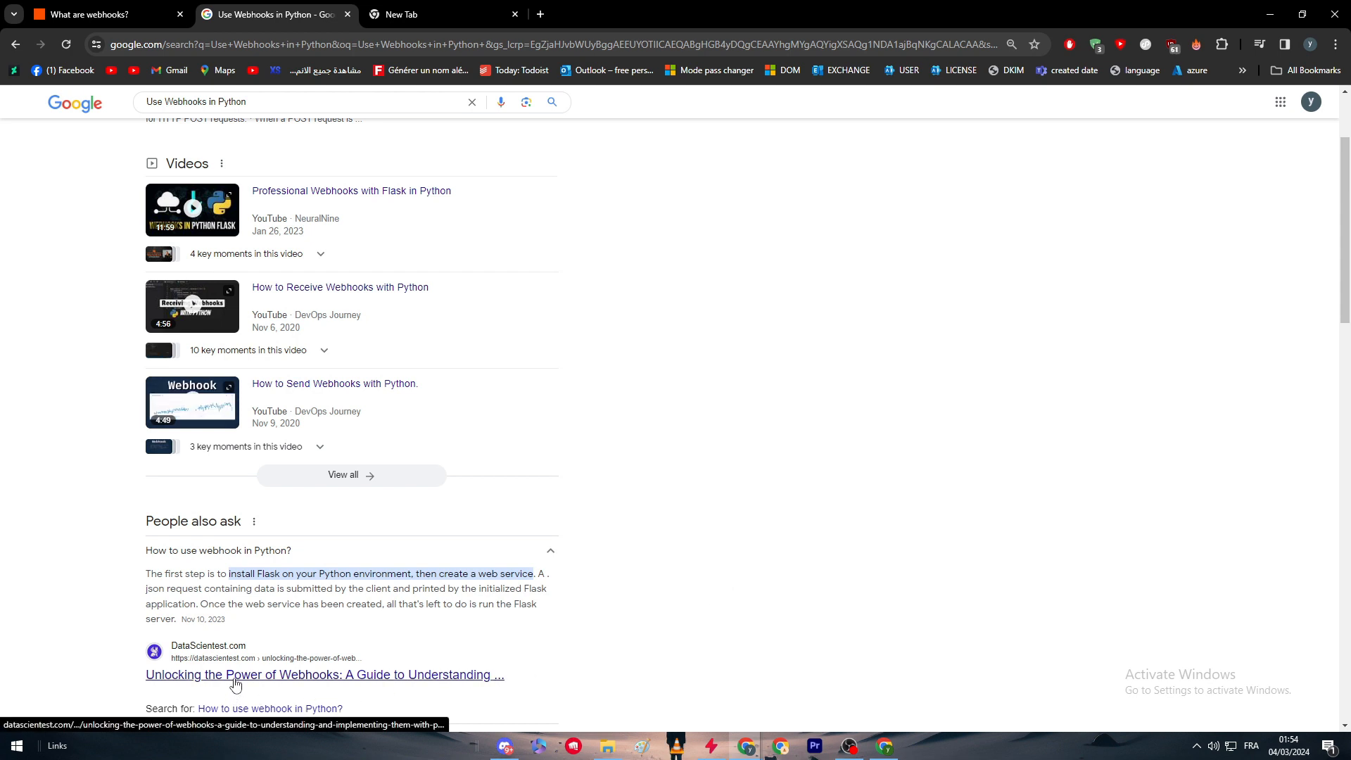
# - Open the DataScientest webhooks guide and dismiss the webinar pop-up
pyautogui.click(325, 675)
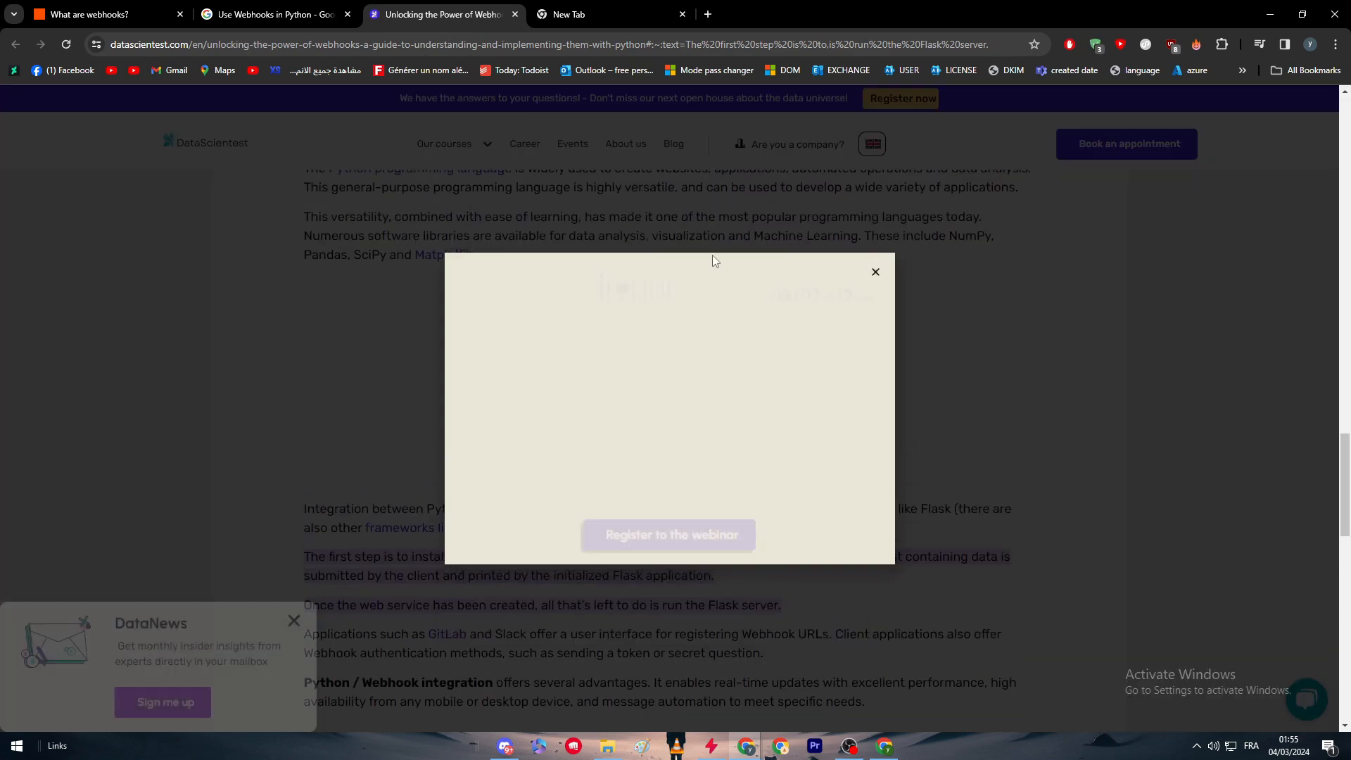
pyautogui.click(874, 272)
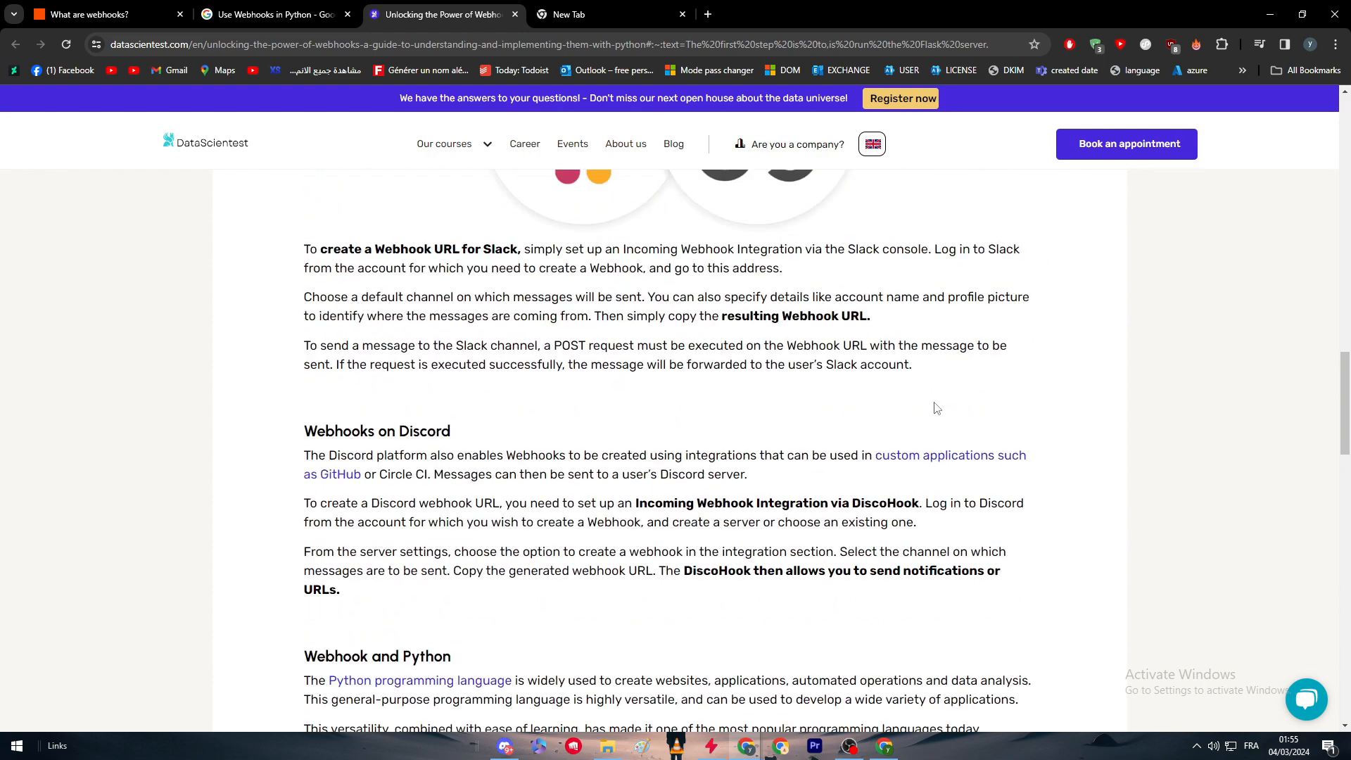
pyautogui.scroll(3)
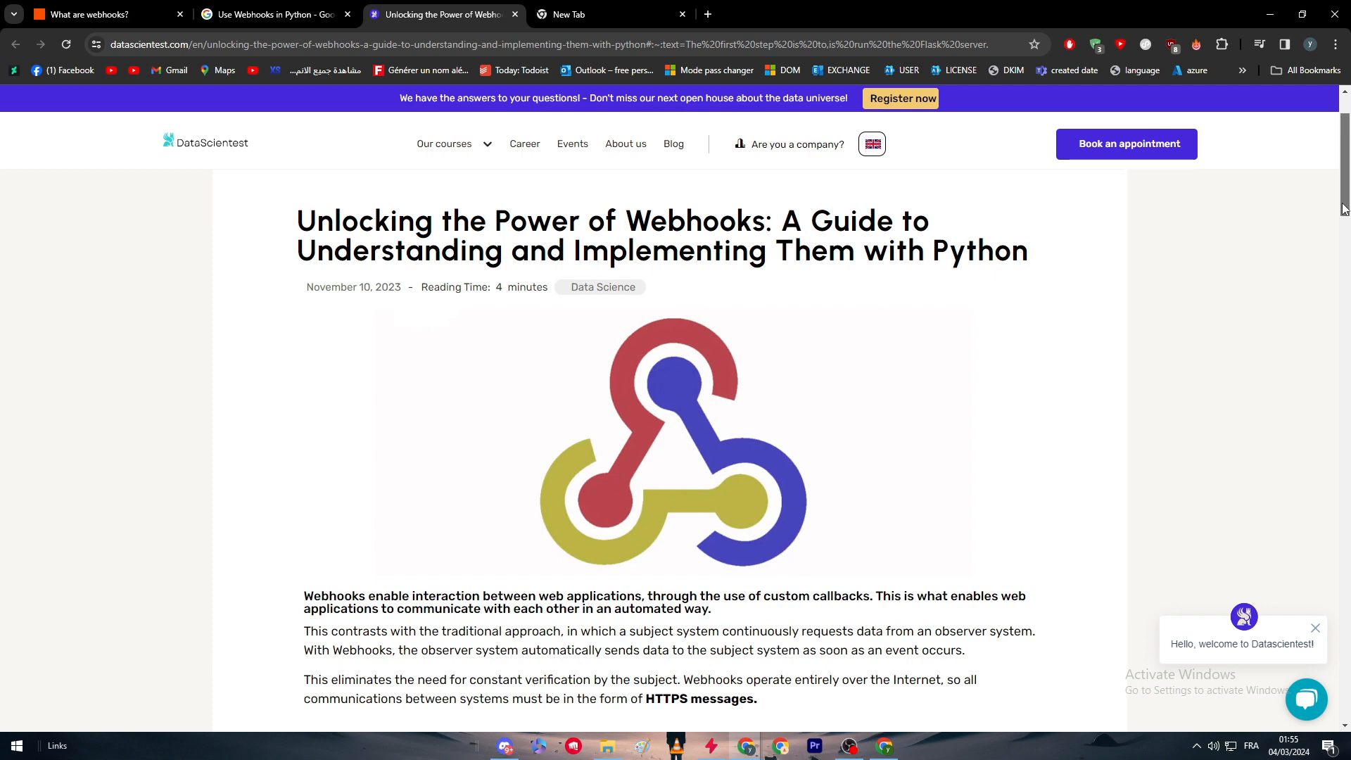
# - Scroll the DataScientest article down to its 'Webhook and Python' section
pyautogui.scroll(-3)
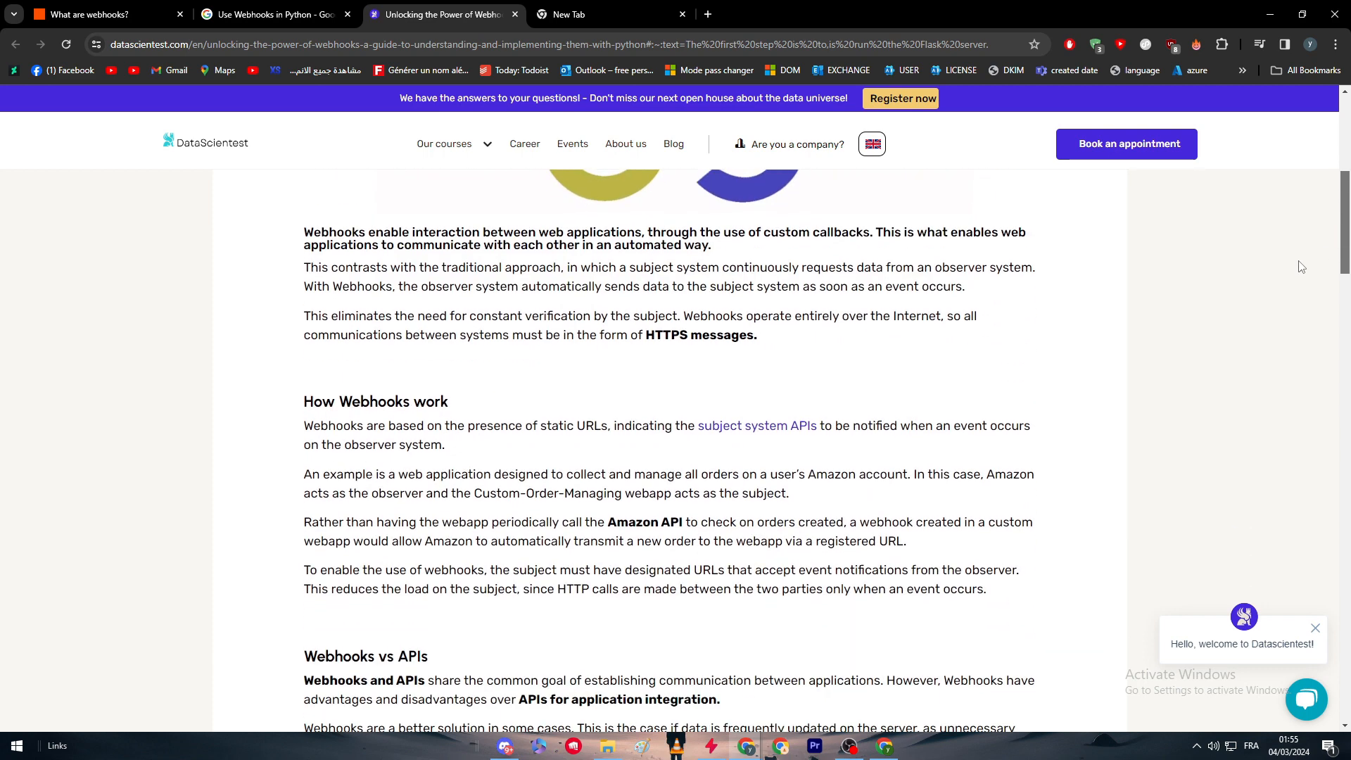
pyautogui.scroll(-3)
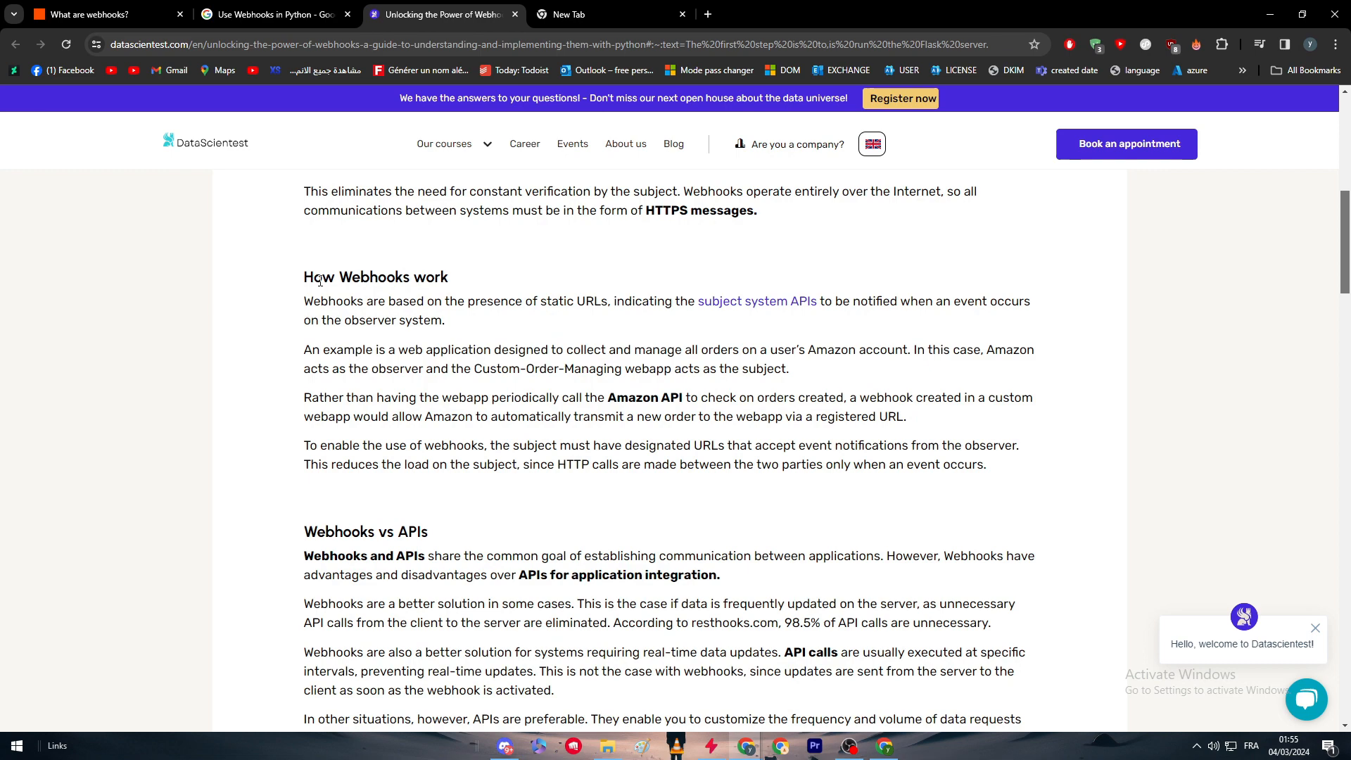
pyautogui.scroll(-3)
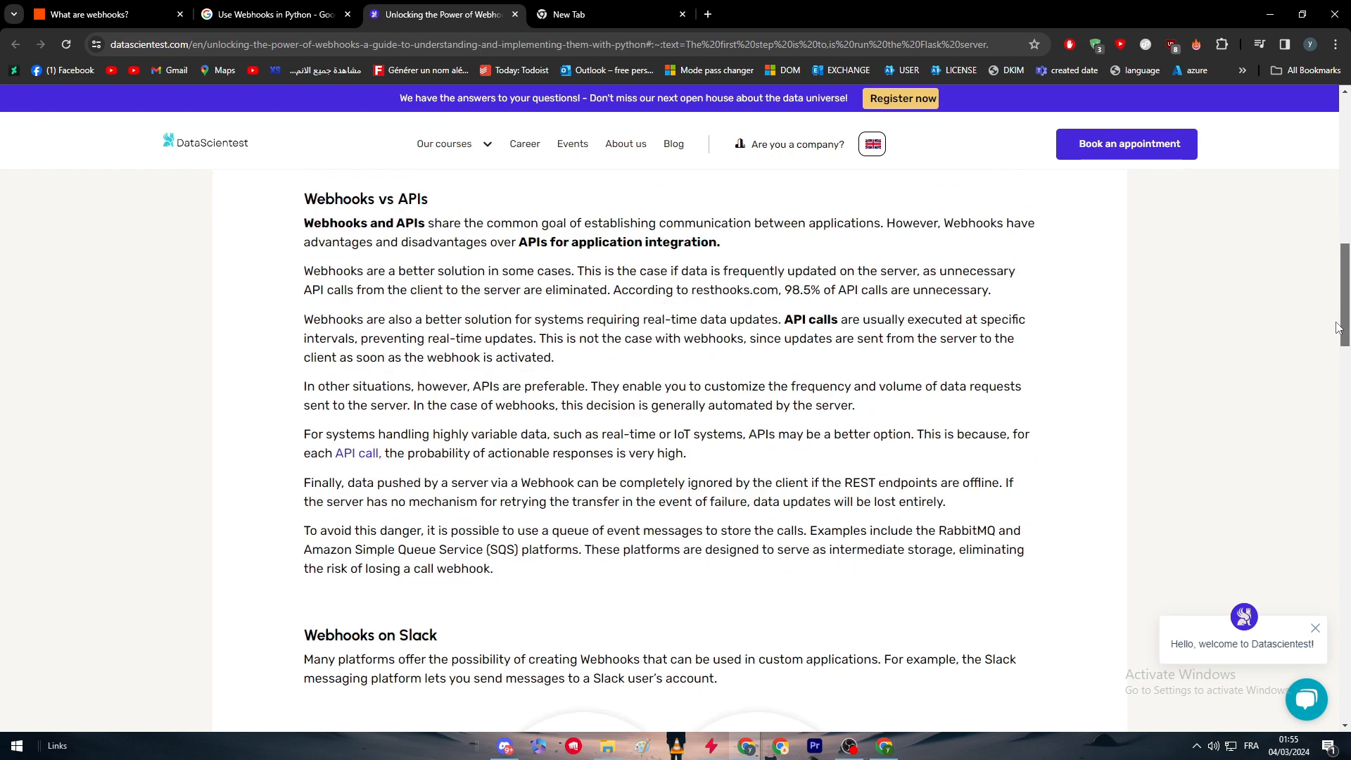
pyautogui.scroll(-3)
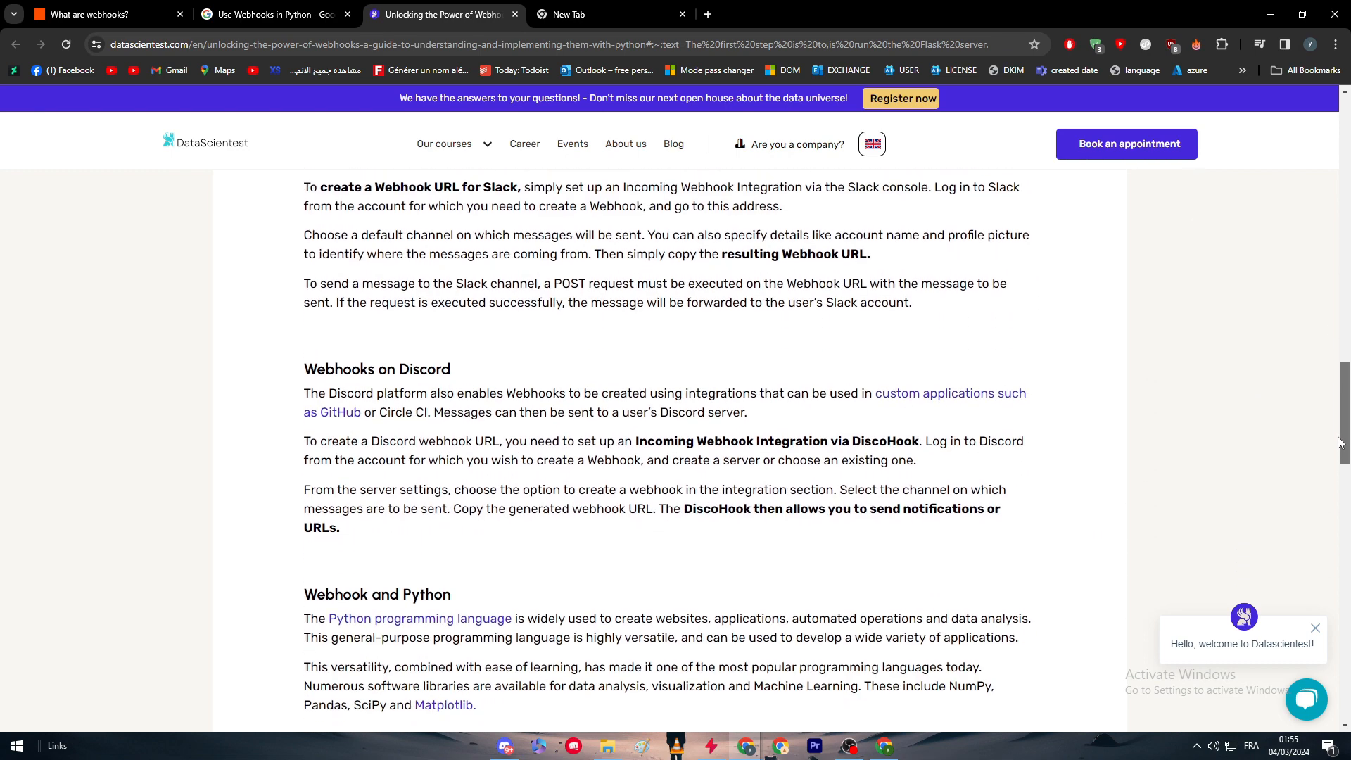
pyautogui.scroll(-3)
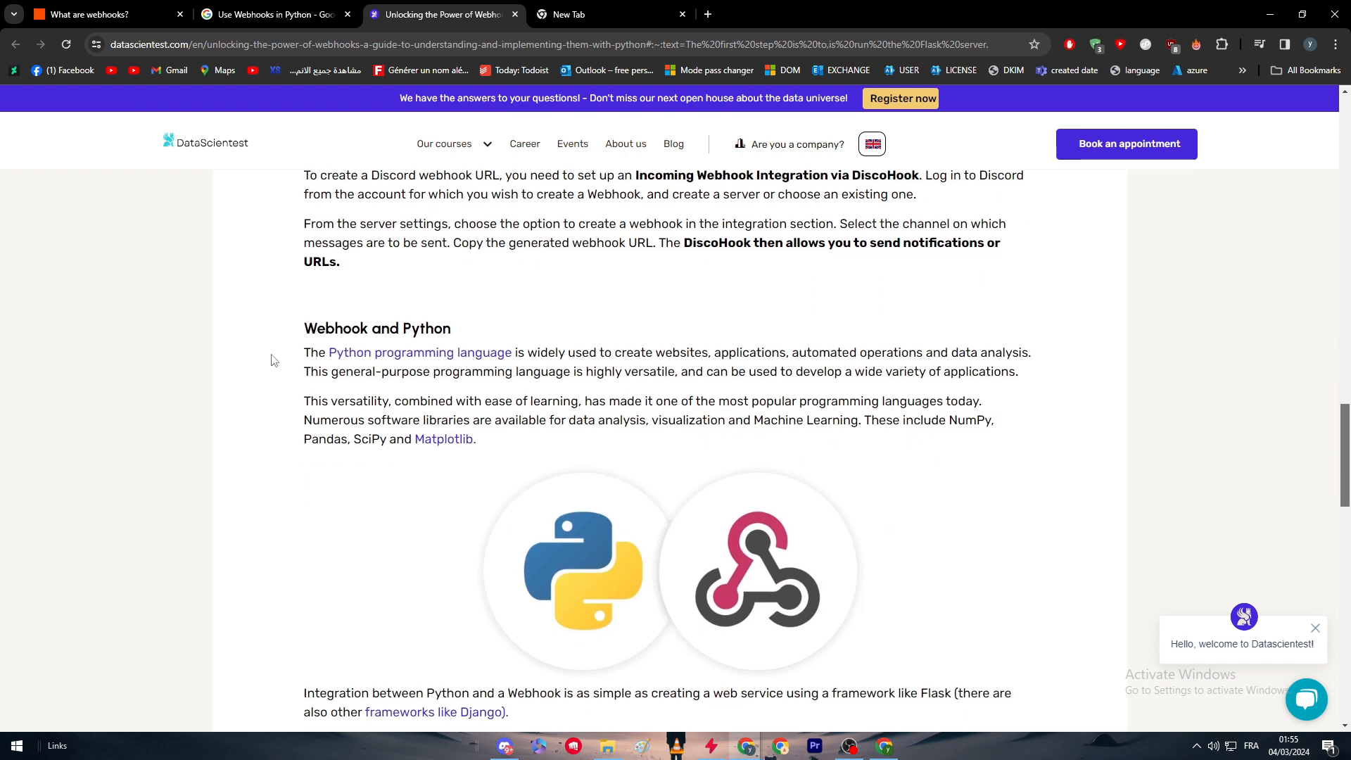
pyautogui.moveTo(859, 349)
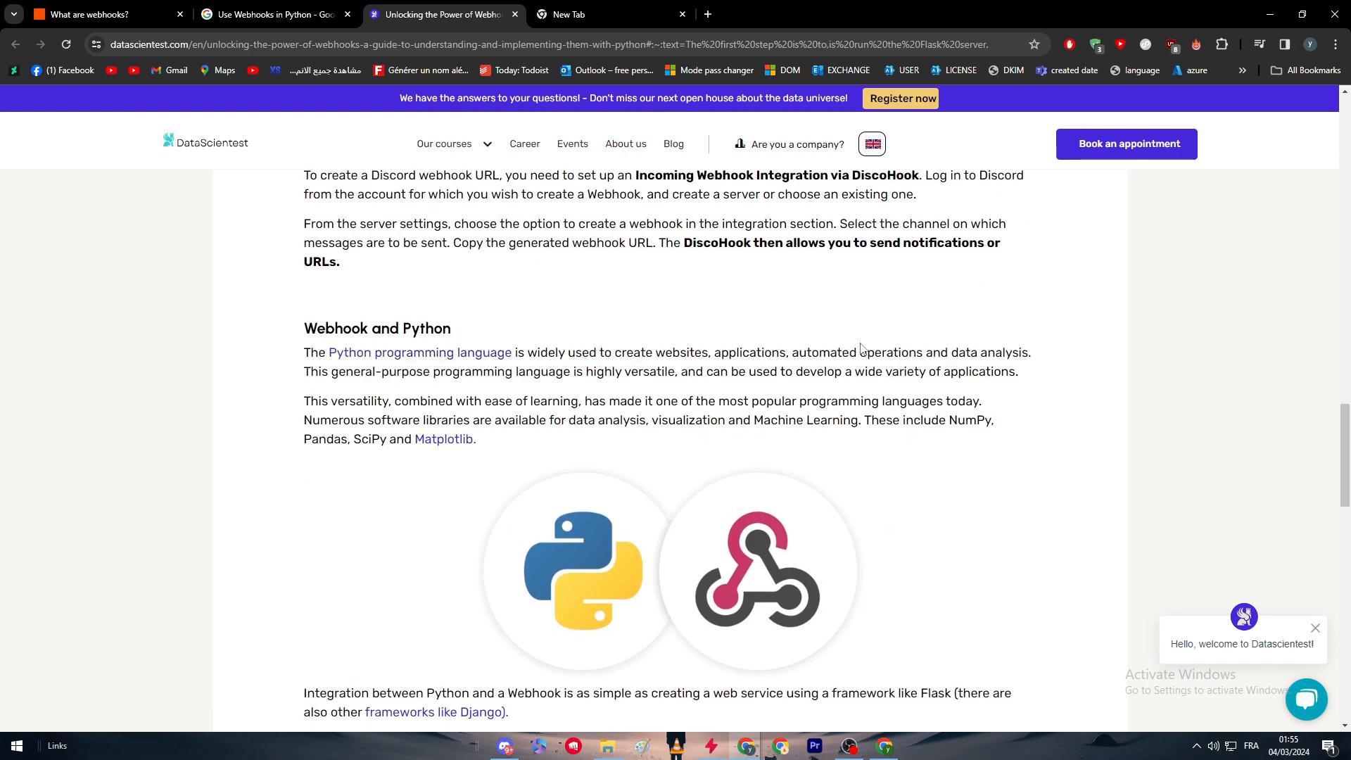
pyautogui.moveTo(910, 363)
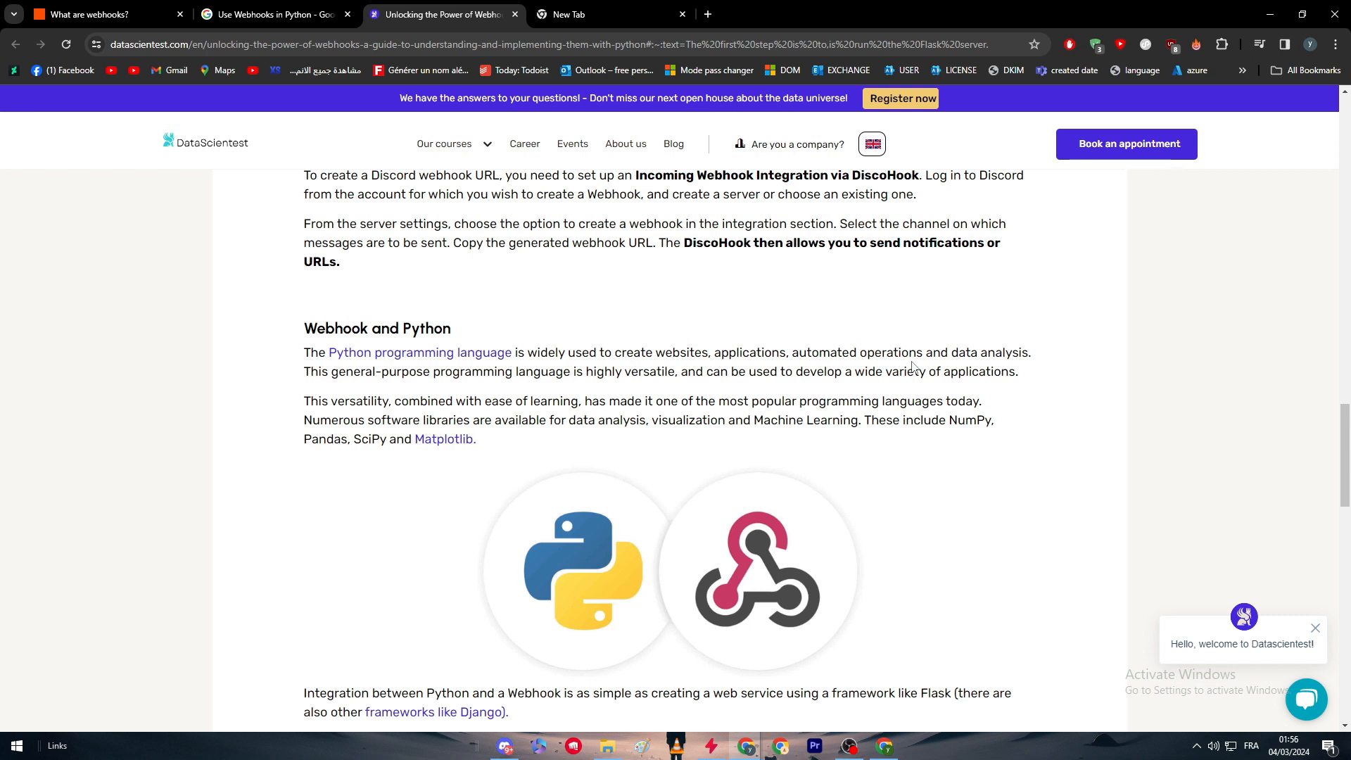
# - Read the Flask installation and server paragraphs, then switch to the Medium webhooks article
pyautogui.scroll(-3)
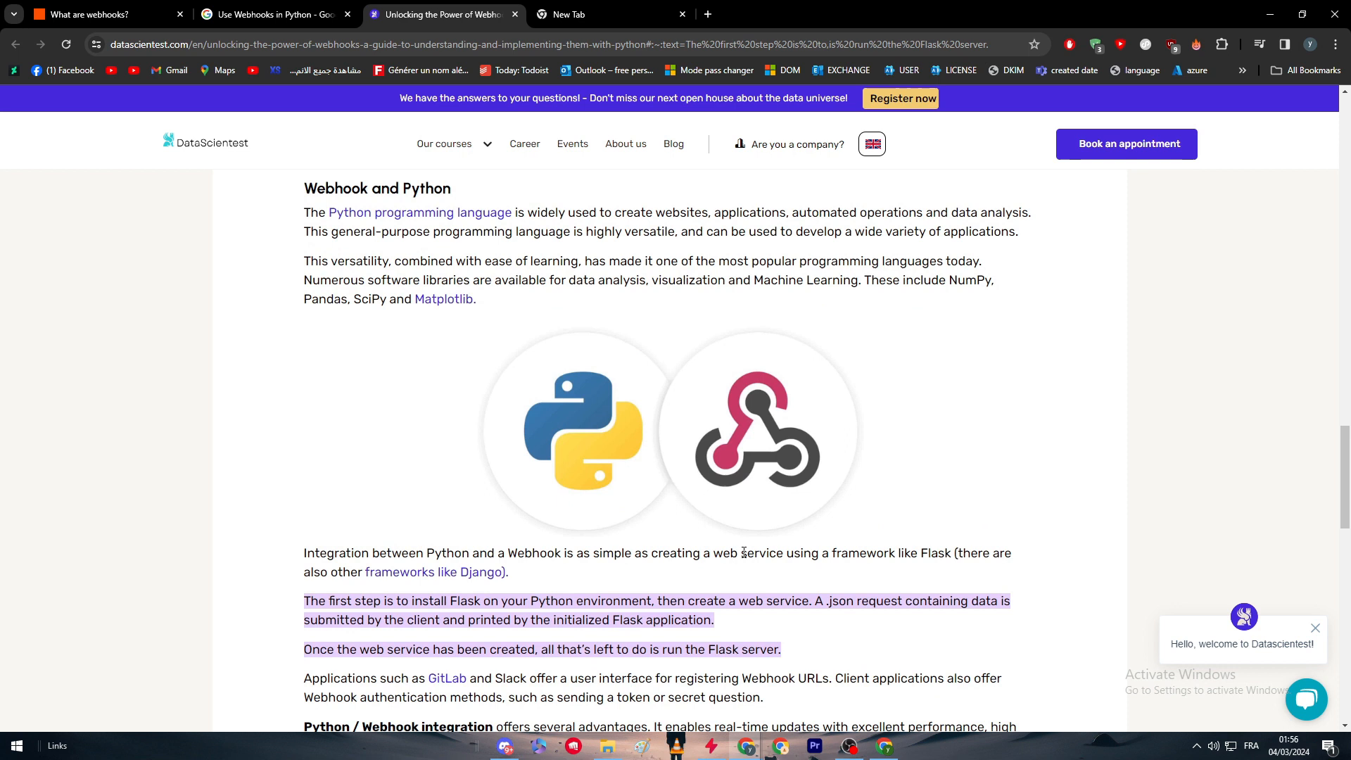
pyautogui.scroll(-3)
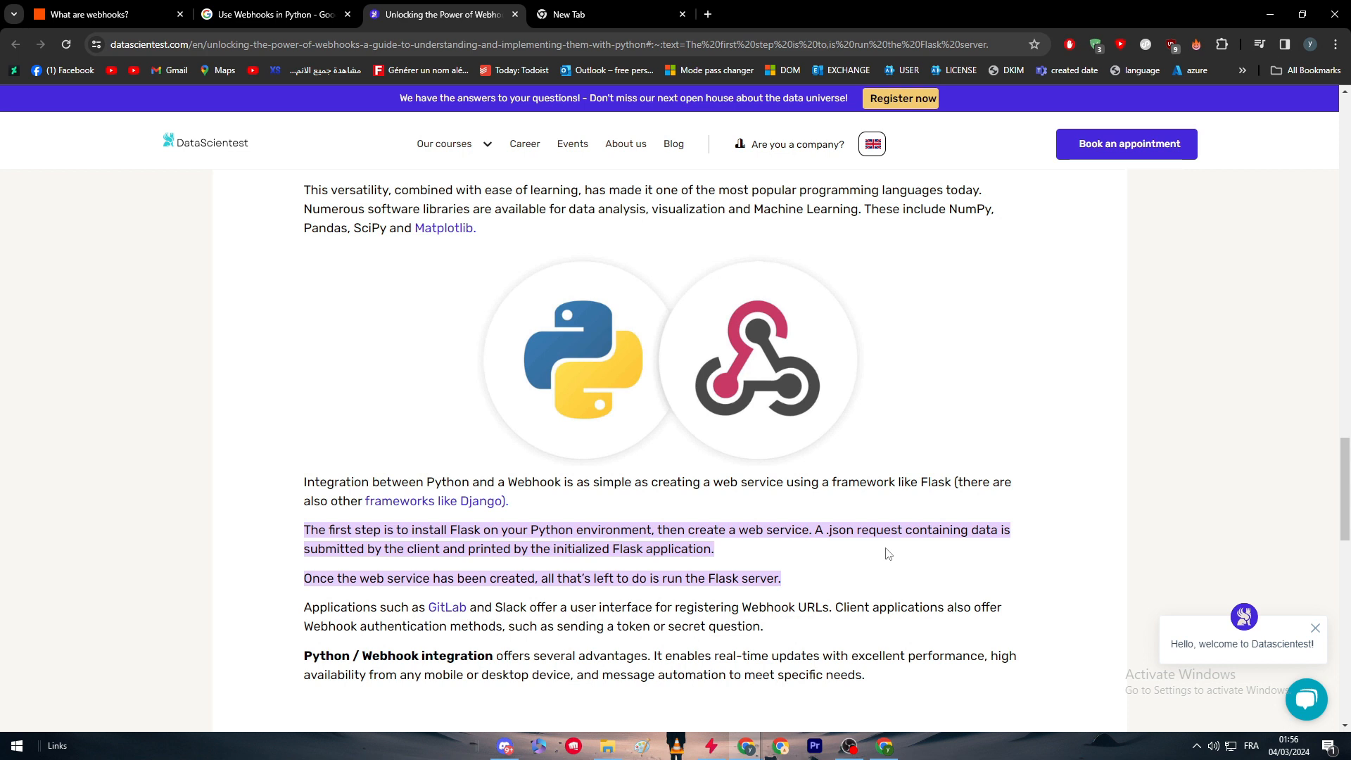
pyautogui.scroll(-3)
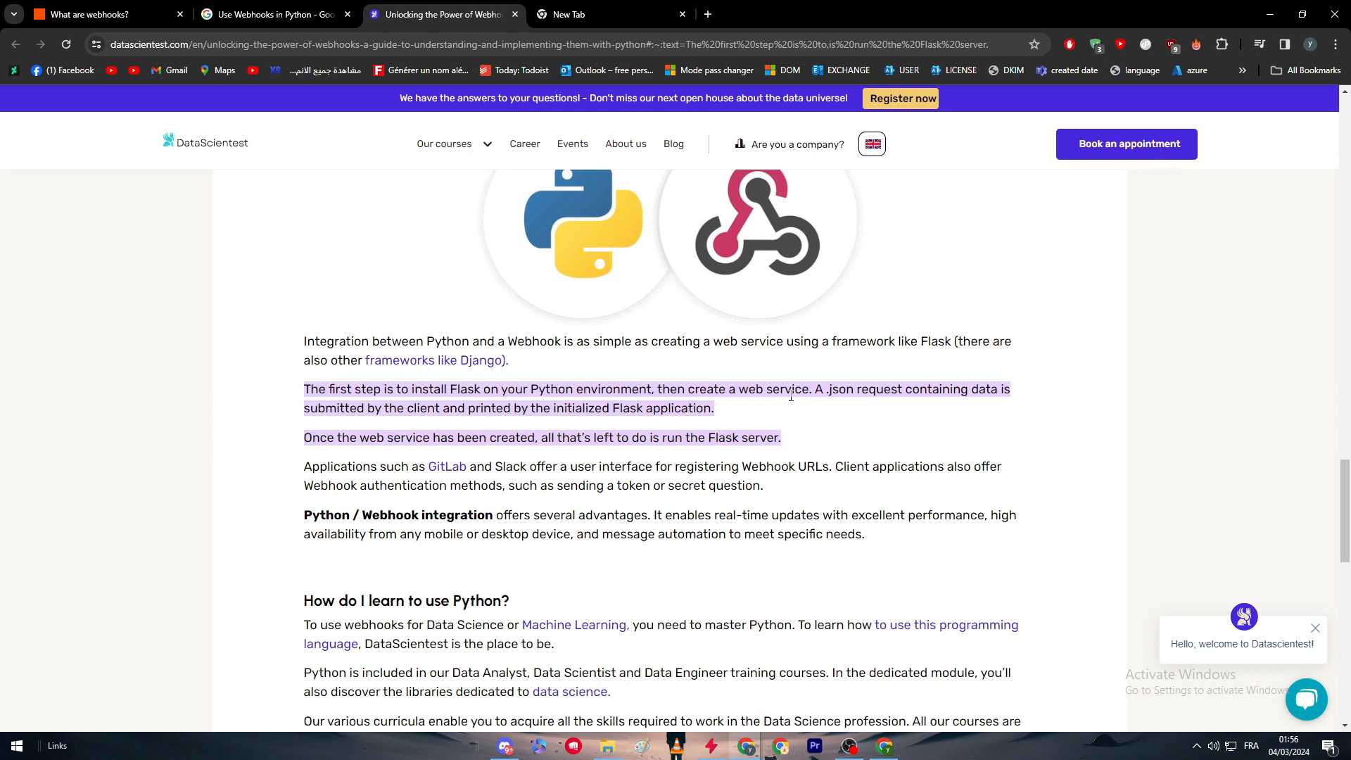
pyautogui.moveTo(818, 429)
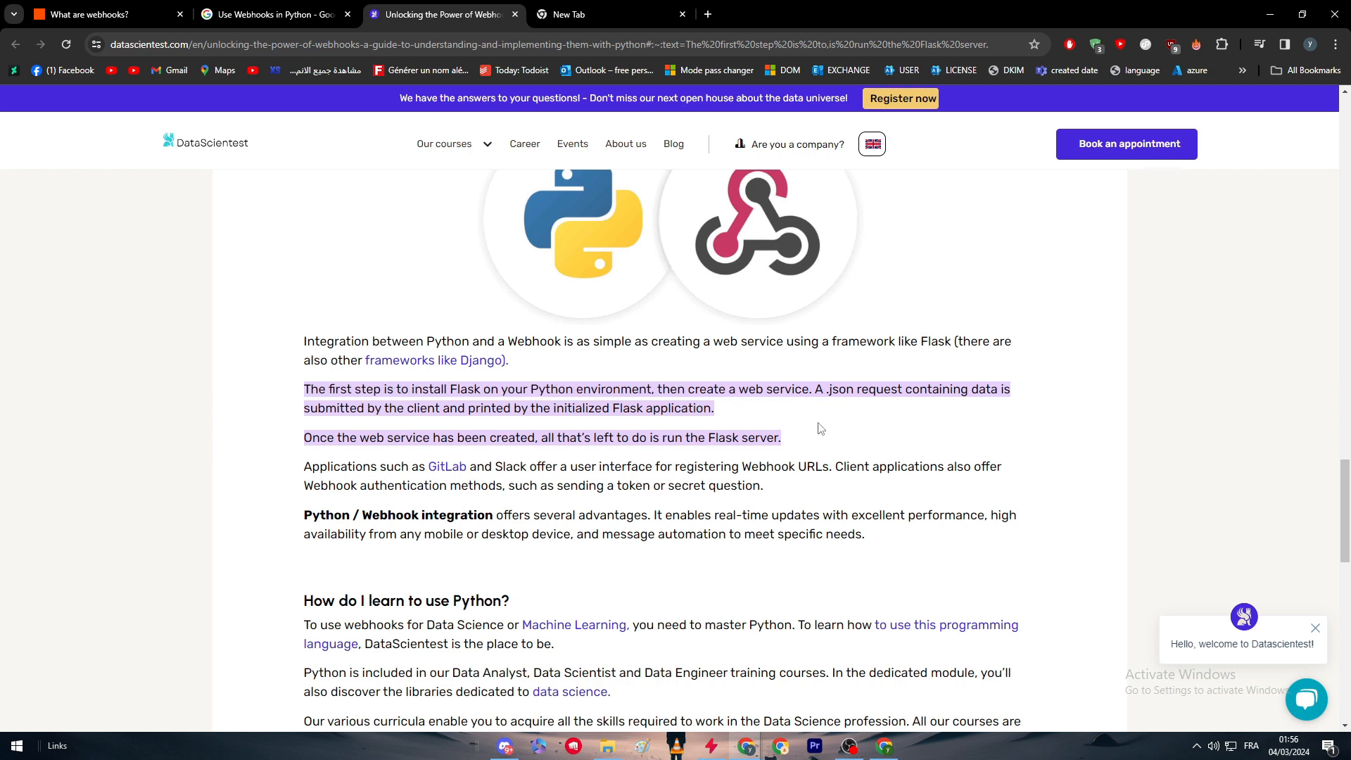
pyautogui.moveTo(652, 451)
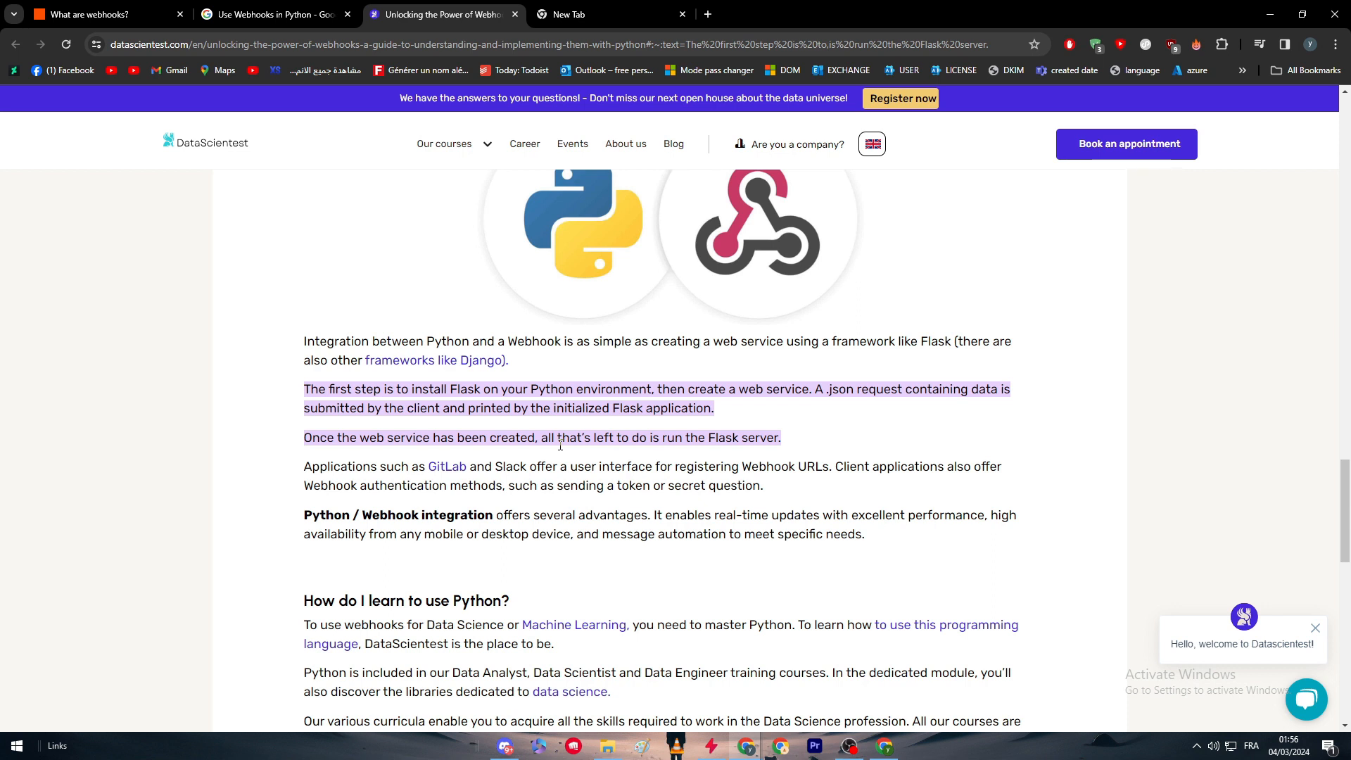
pyautogui.moveTo(584, 473)
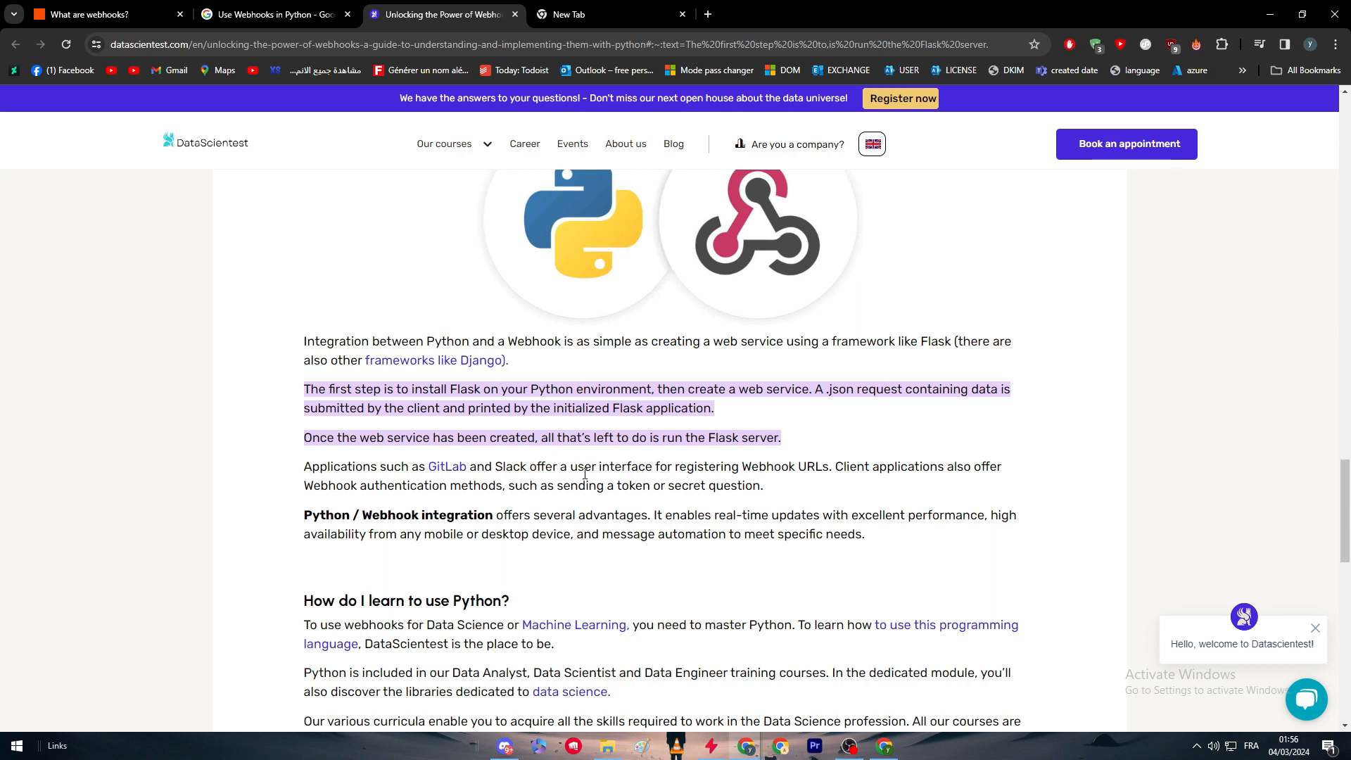
pyautogui.scroll(-3)
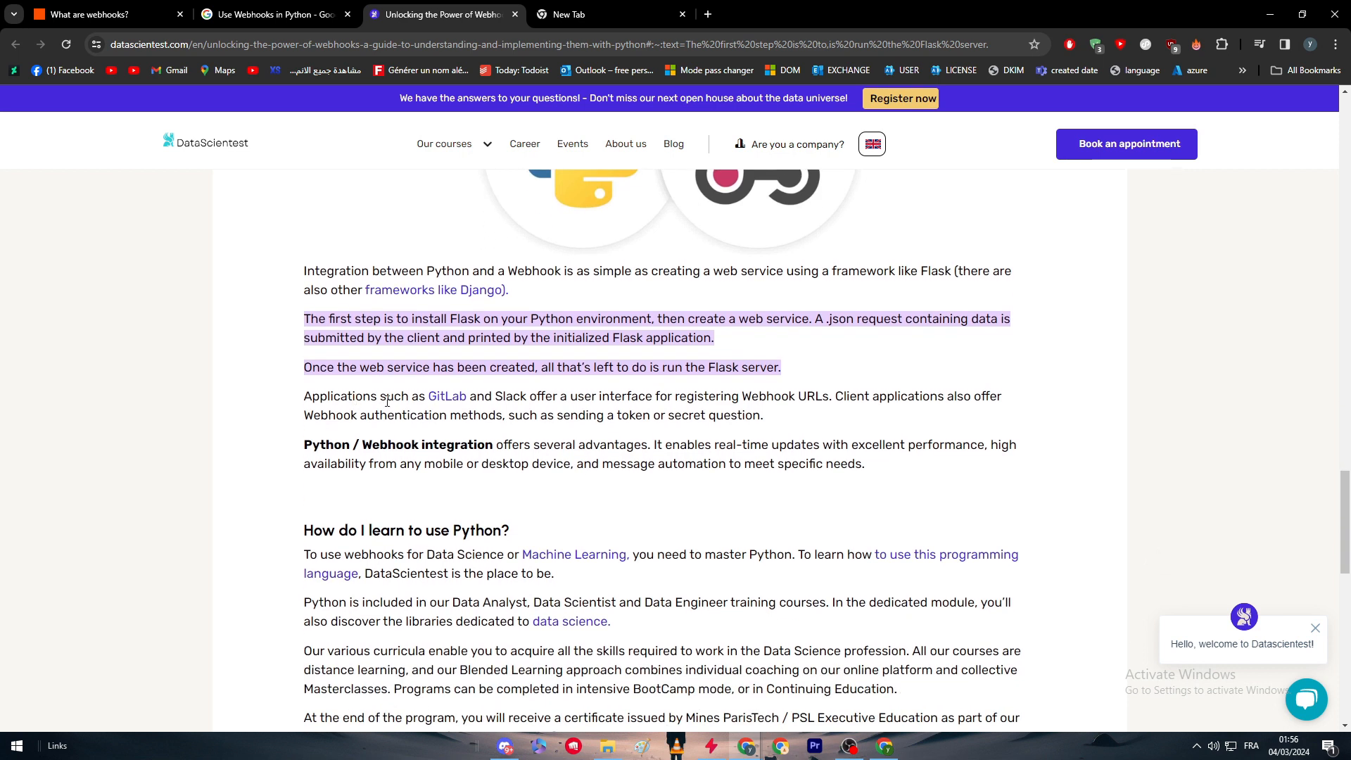
pyautogui.moveTo(655, 446)
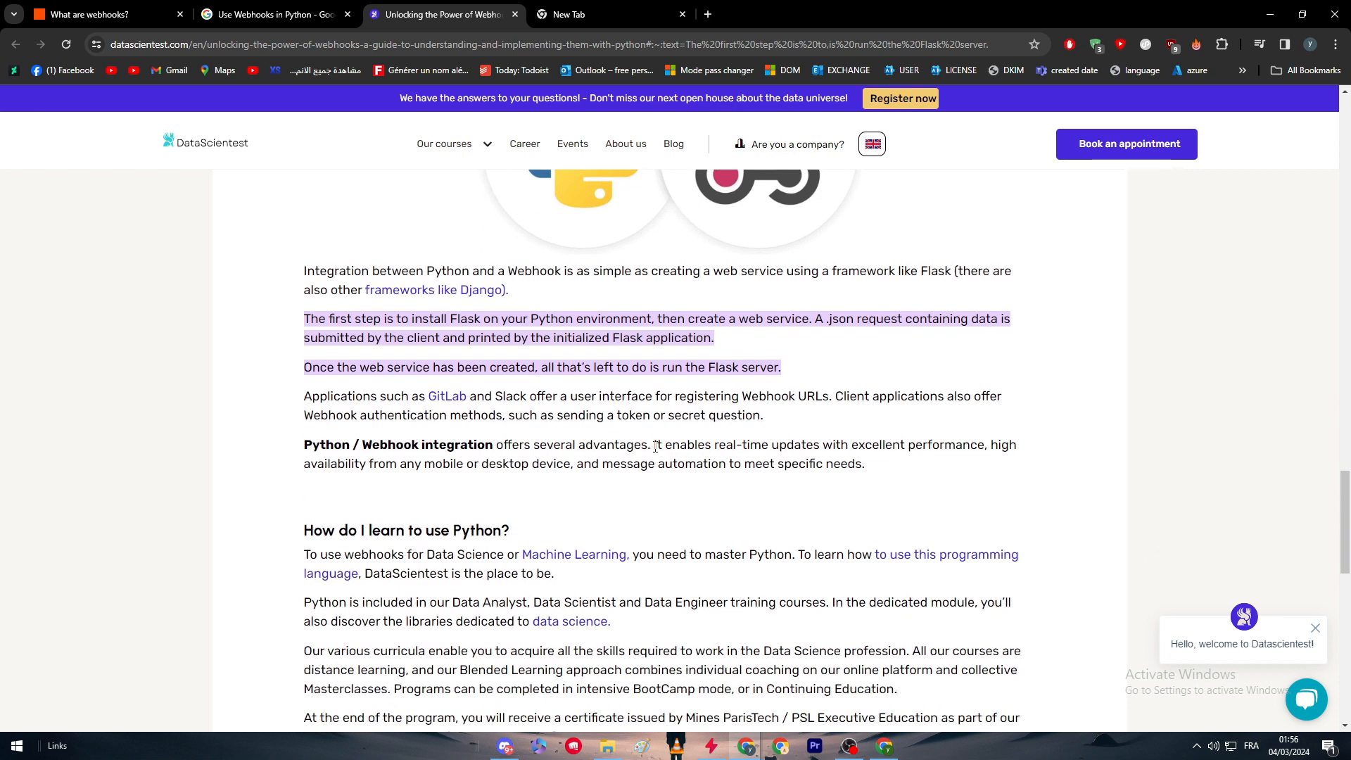
pyautogui.moveTo(816, 432)
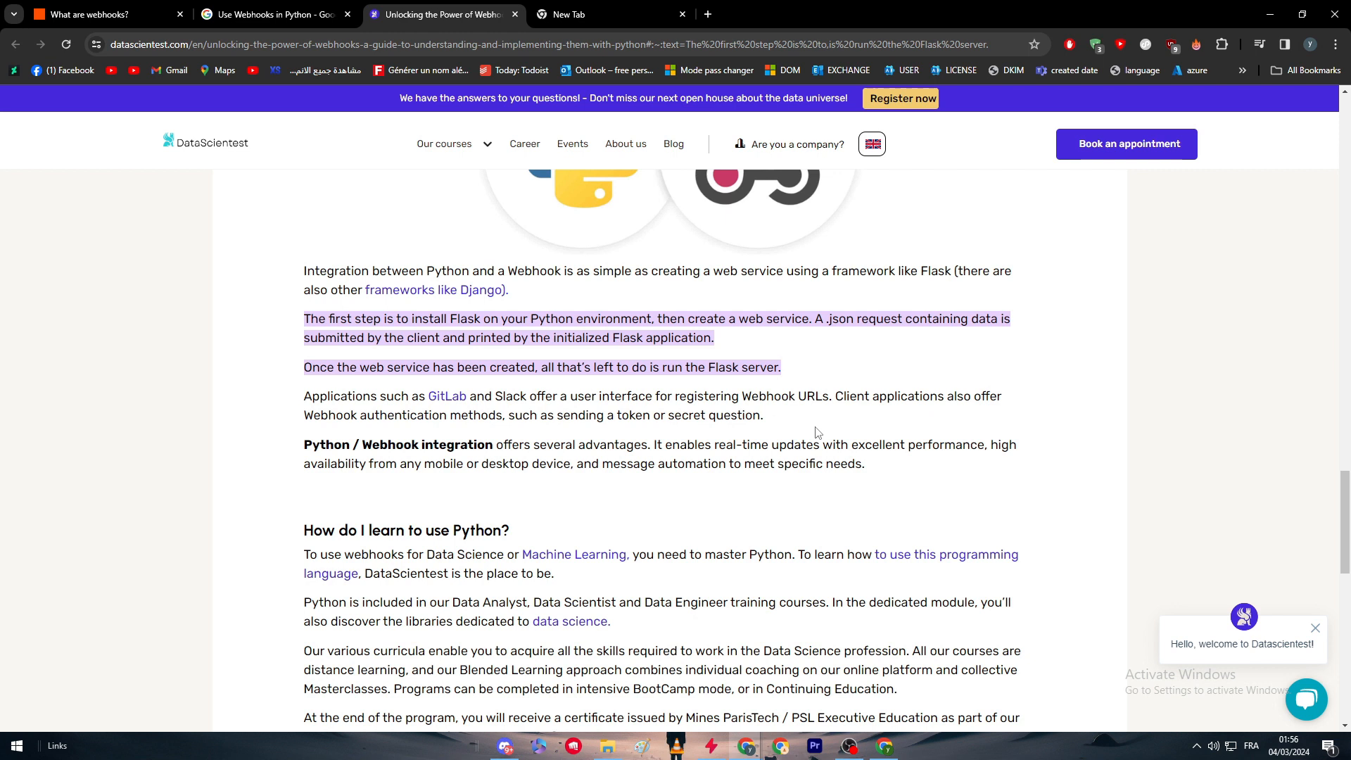
pyautogui.moveTo(844, 402)
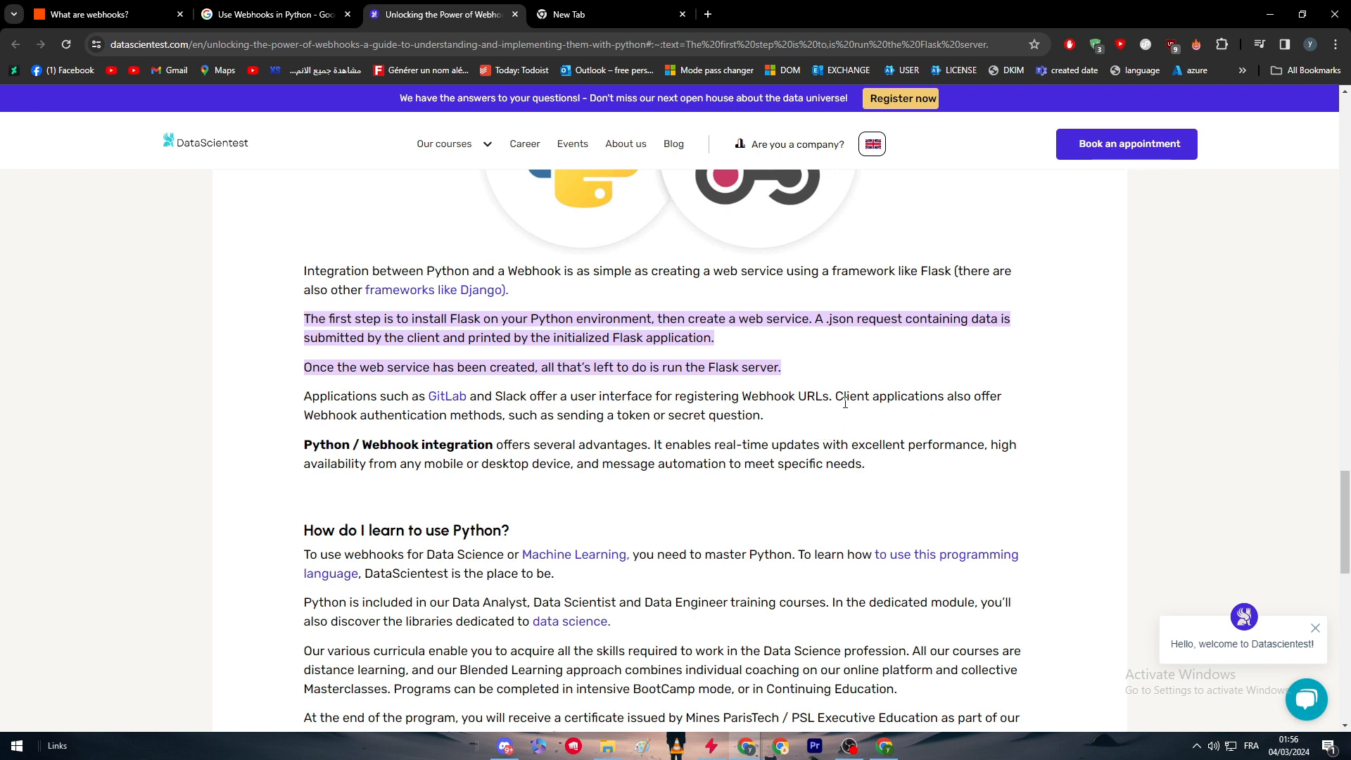
pyautogui.moveTo(431, 433)
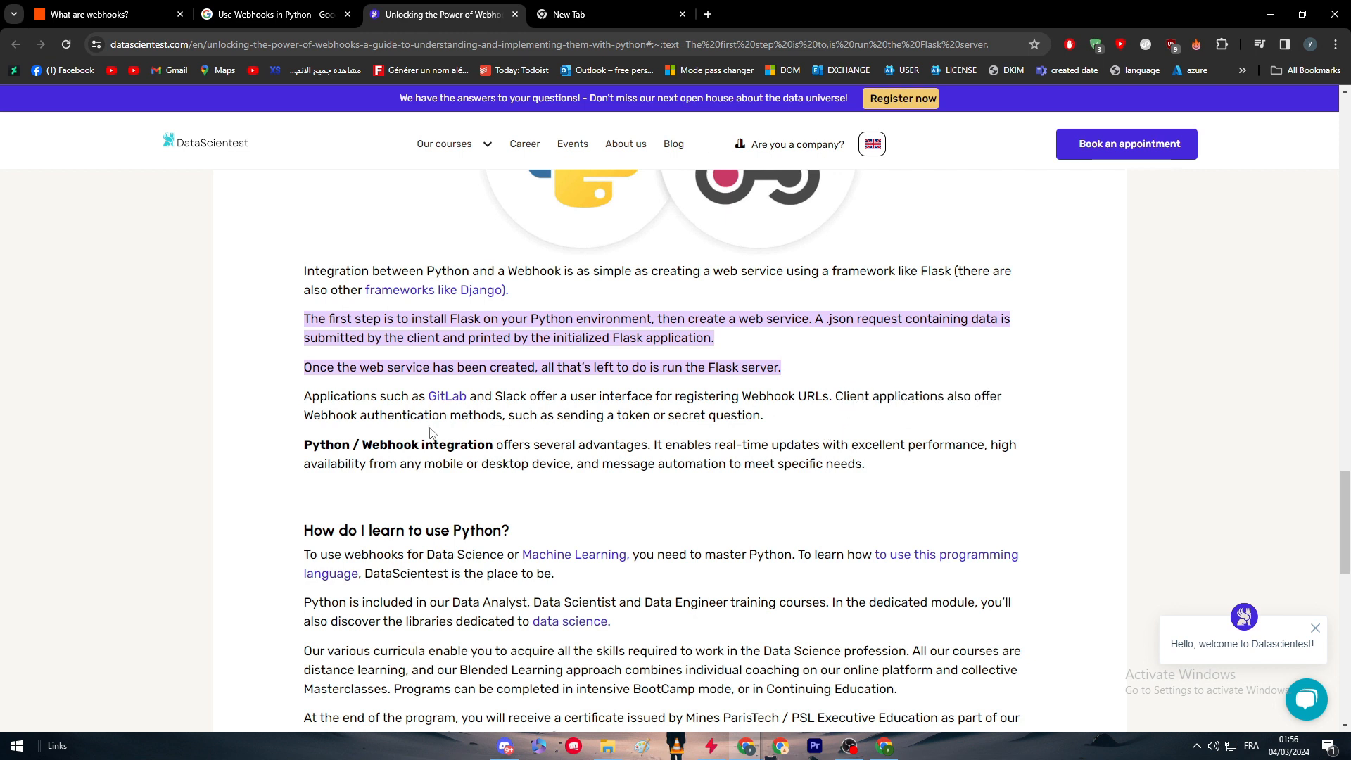
pyautogui.moveTo(500, 442)
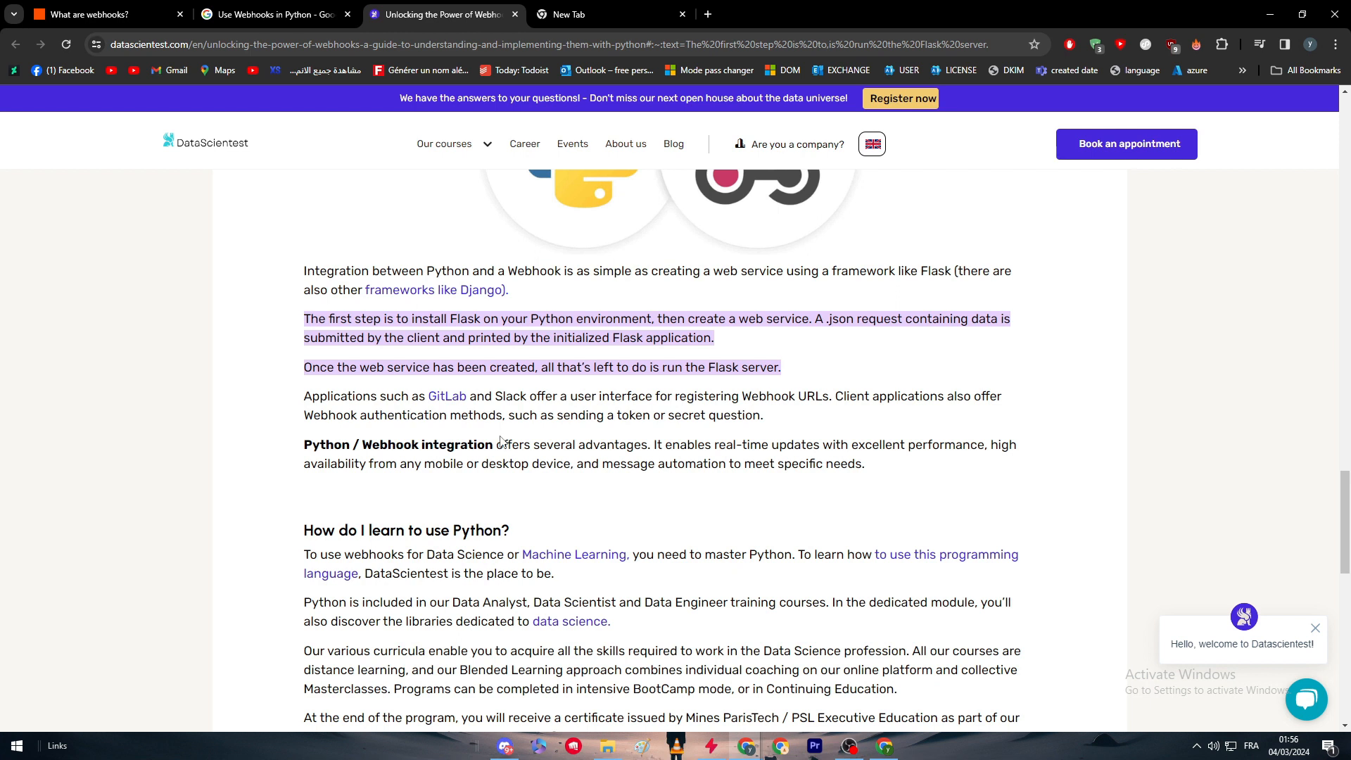
pyautogui.moveTo(571, 468)
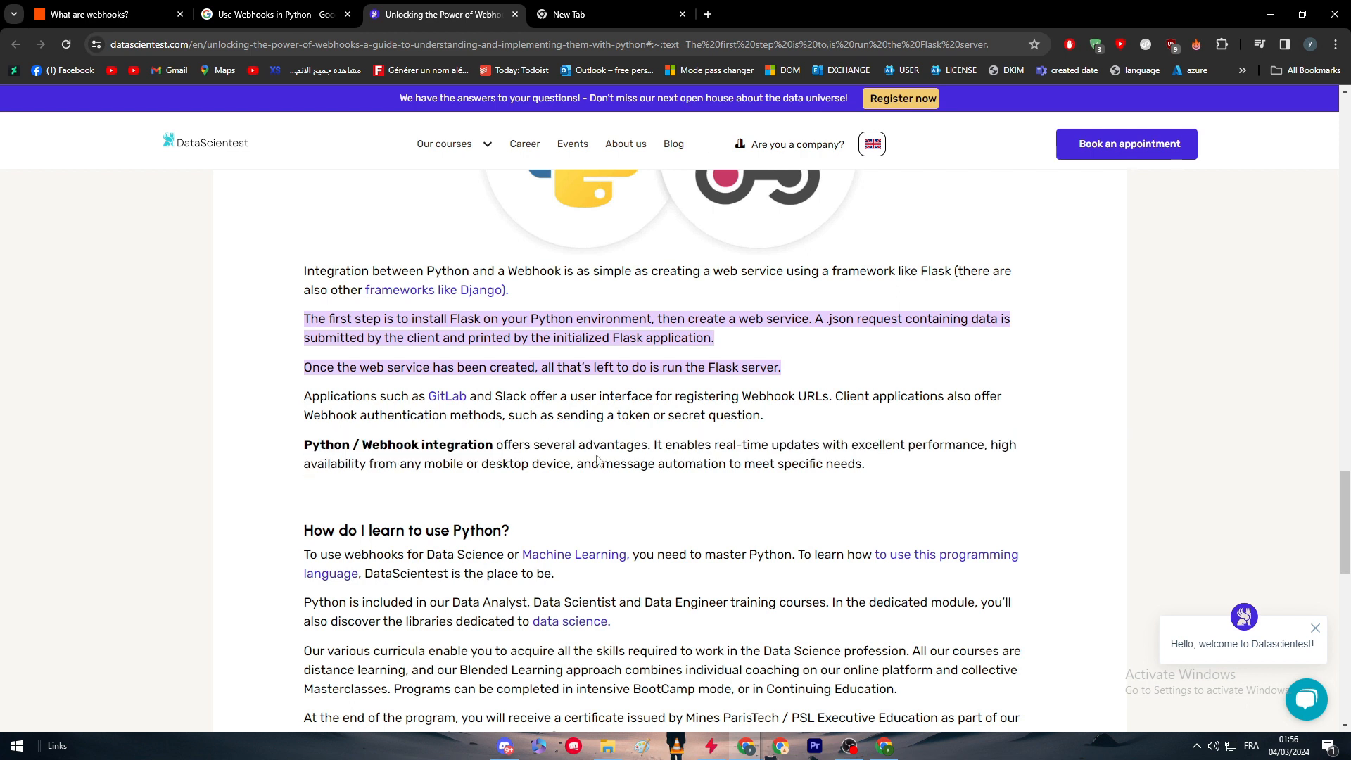
pyautogui.scroll(-3)
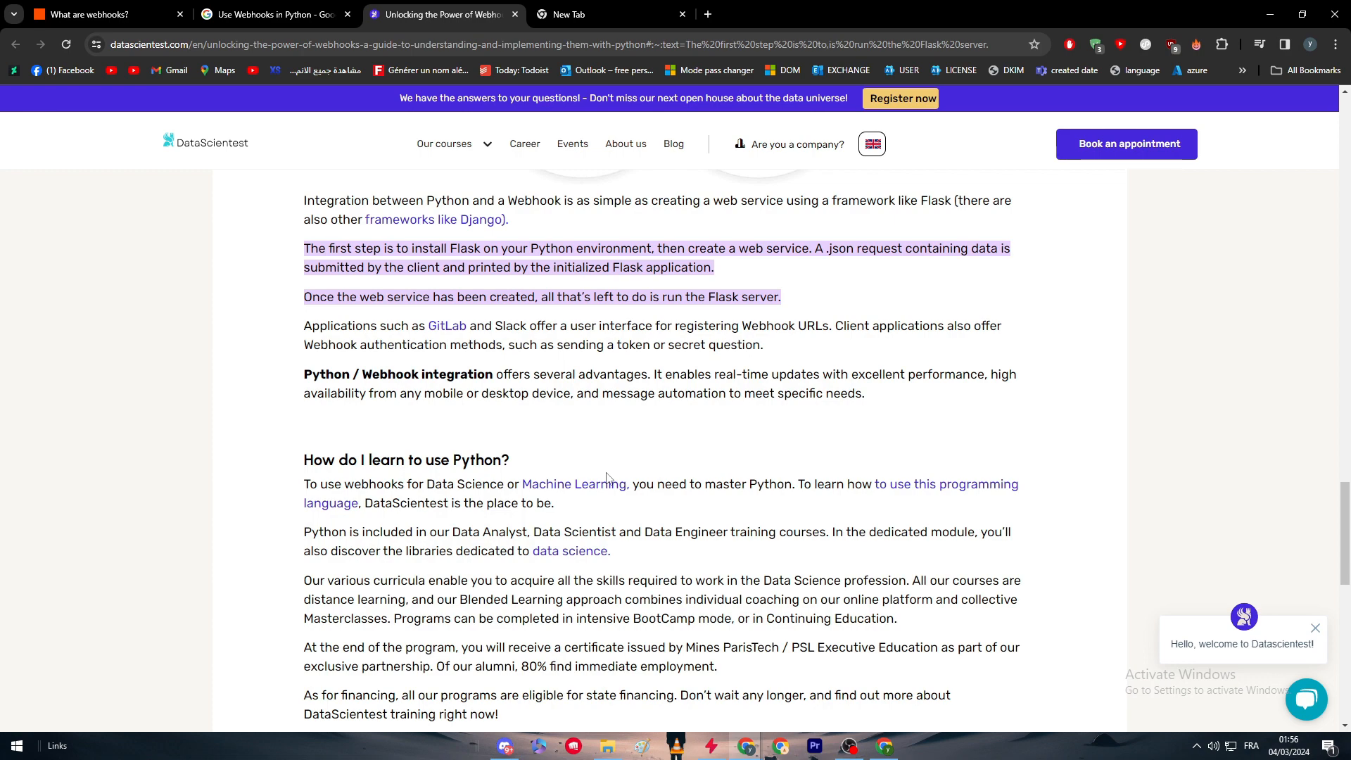
pyautogui.scroll(3)
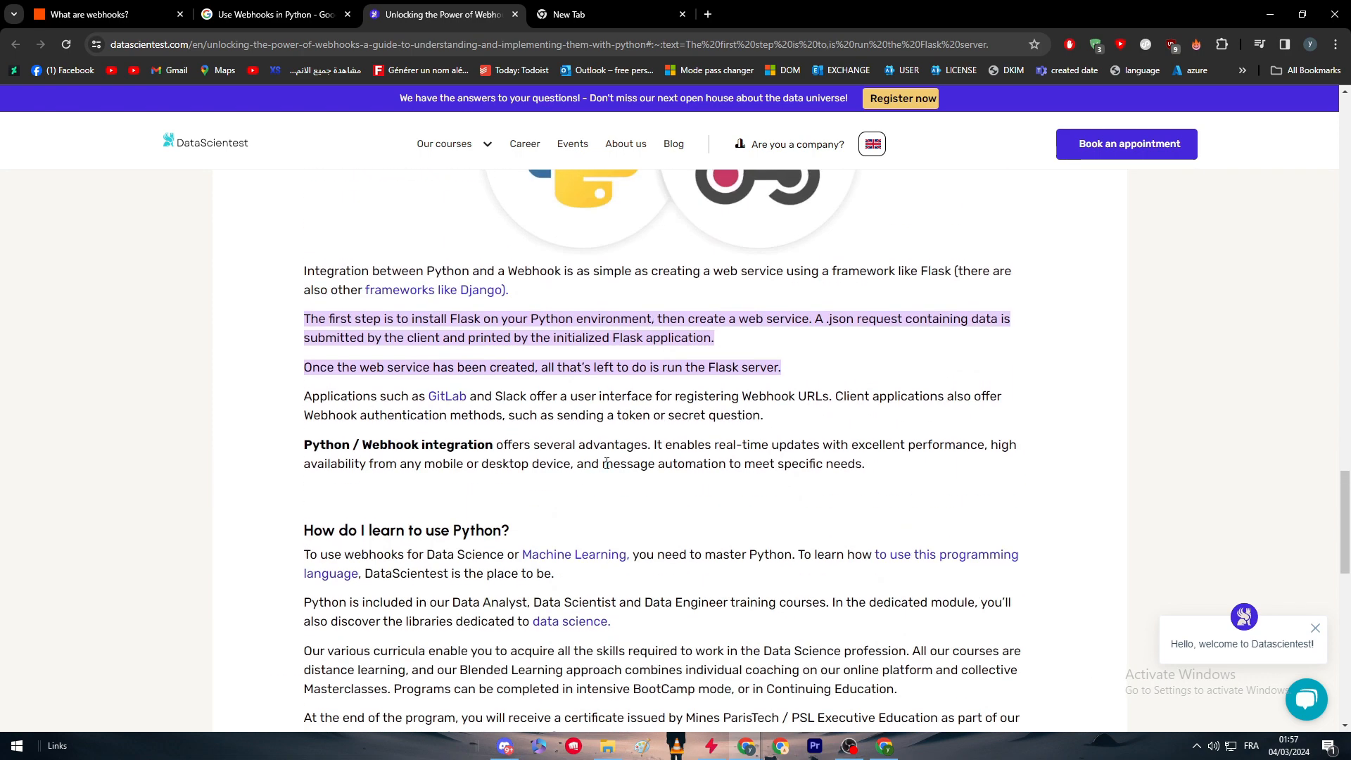
pyautogui.click(272, 14)
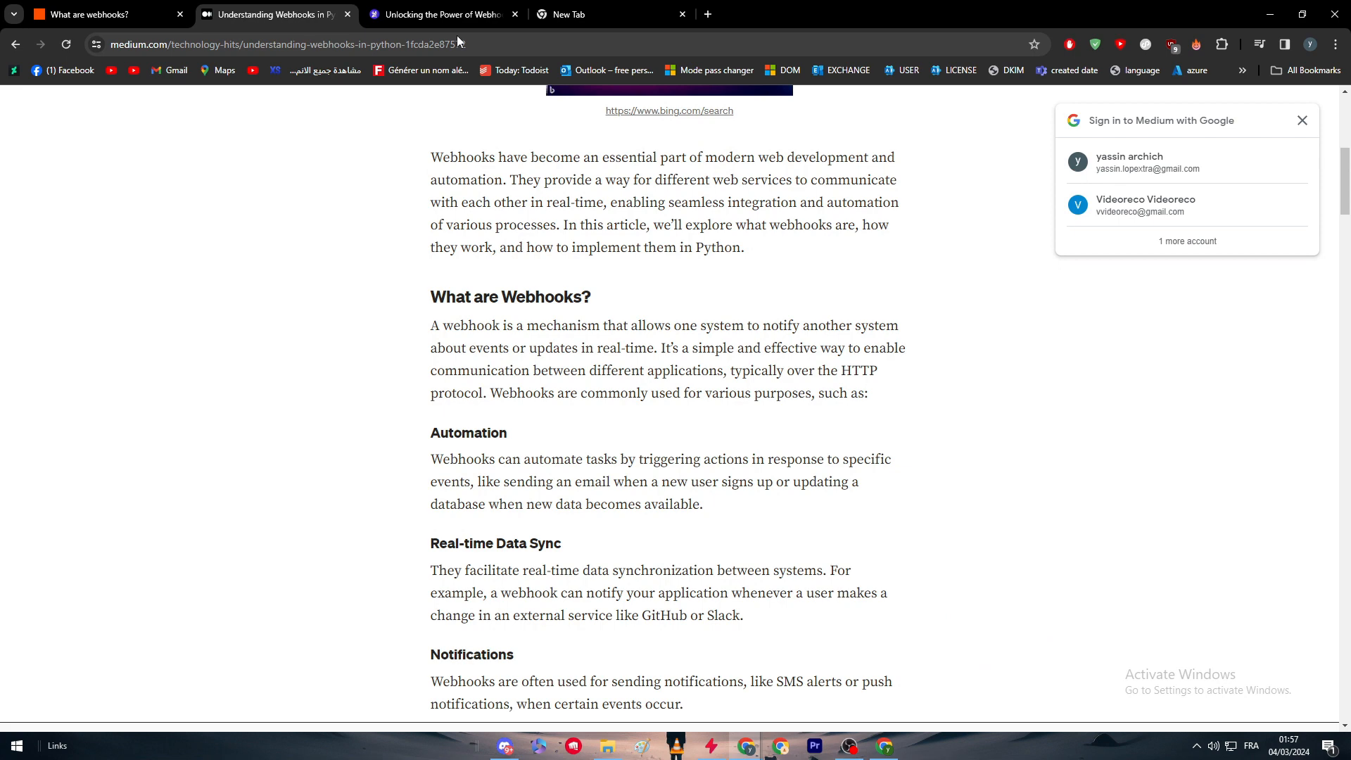
# - Briefly revisit DataScientest, then scroll the Medium article to its 'pip install flask' Prerequisites
pyautogui.click(439, 15)
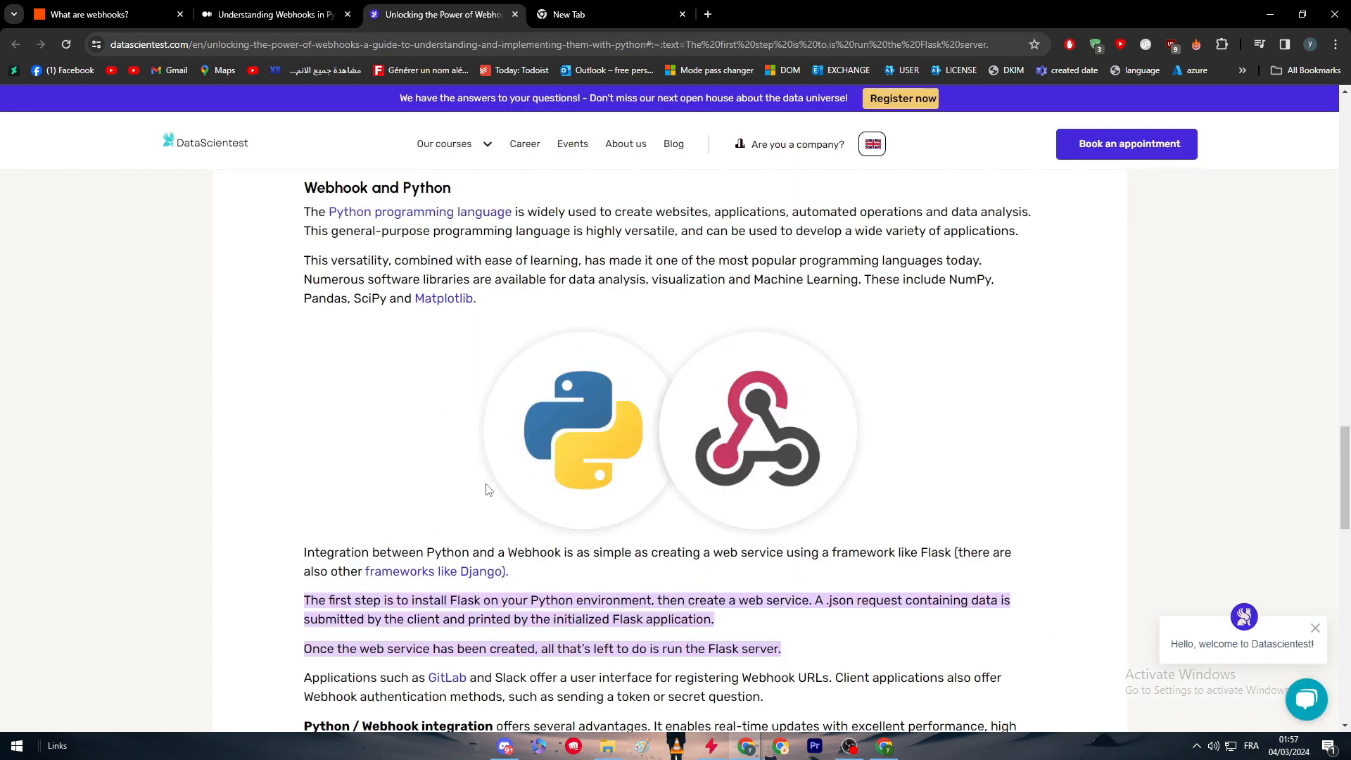
pyautogui.moveTo(402, 178)
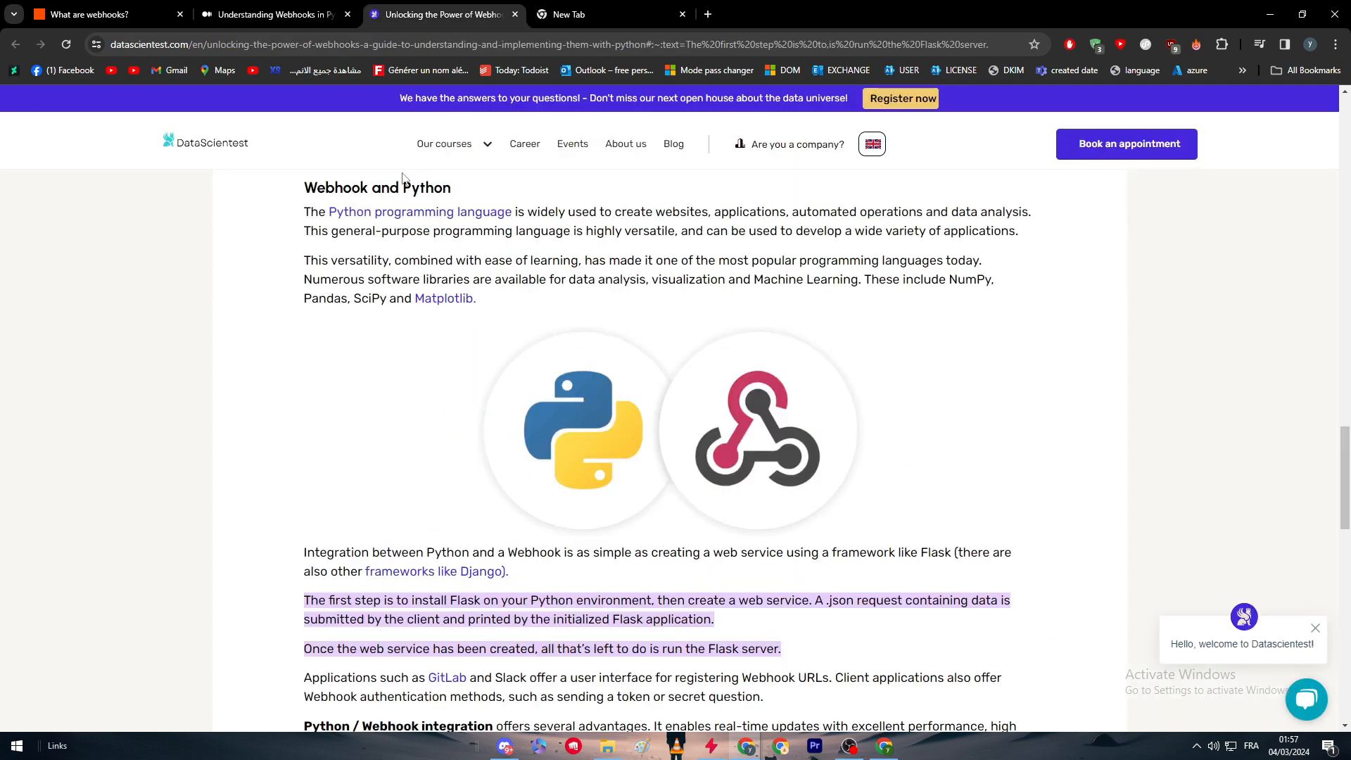
pyautogui.click(272, 14)
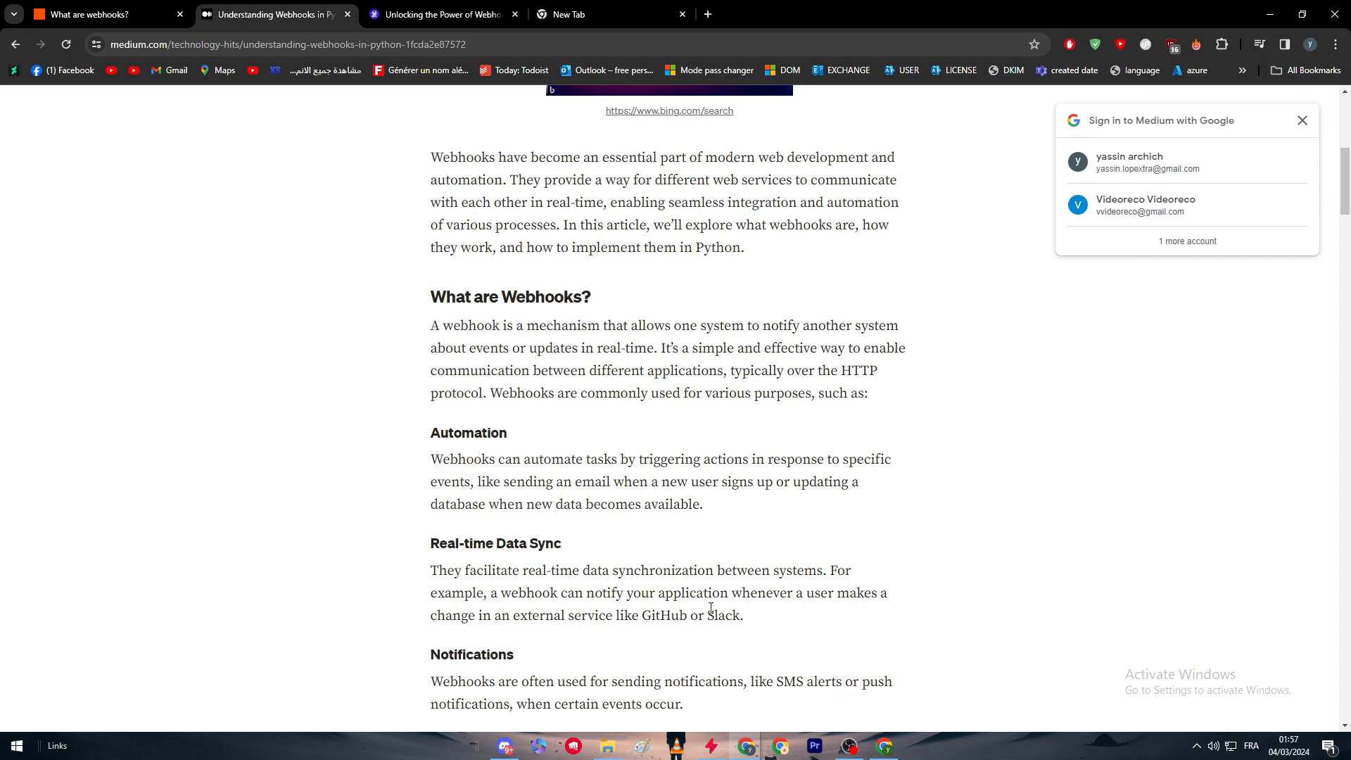
pyautogui.scroll(-3)
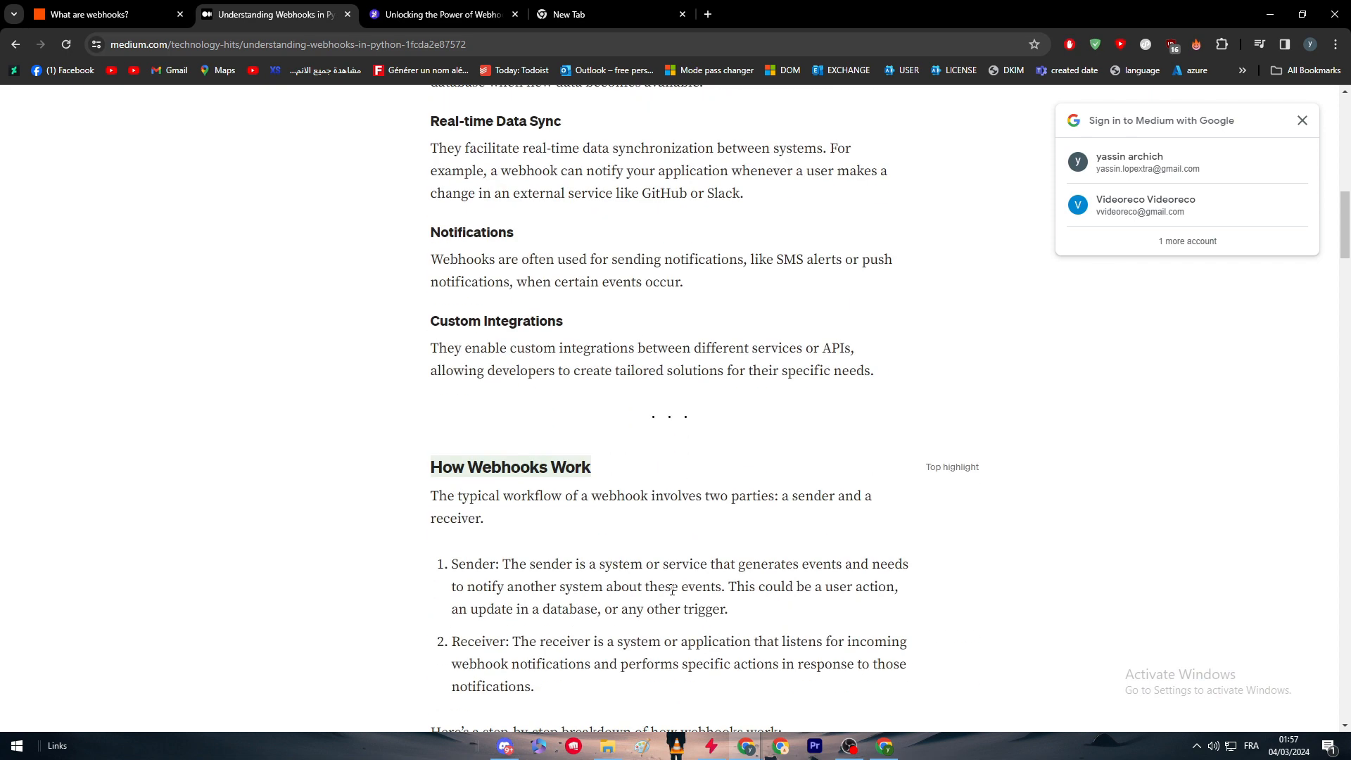
pyautogui.scroll(-3)
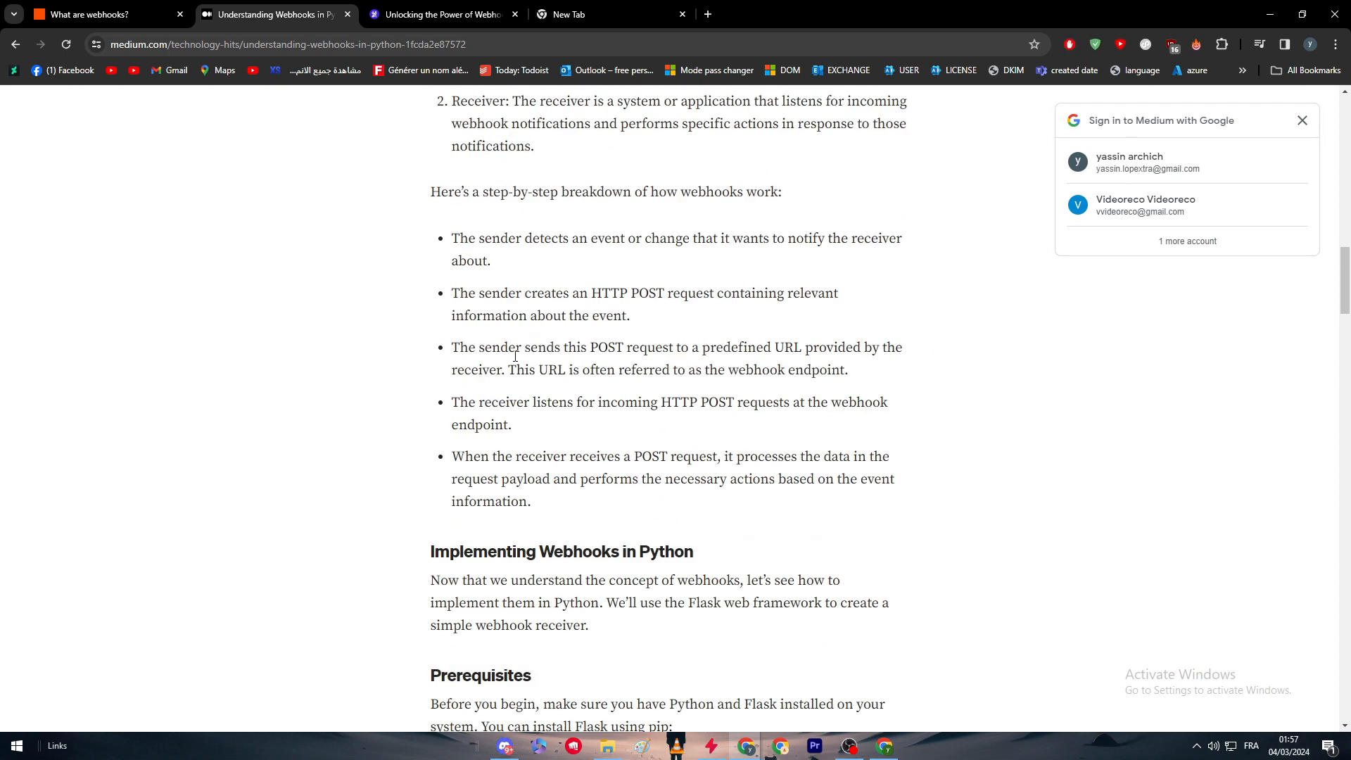
pyautogui.scroll(-3)
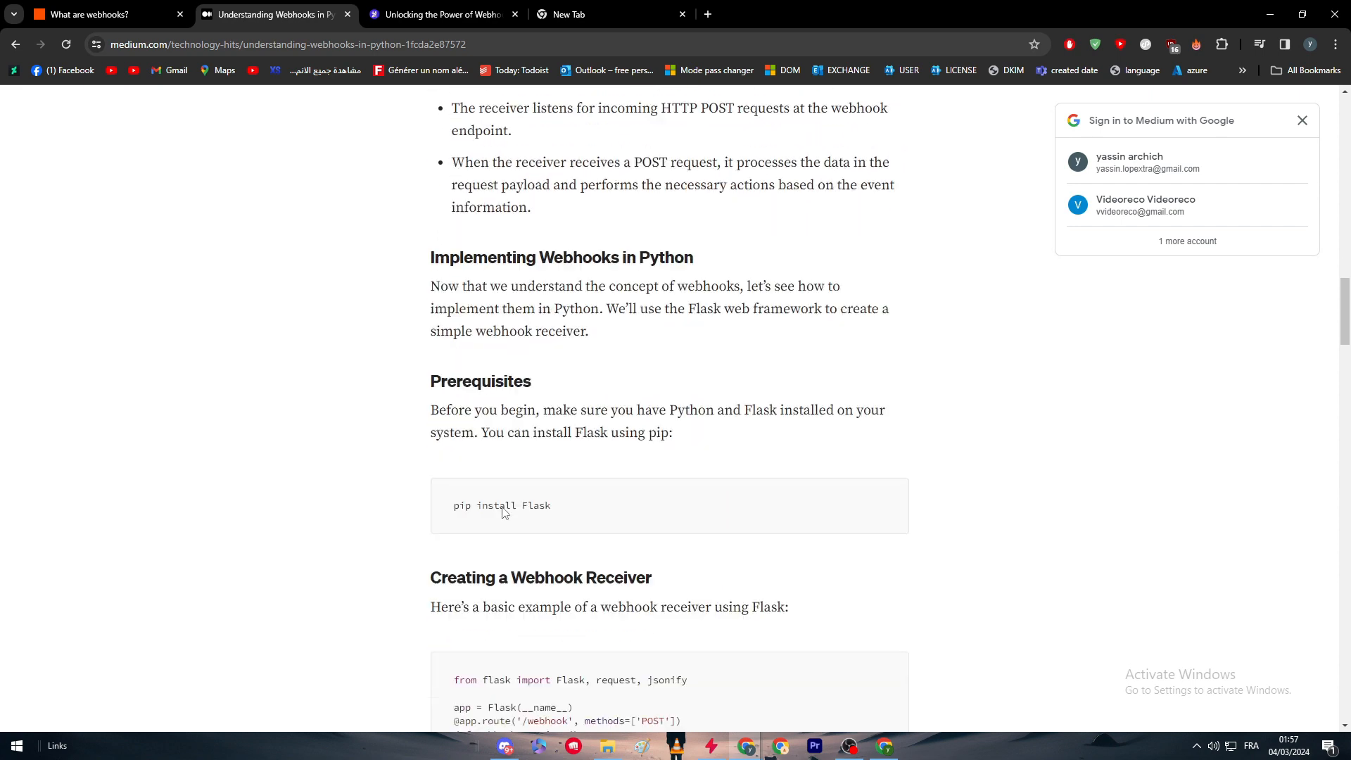
pyautogui.scroll(-3)
pyautogui.write('pip install flask')
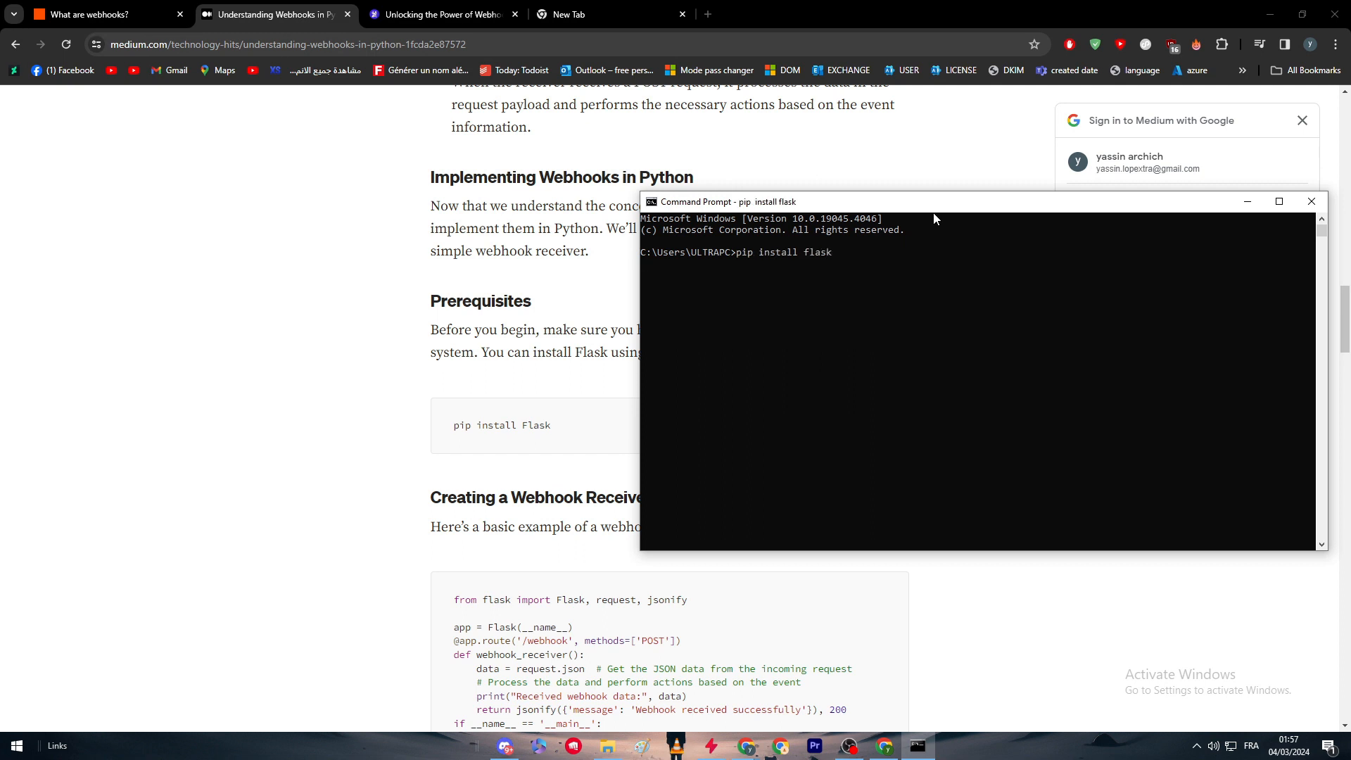
pyautogui.moveTo(1310, 202)
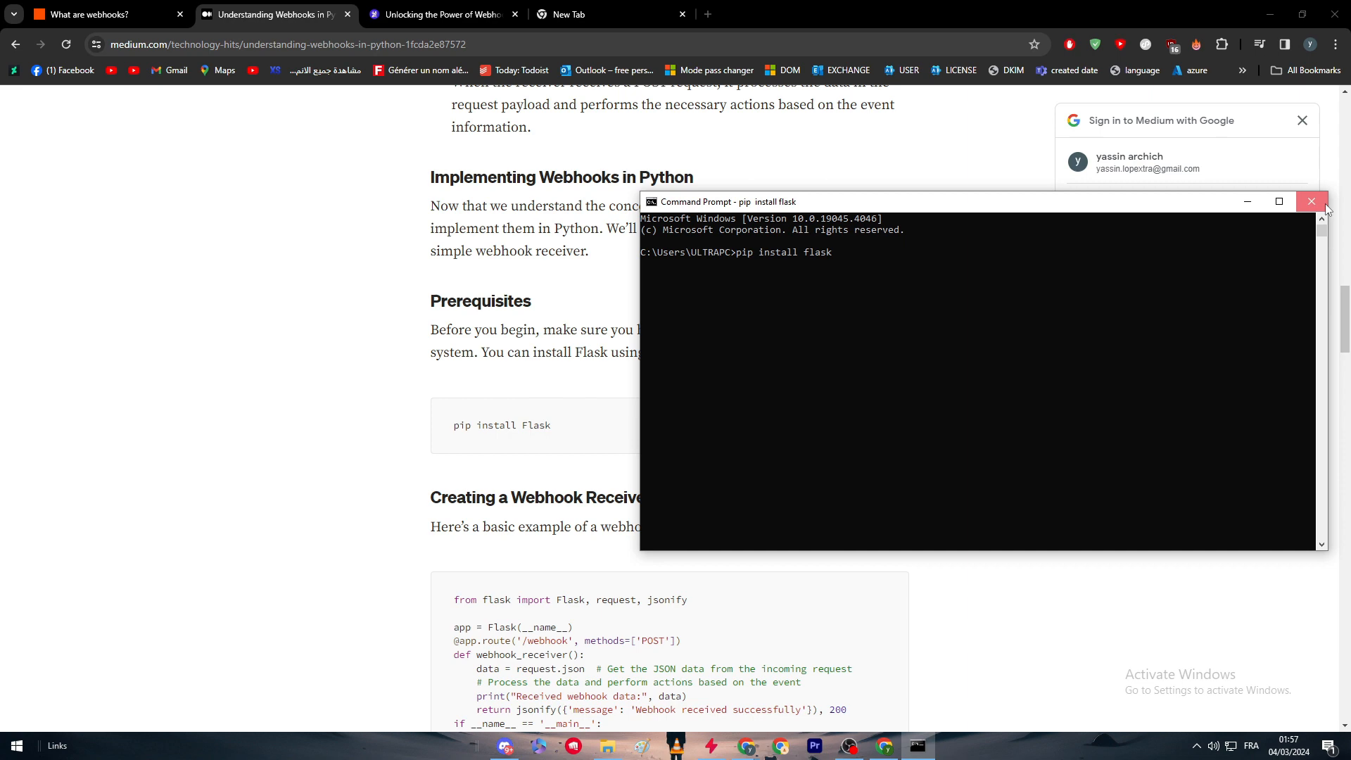
# - Close the Command Prompt window running 'pip install flask'
pyautogui.click(1310, 202)
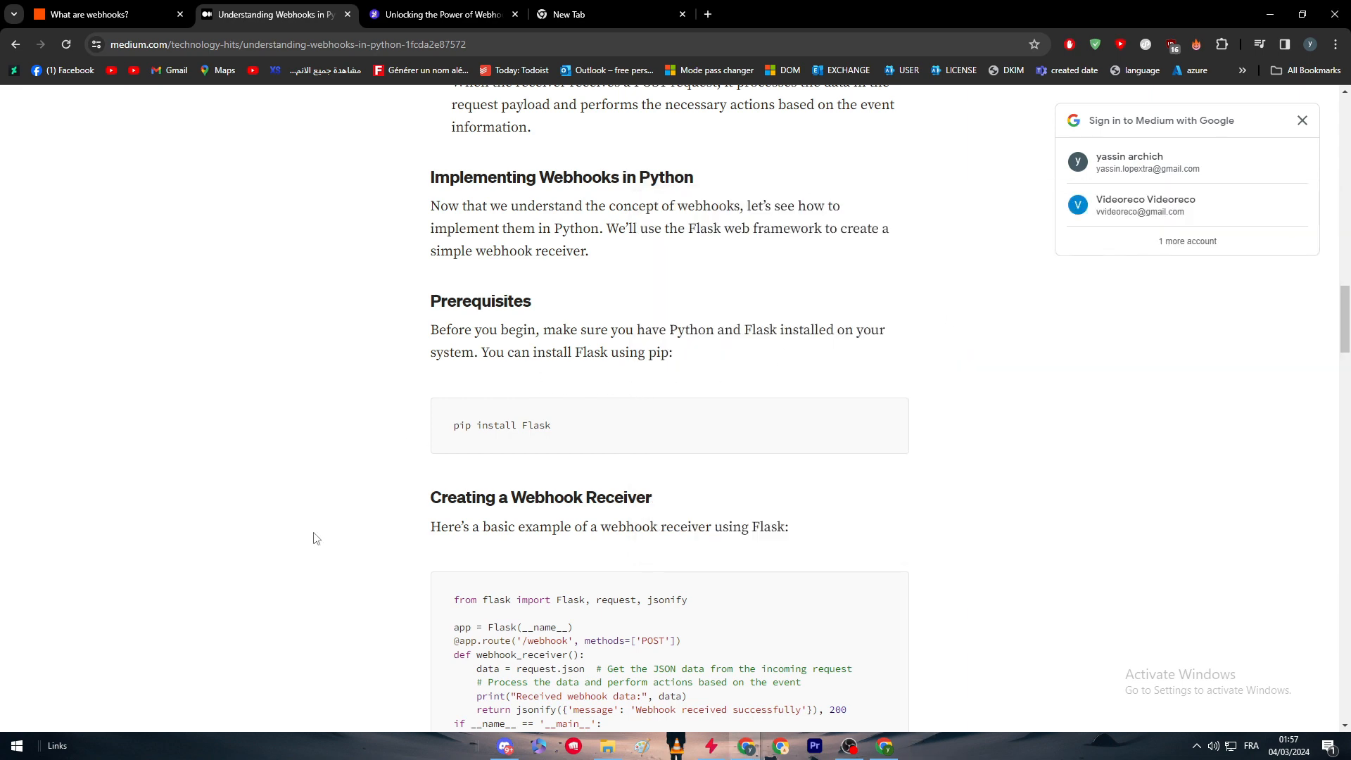
# - Run 'pip install flask' in Windows PowerShell and close it once Flask 3.0.2 installs
pyautogui.click(15, 745)
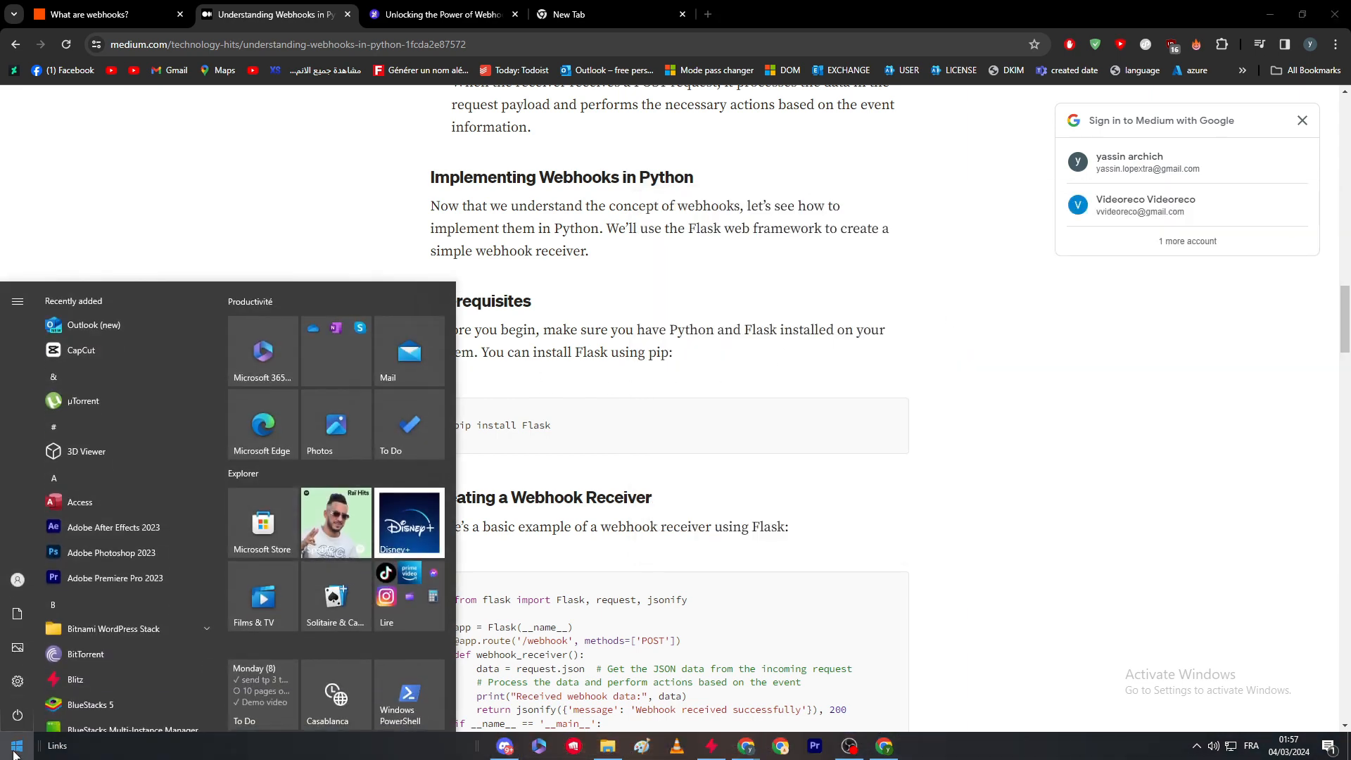
pyautogui.click(407, 695)
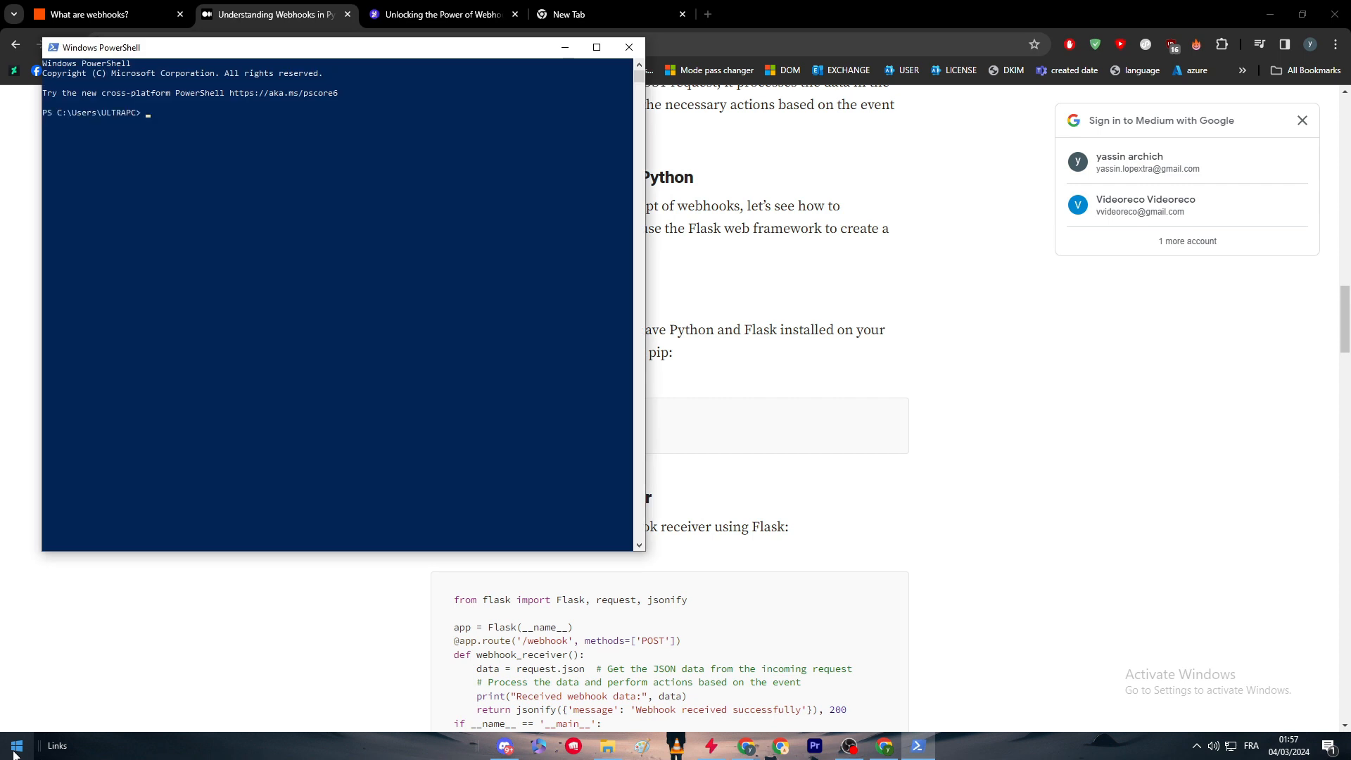
pyautogui.write('pip i')
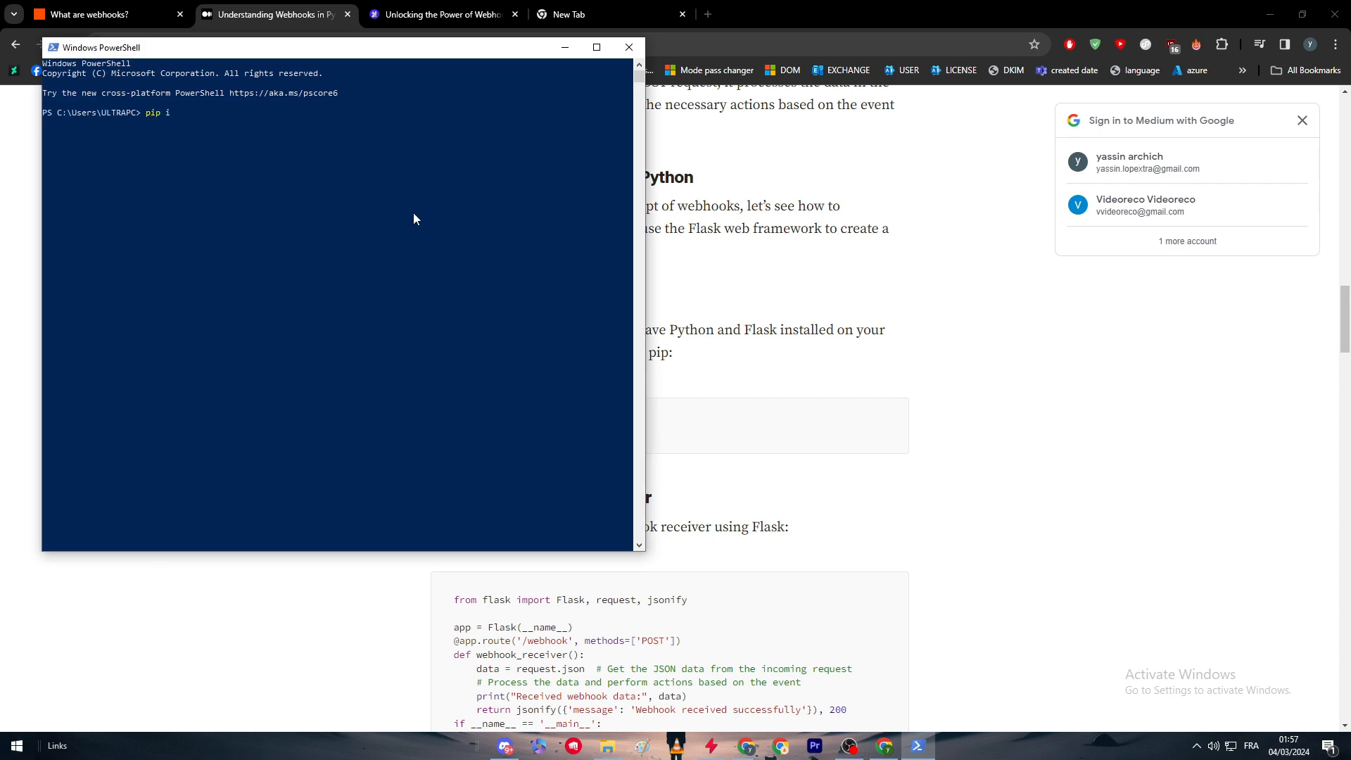
pyautogui.write('nstall flask')
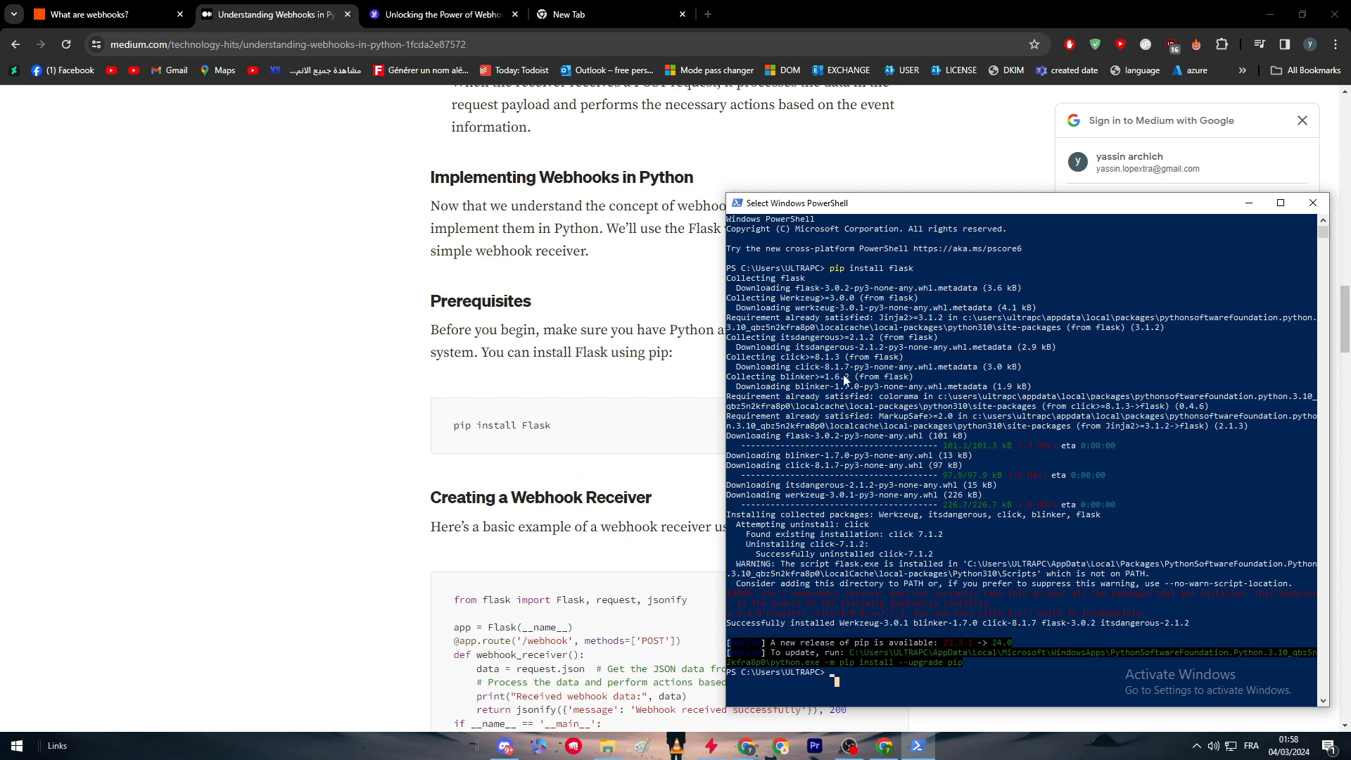
pyautogui.click(1278, 203)
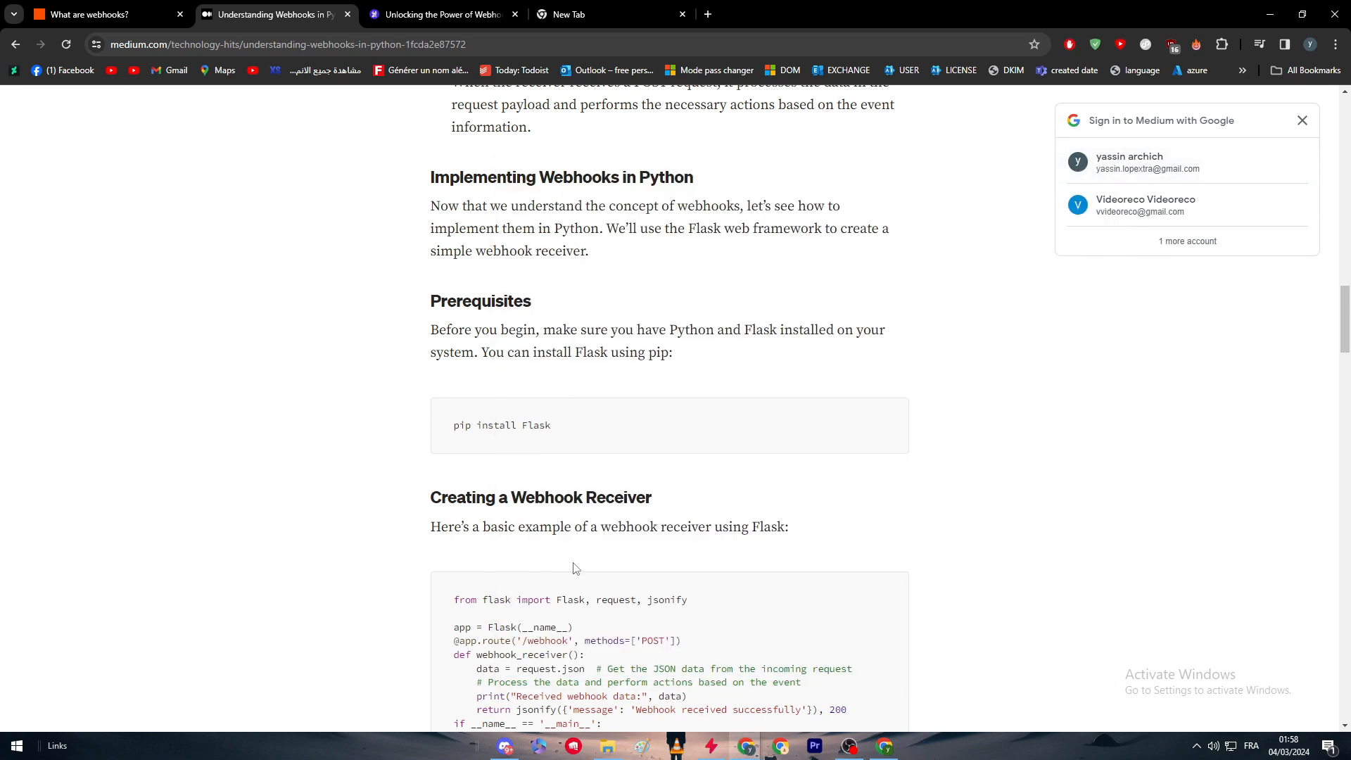
# - Scroll the Medium article down to the 'Creating a Webhook Receiver' Flask code block
pyautogui.scroll(-3)
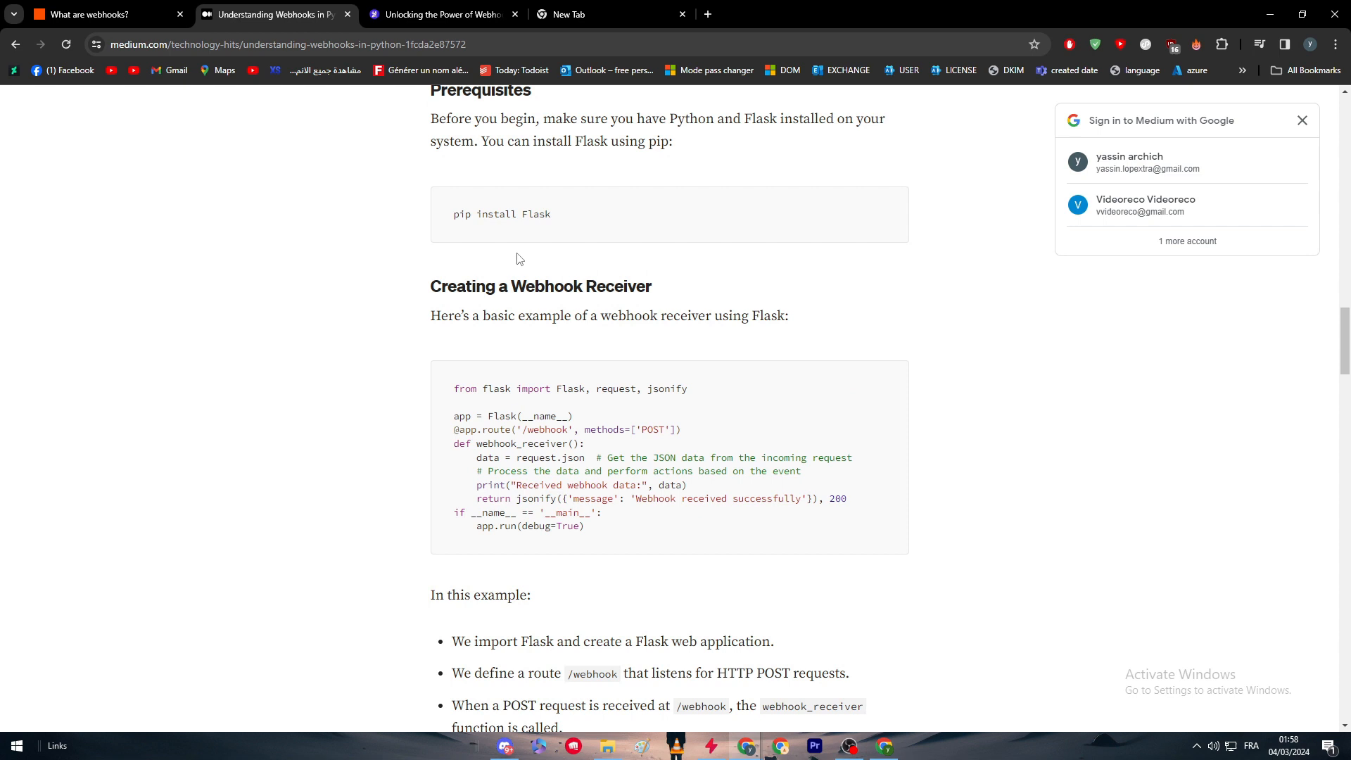
pyautogui.moveTo(574, 342)
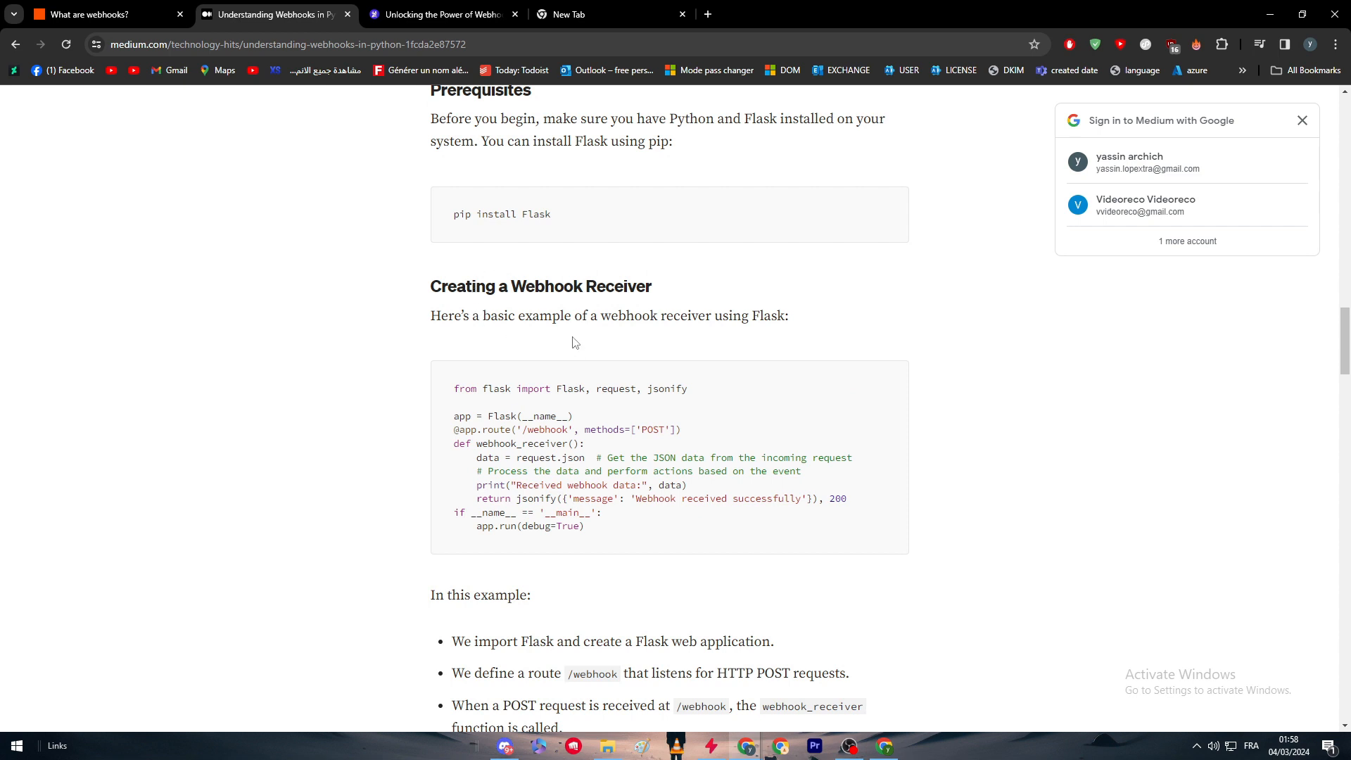
pyautogui.scroll(-3)
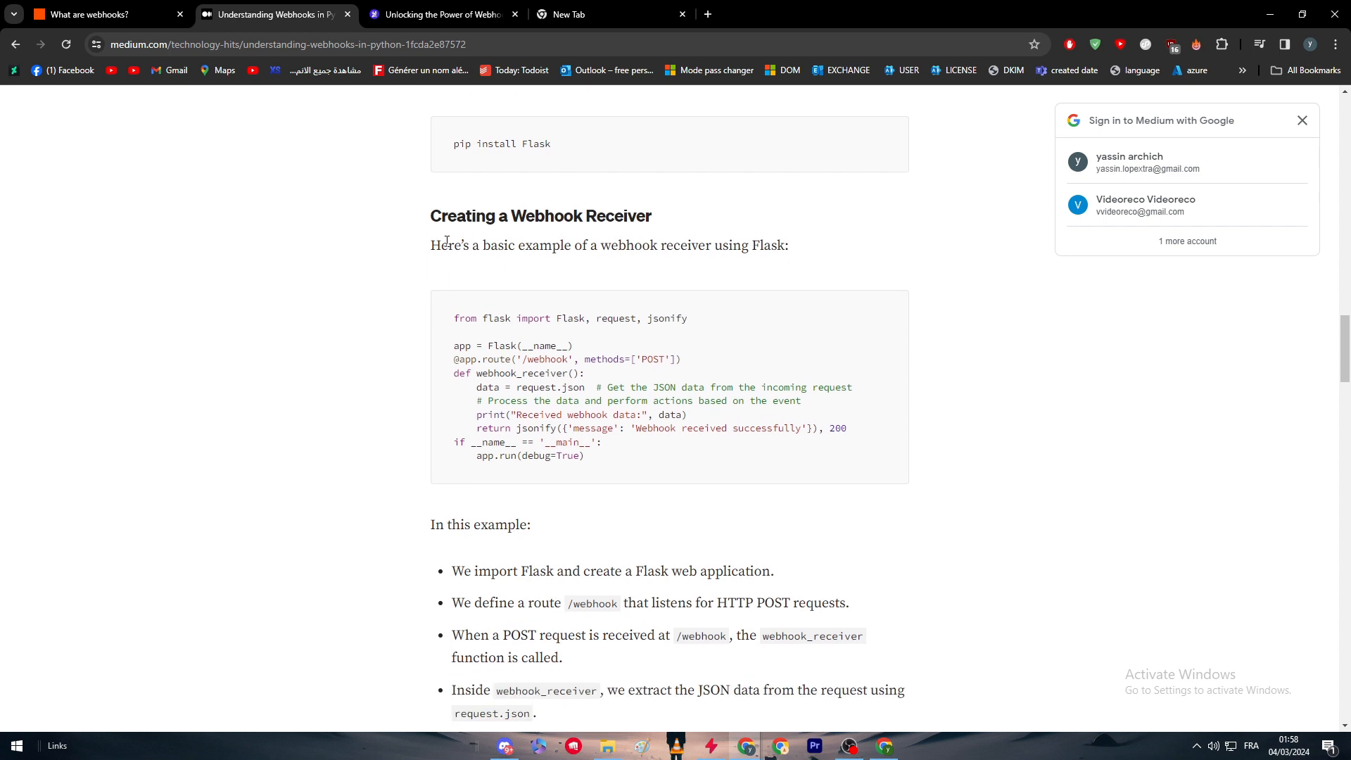
pyautogui.moveTo(701, 314)
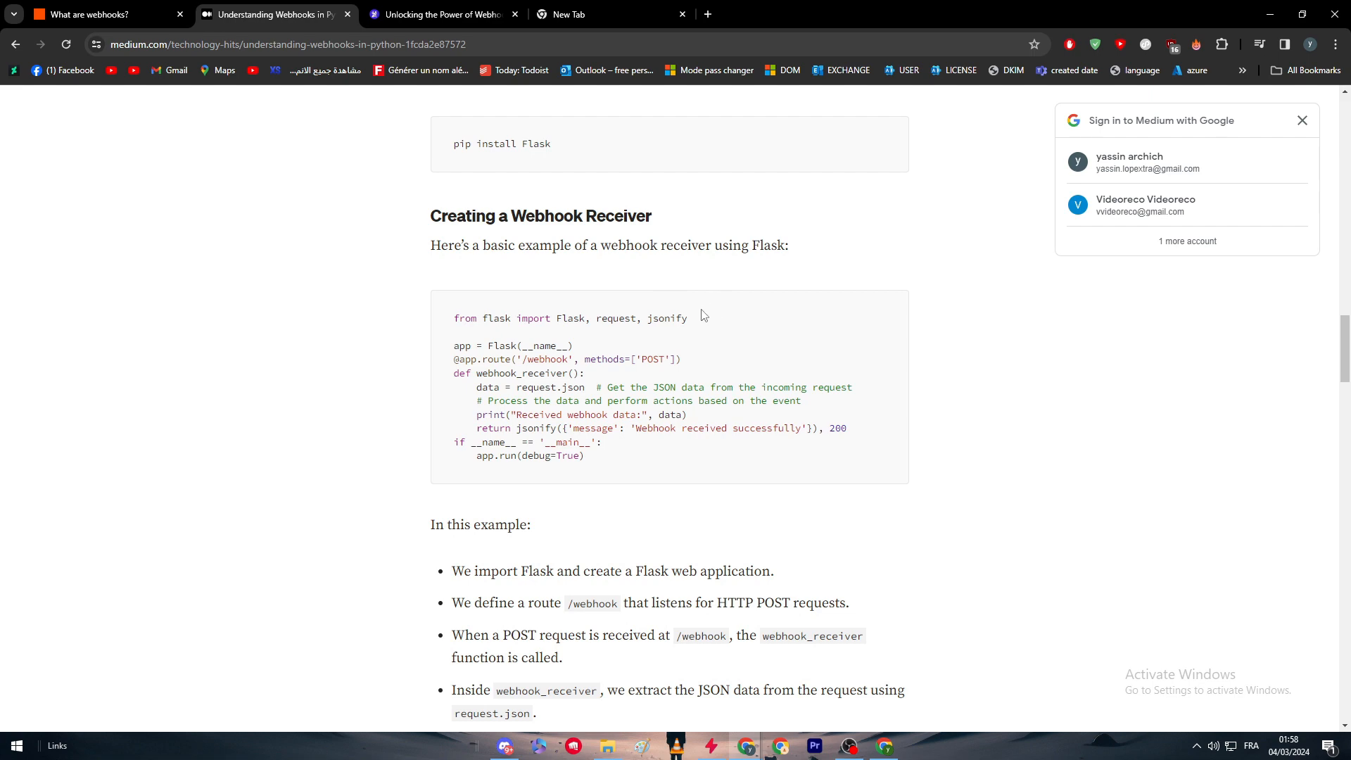
pyautogui.moveTo(475, 348)
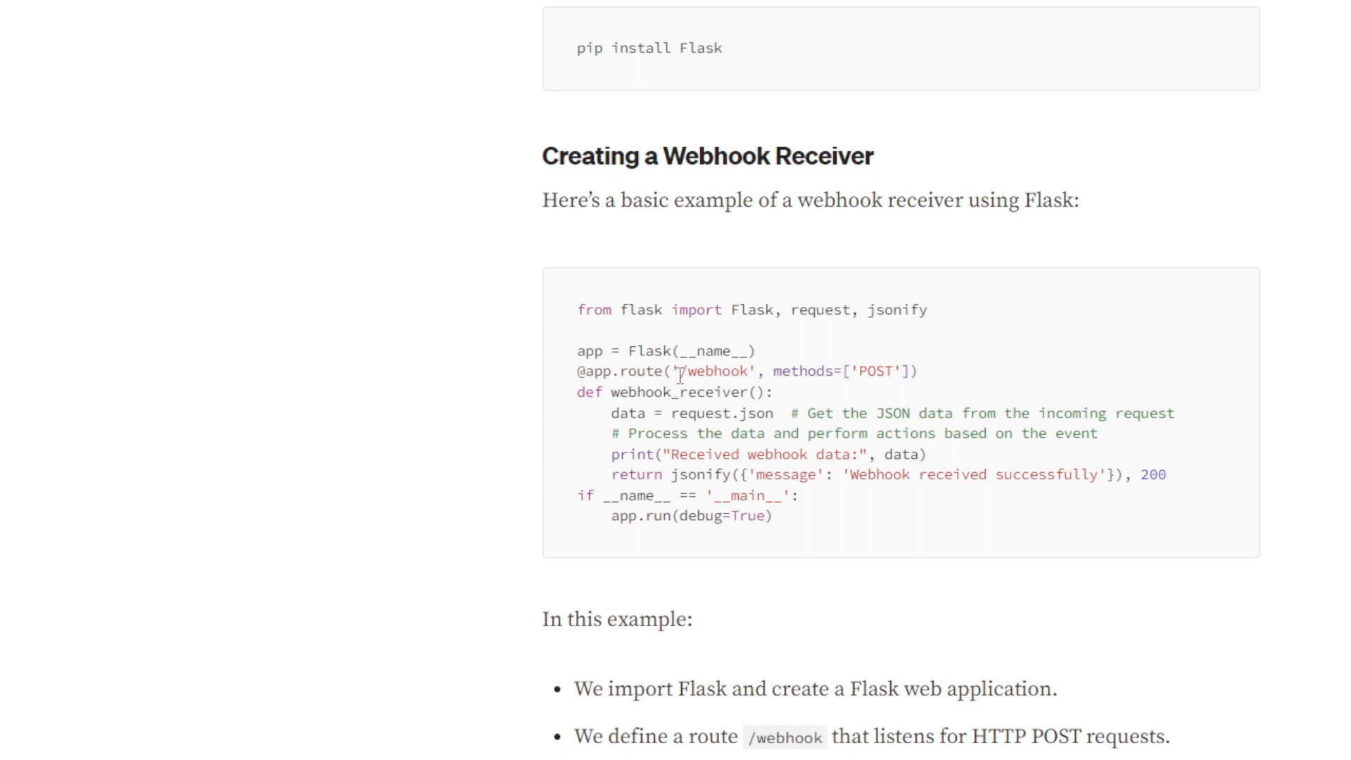
pyautogui.scroll(-3)
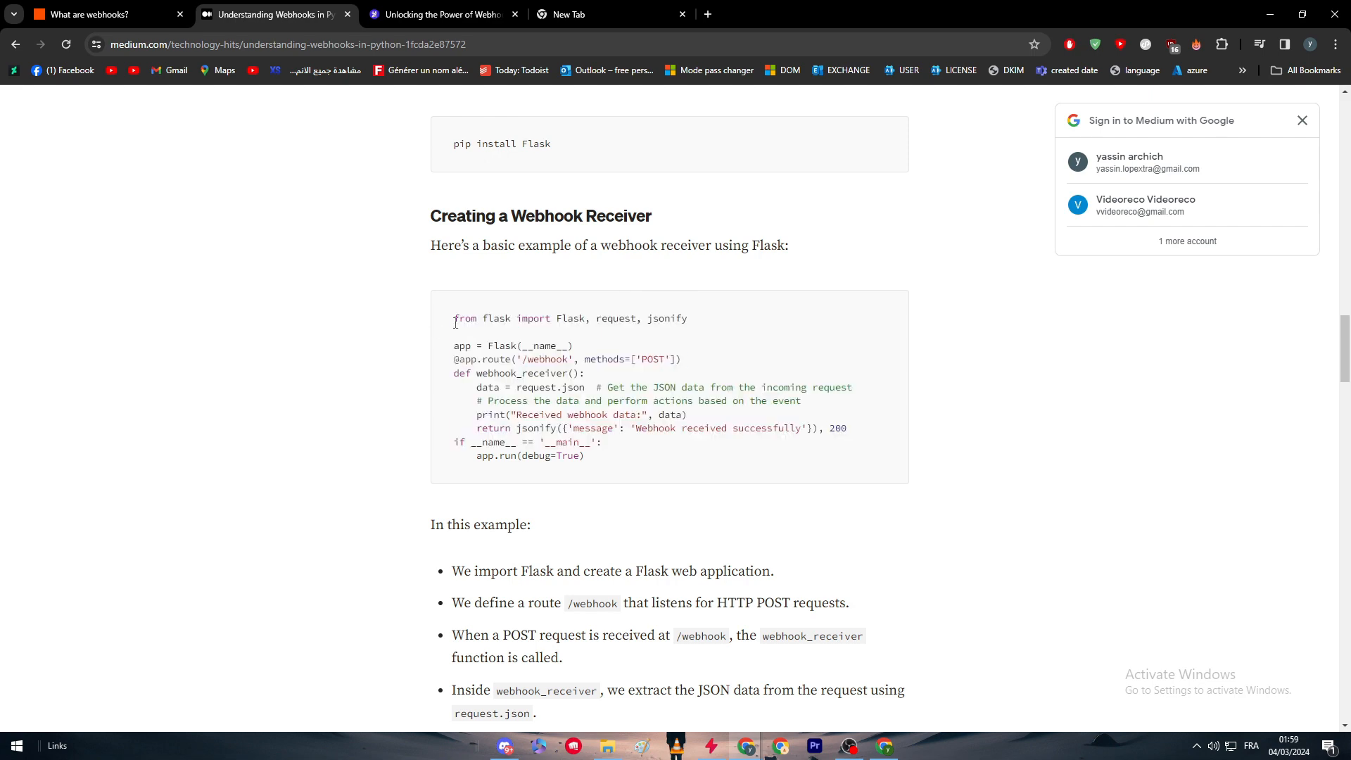
pyautogui.scroll(-3)
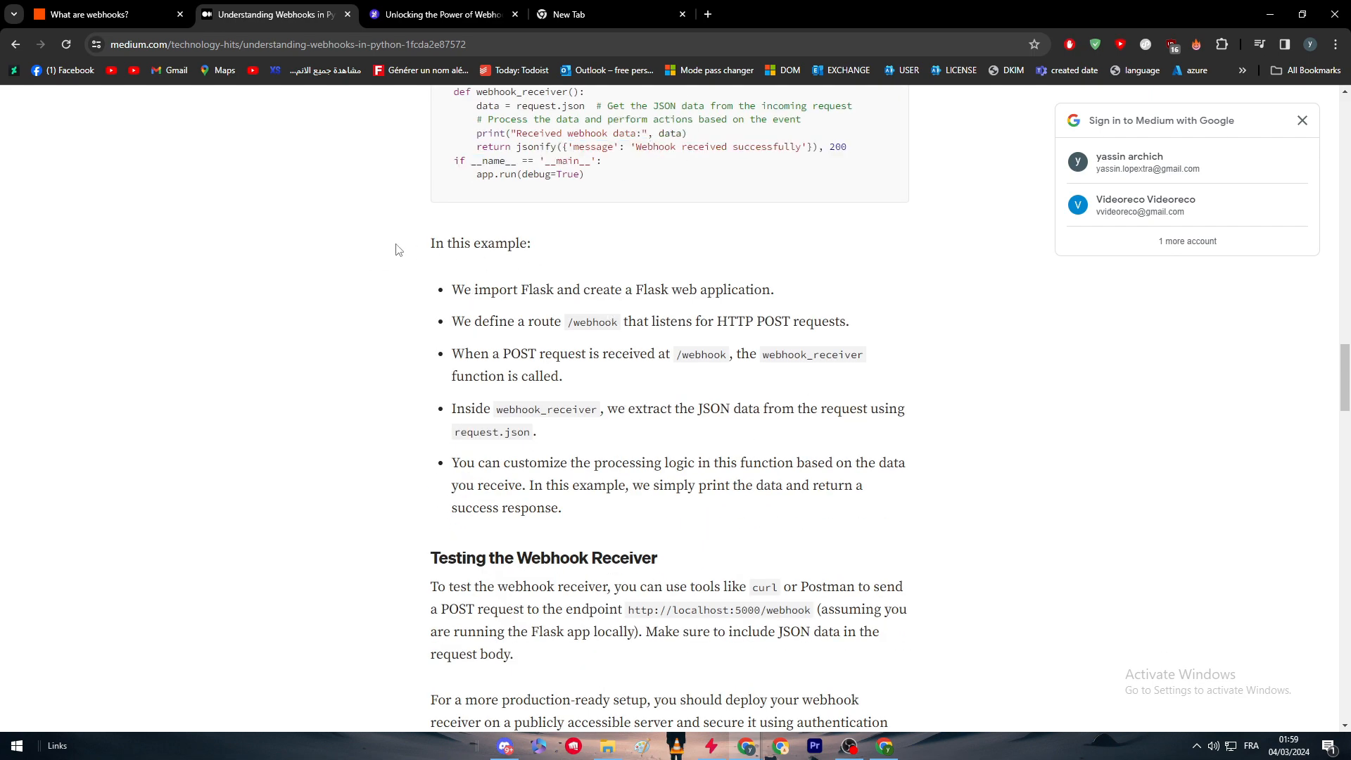
pyautogui.moveTo(514, 377)
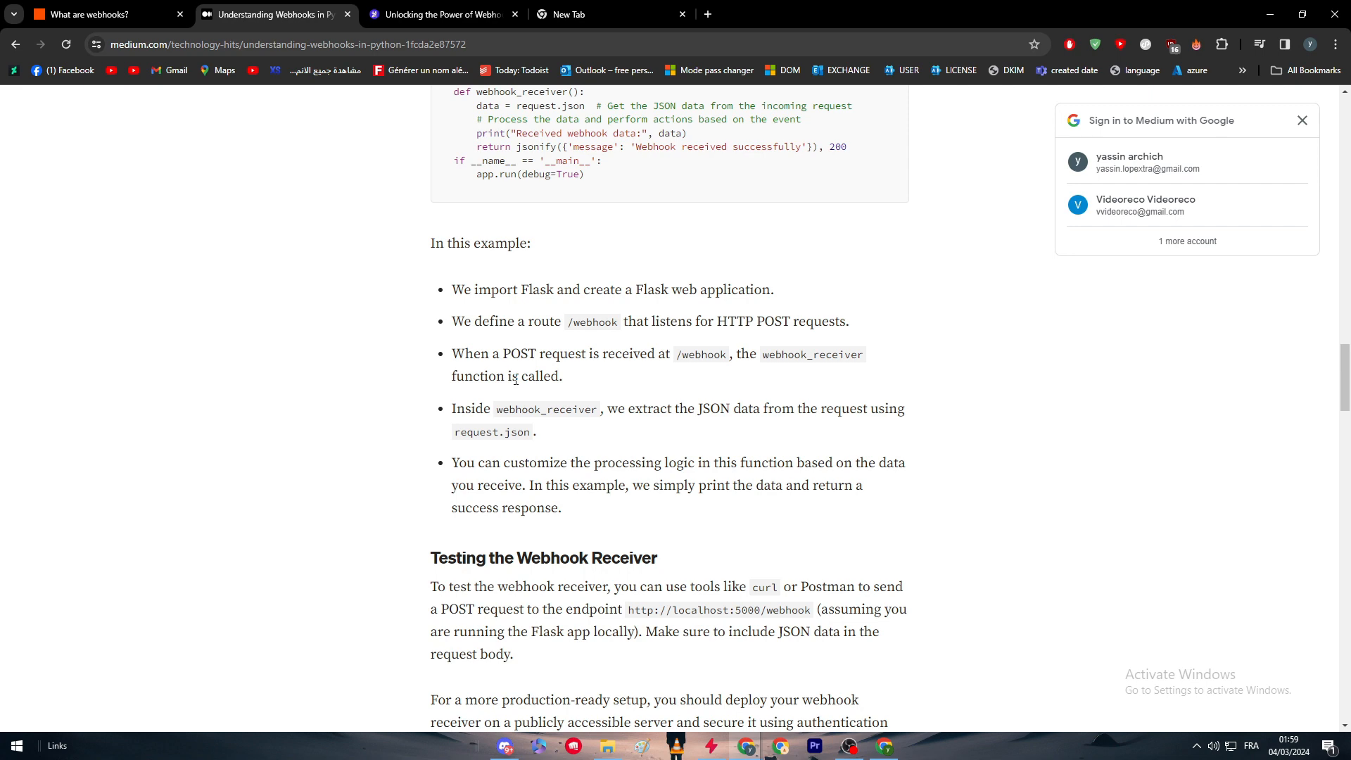
pyautogui.scroll(-3)
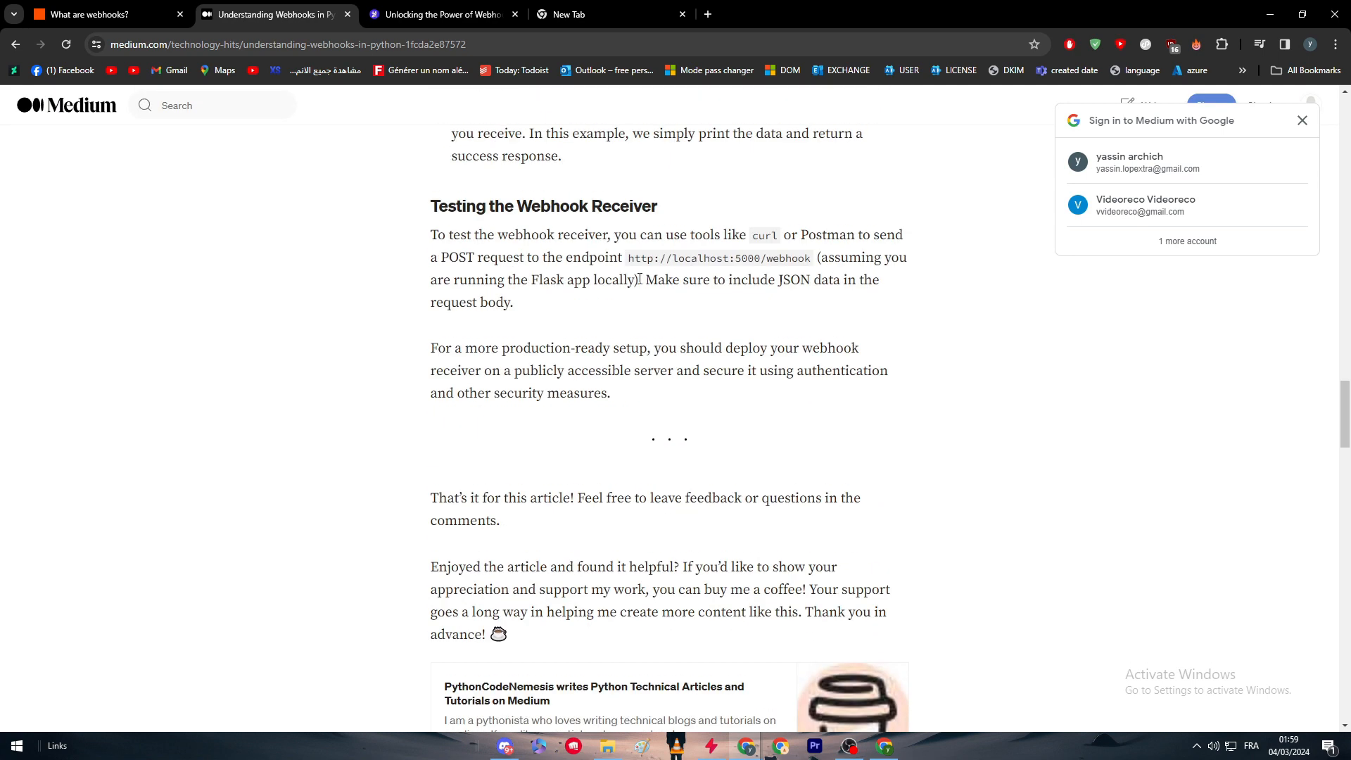
pyautogui.scroll(3)
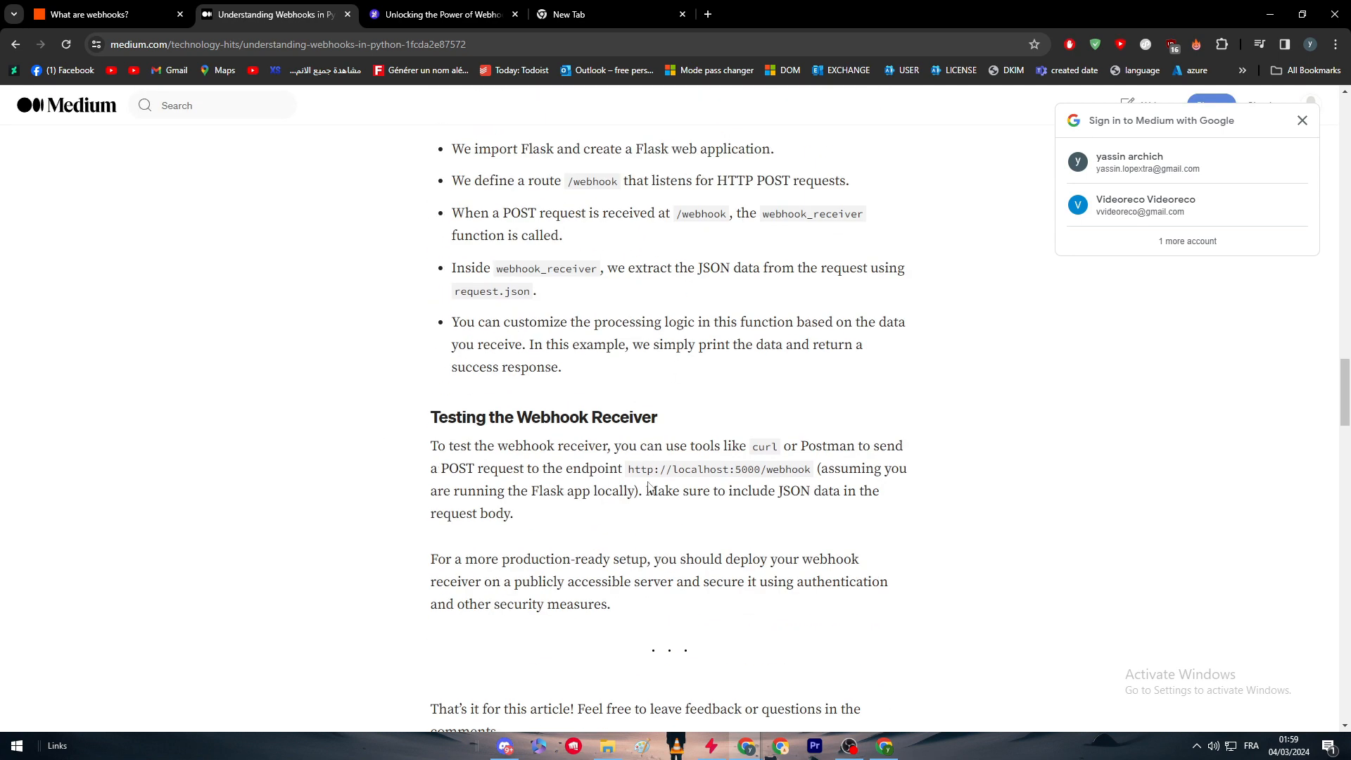
pyautogui.moveTo(679, 465)
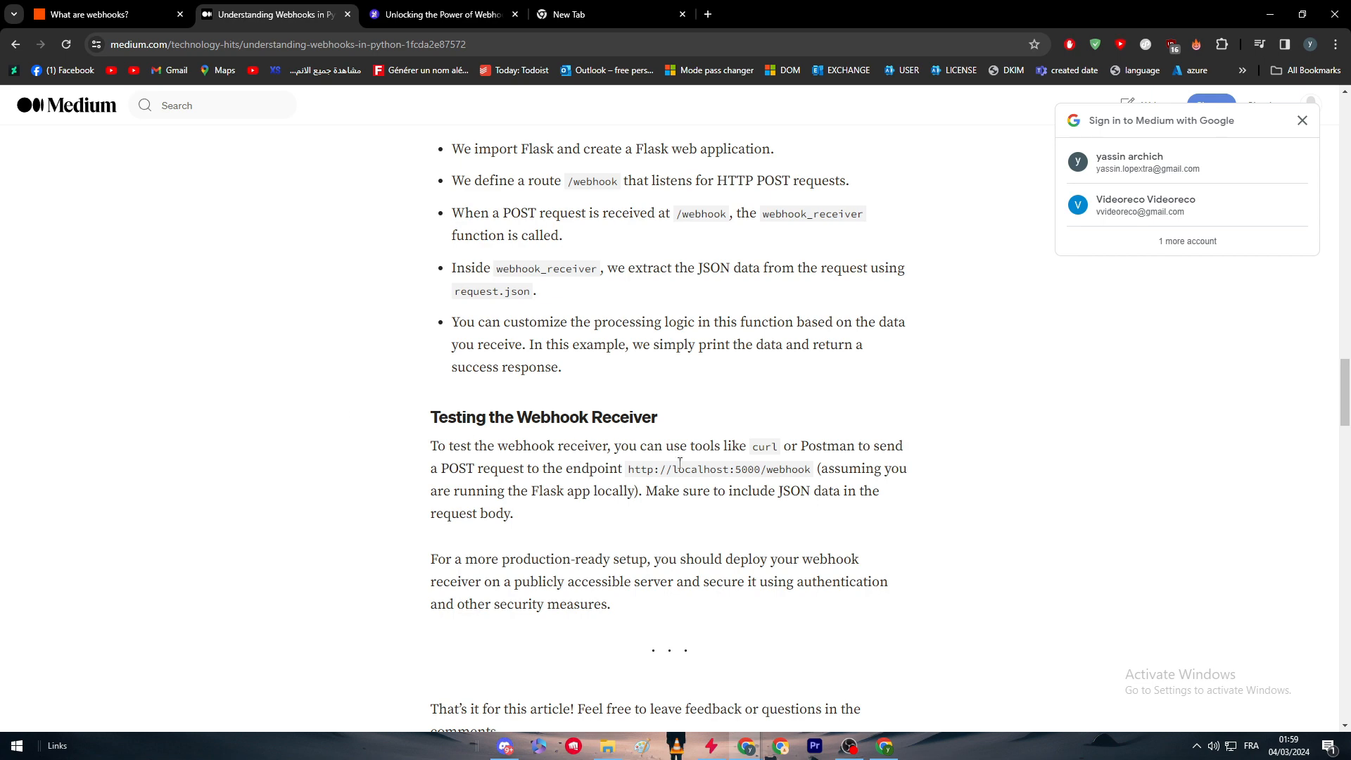
pyautogui.scroll(3)
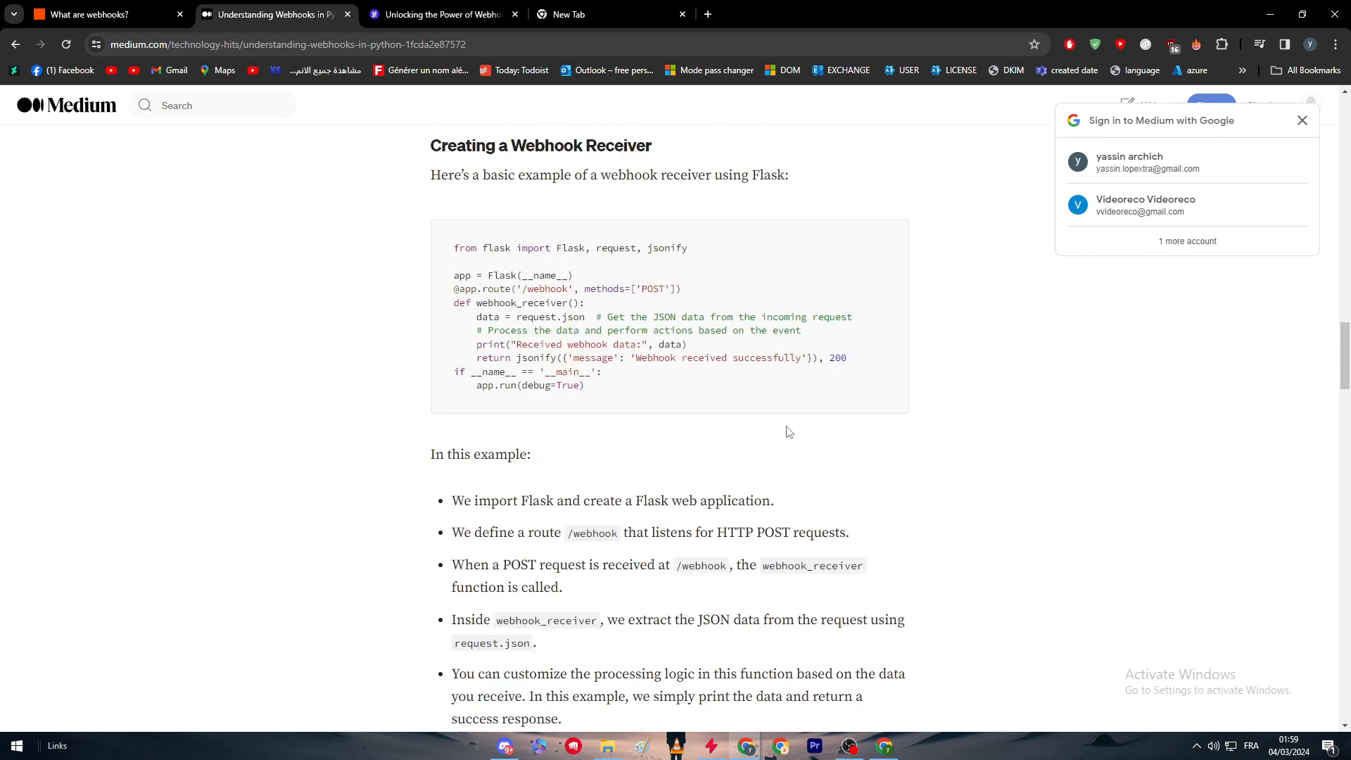
pyautogui.scroll(3)
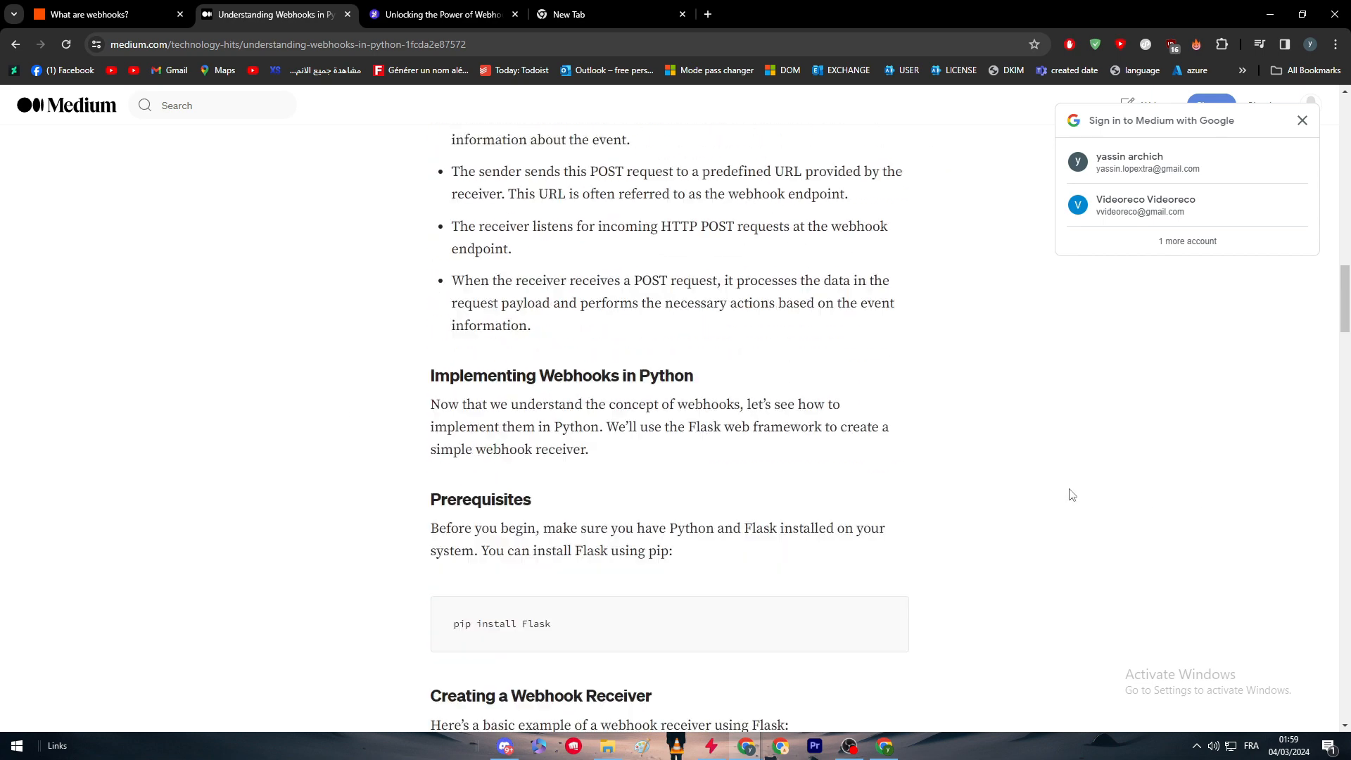
pyautogui.scroll(-3)
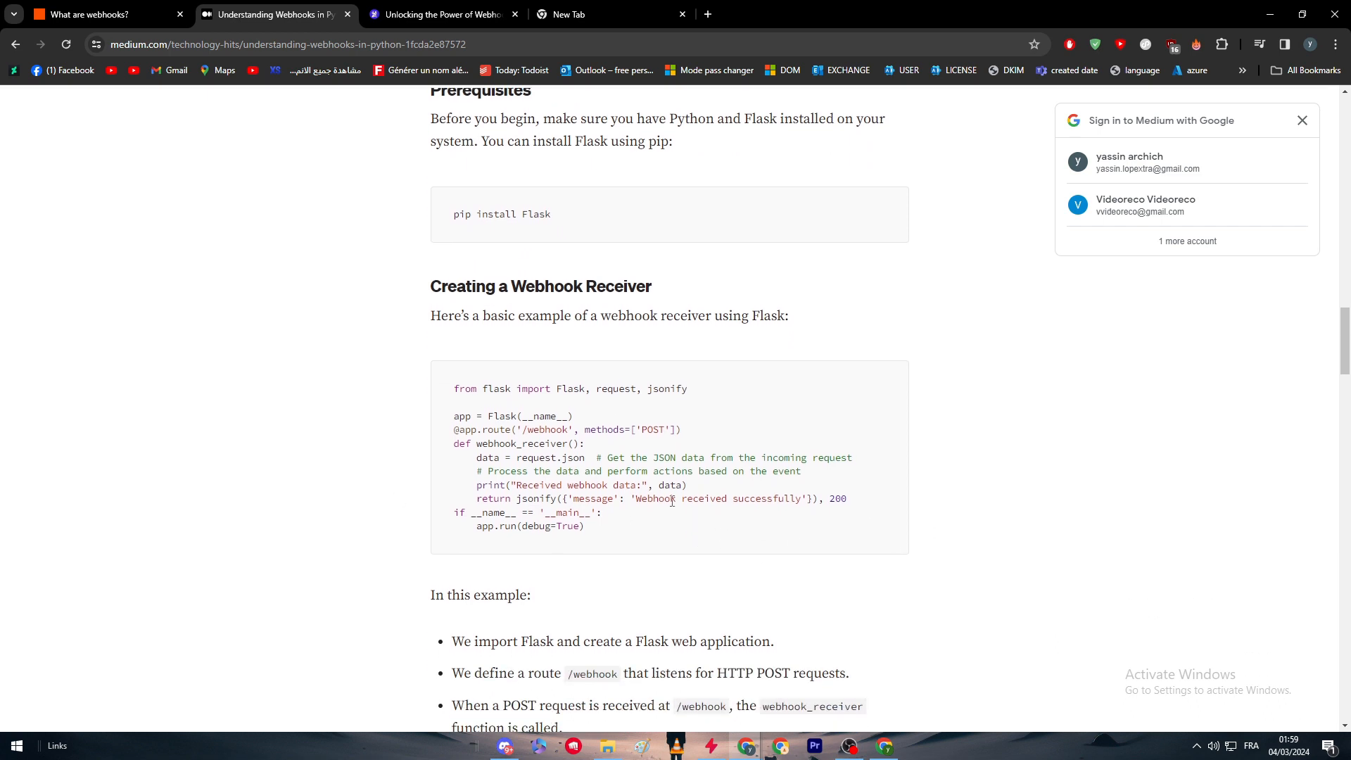
pyautogui.moveTo(563, 550)
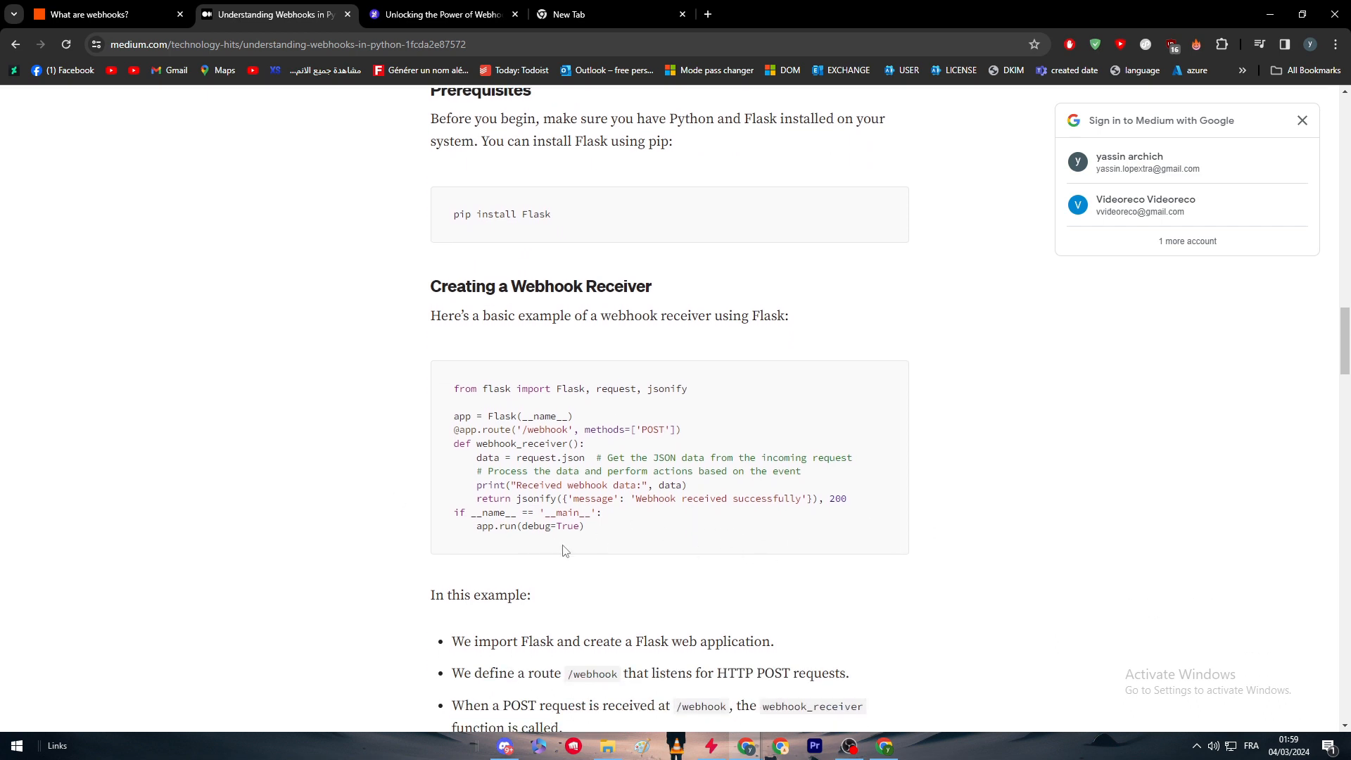
pyautogui.scroll(-3)
pyautogui.write('localhost:2000')
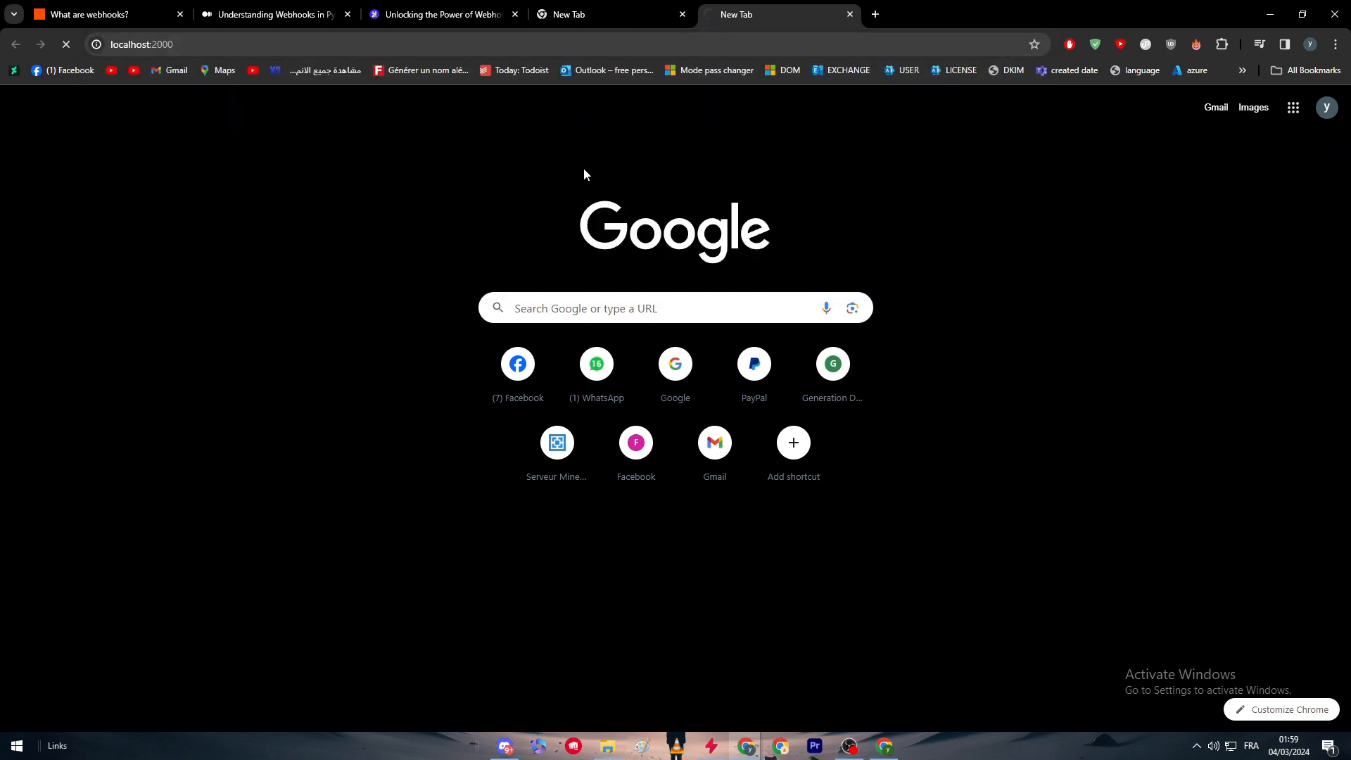
# - Load localhost in the new tab, showing the Bitnami 'WordPress is now installed' page
pyautogui.press('Return')
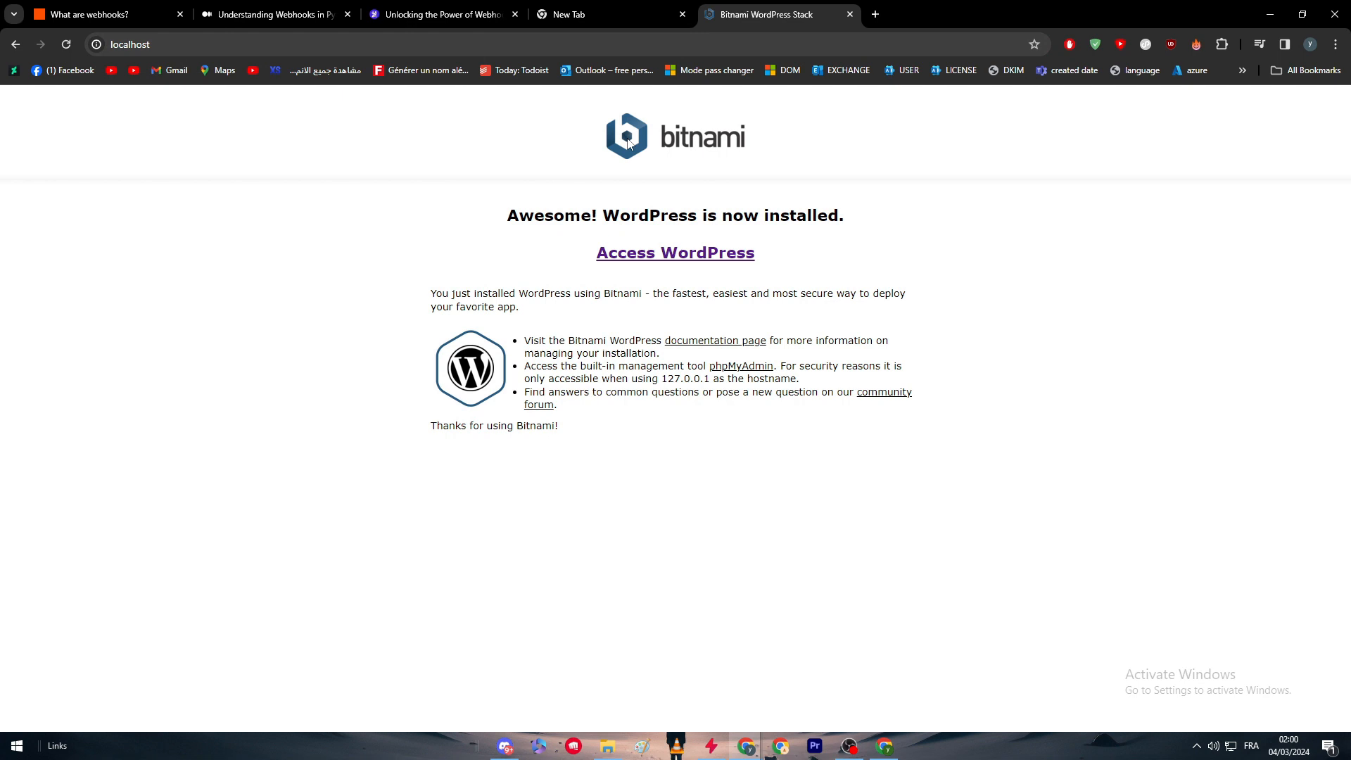
pyautogui.moveTo(577, 215)
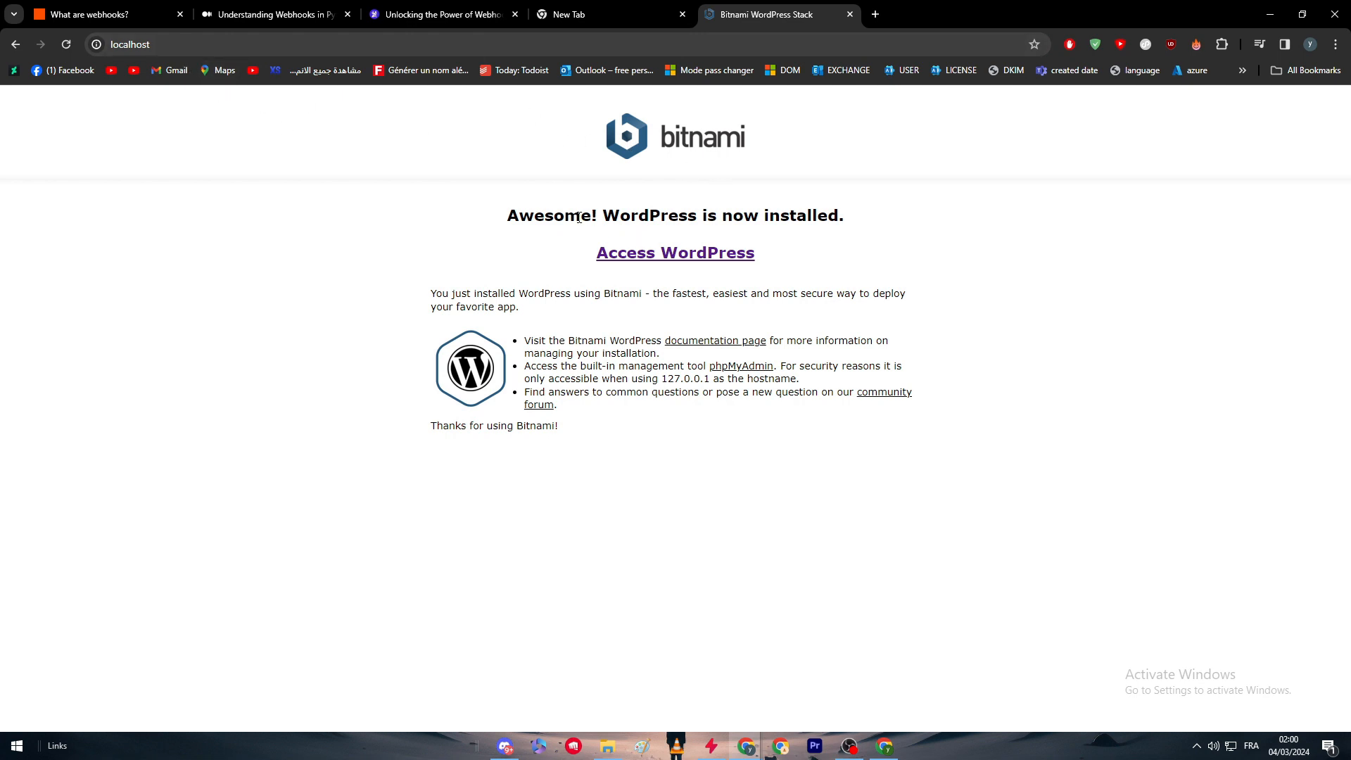
pyautogui.moveTo(503, 191)
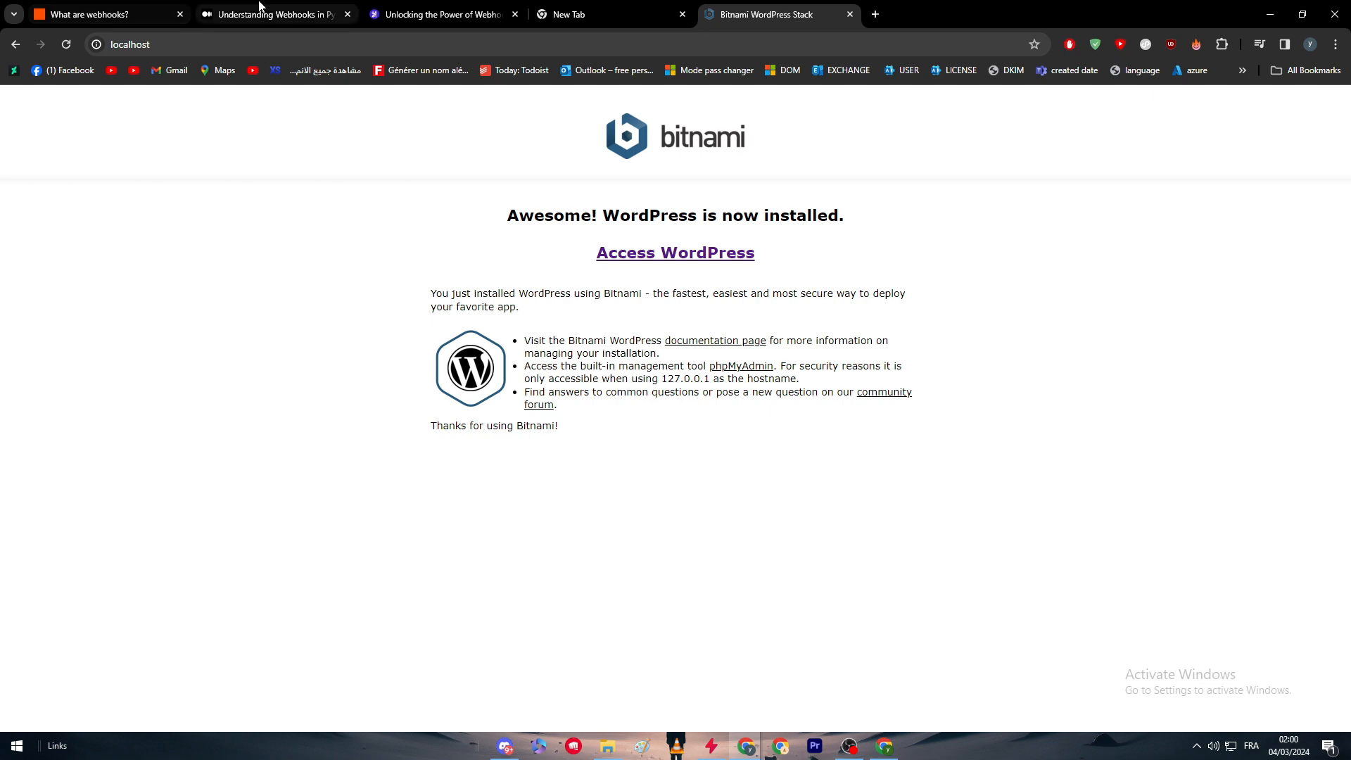
# - Switch to the Medium 'Understanding Webhooks in Python' tab and scroll up to its title
pyautogui.click(274, 14)
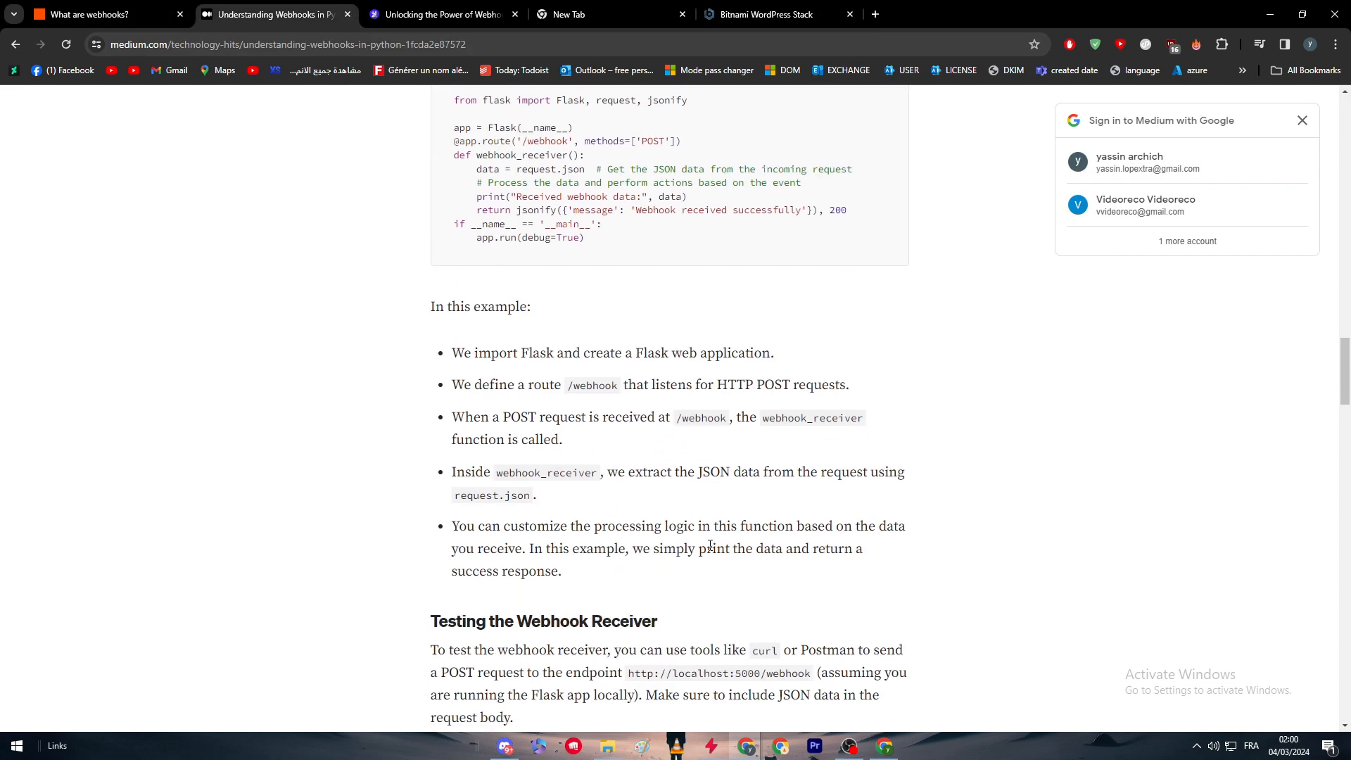
pyautogui.scroll(-3)
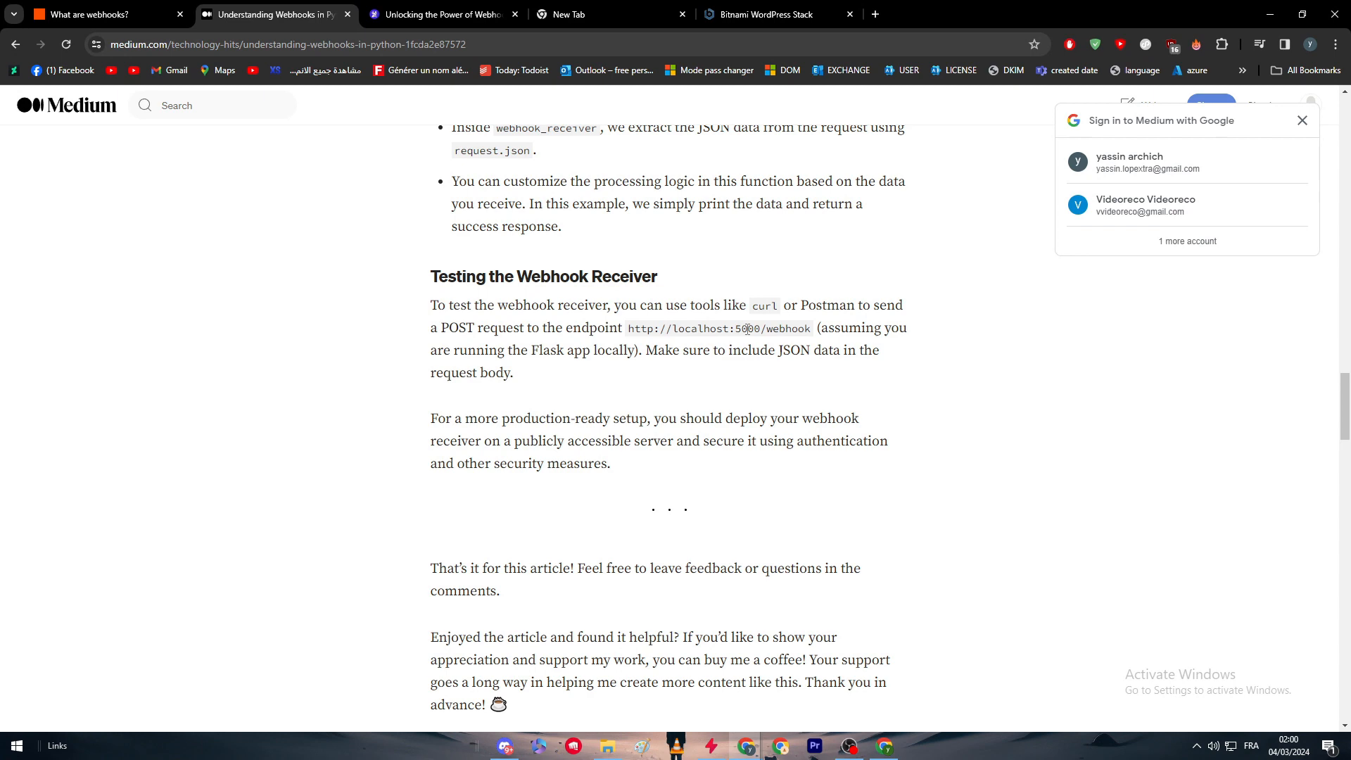
pyautogui.scroll(3)
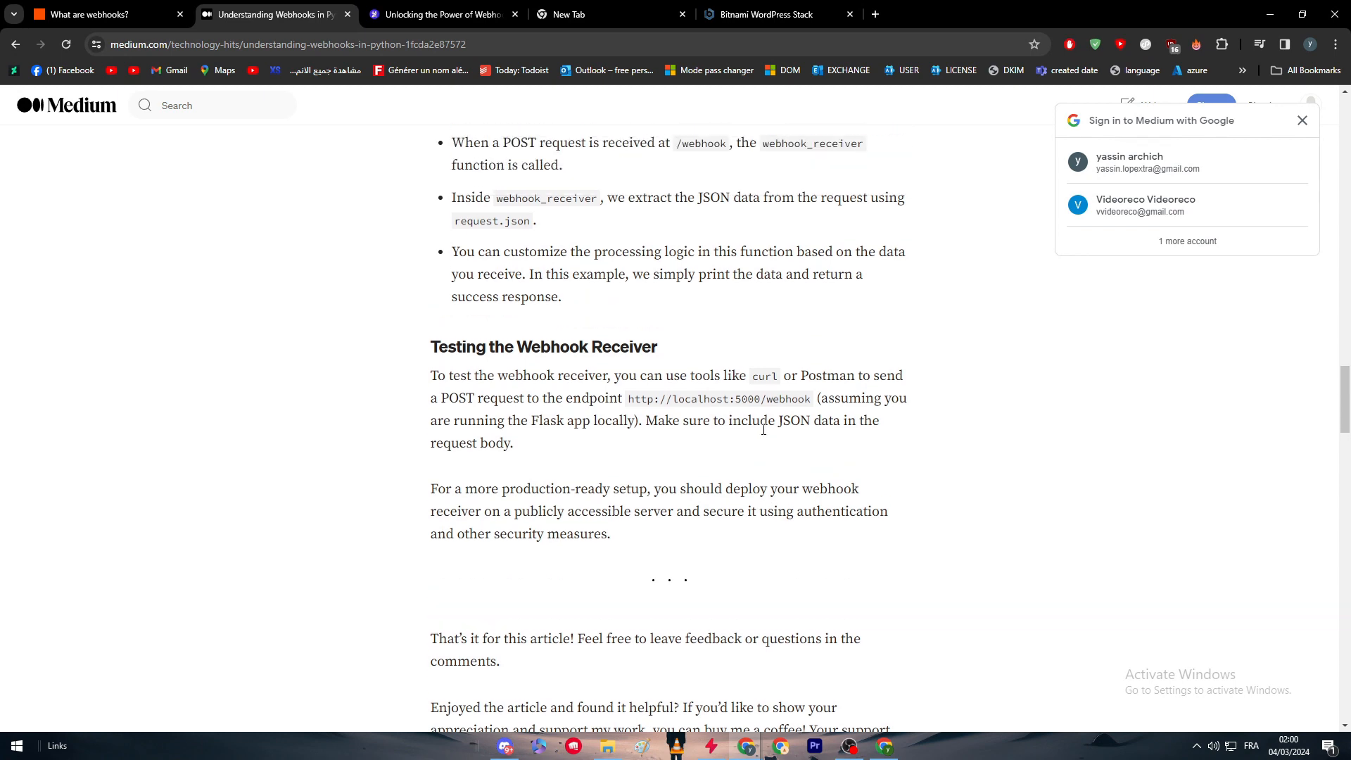
pyautogui.scroll(3)
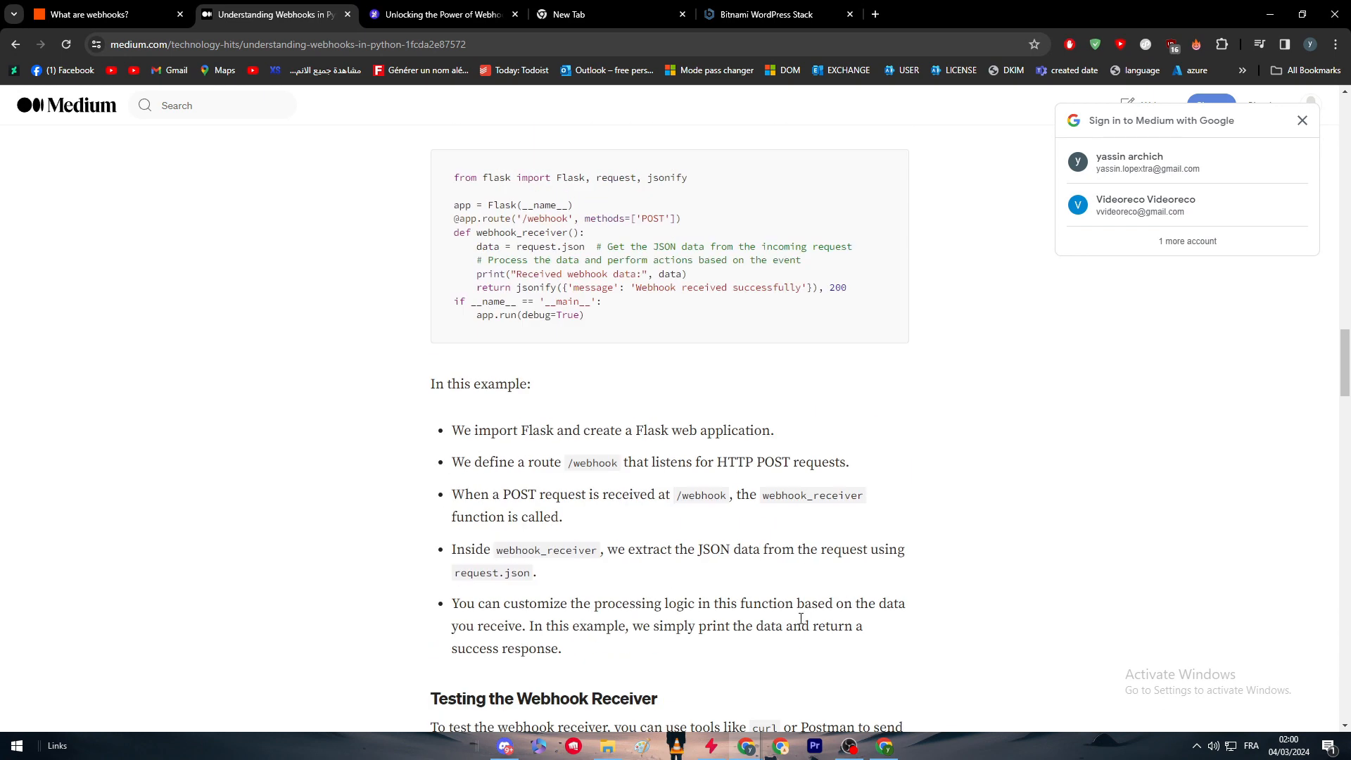
pyautogui.scroll(3)
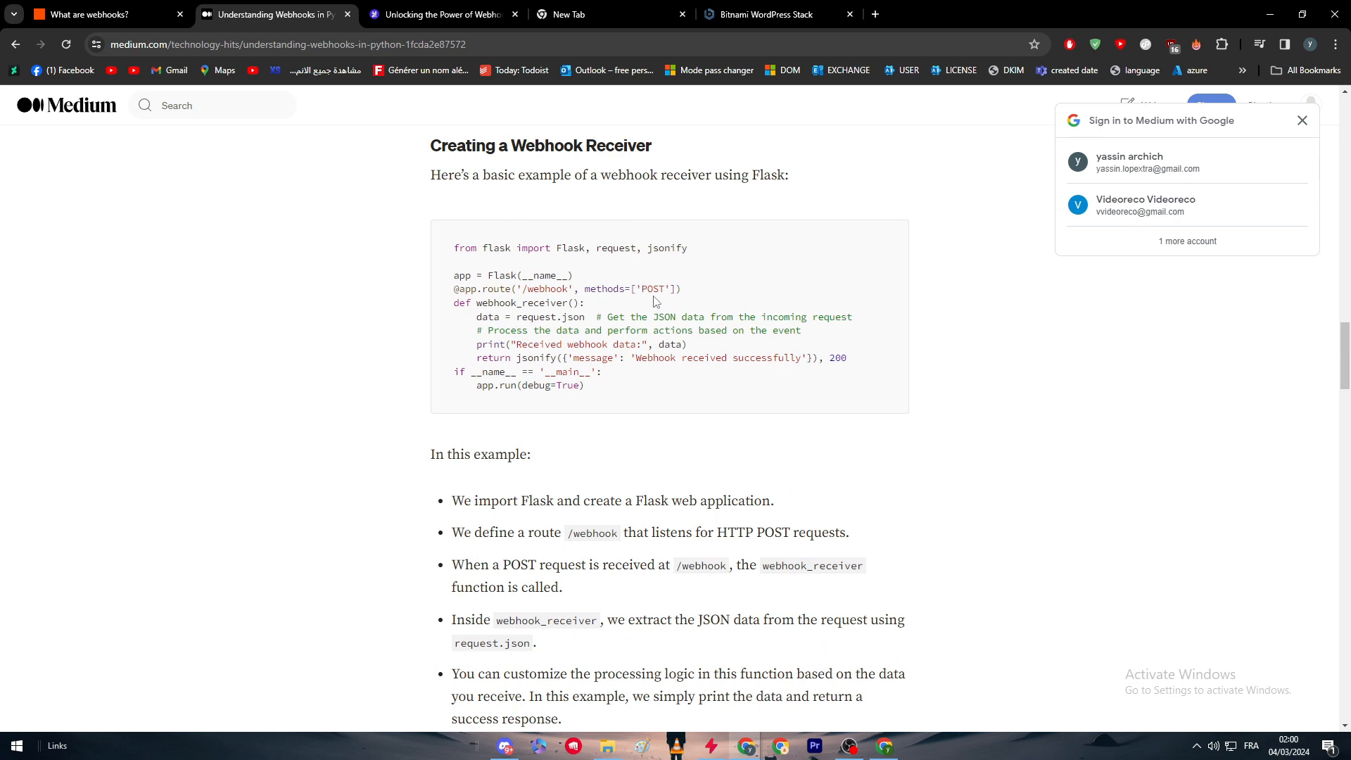
pyautogui.moveTo(786, 380)
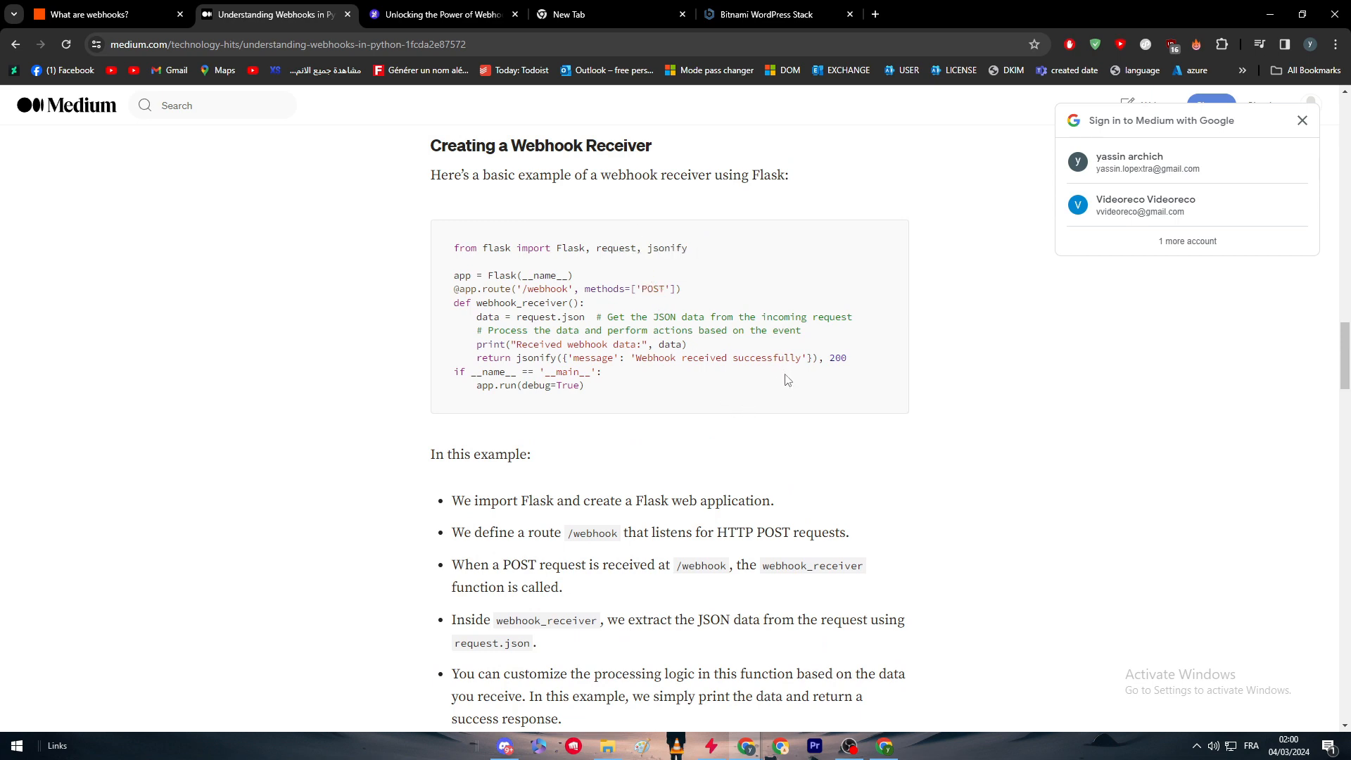
pyautogui.scroll(-3)
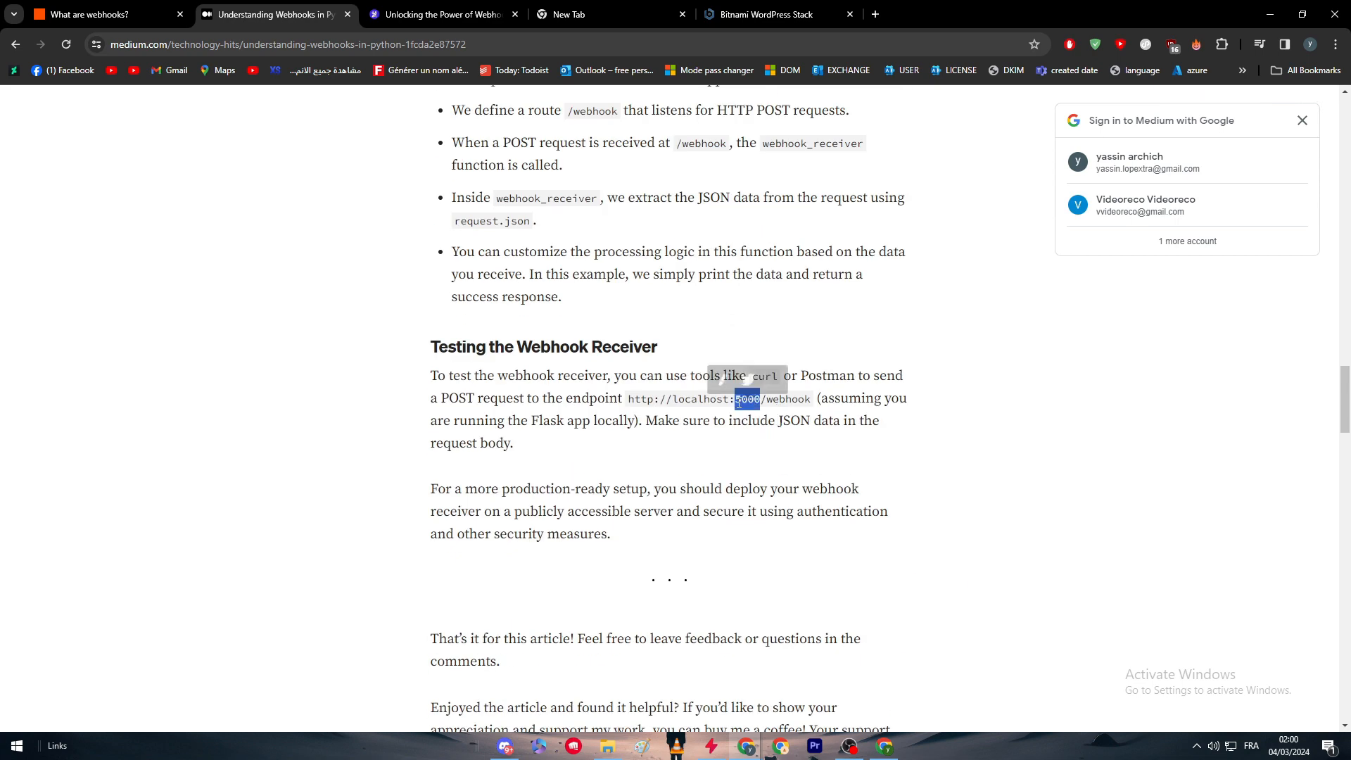
pyautogui.scroll(3)
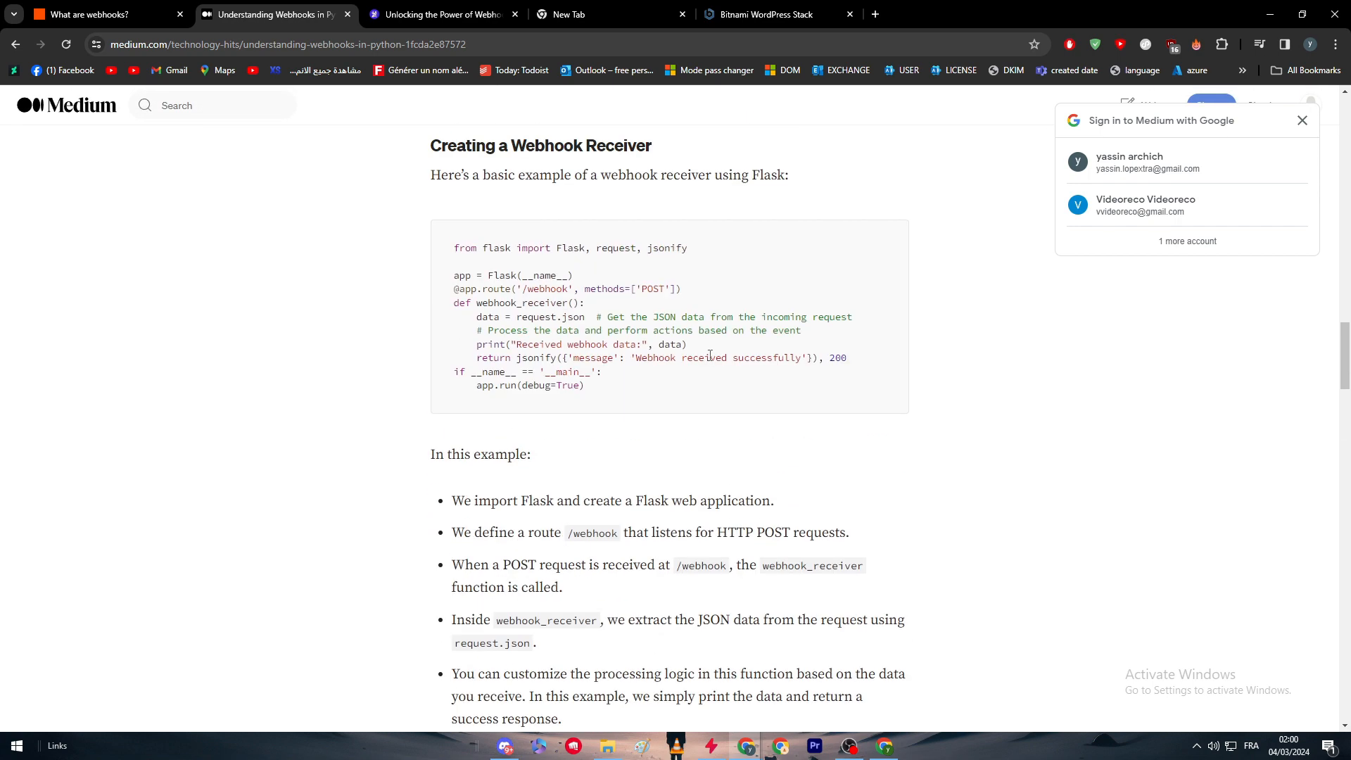
pyautogui.moveTo(699, 375)
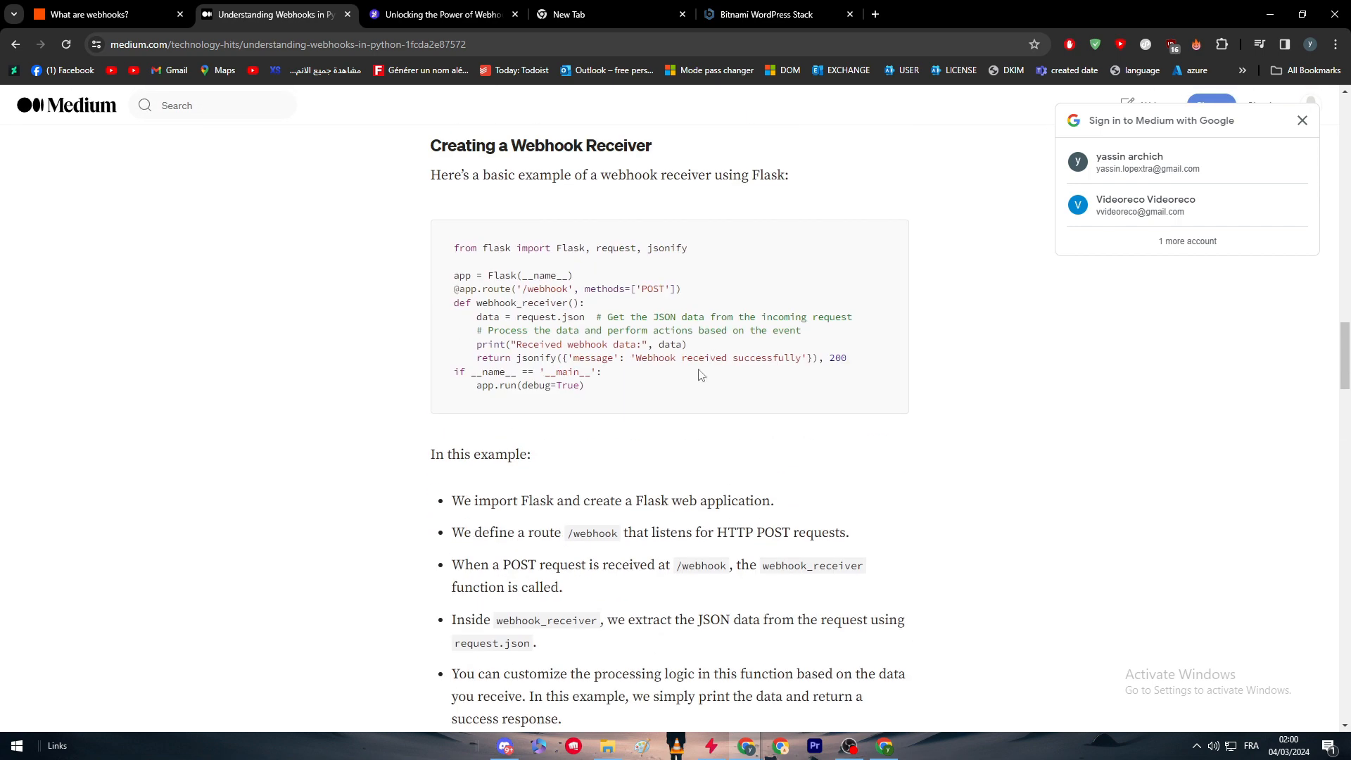
pyautogui.scroll(3)
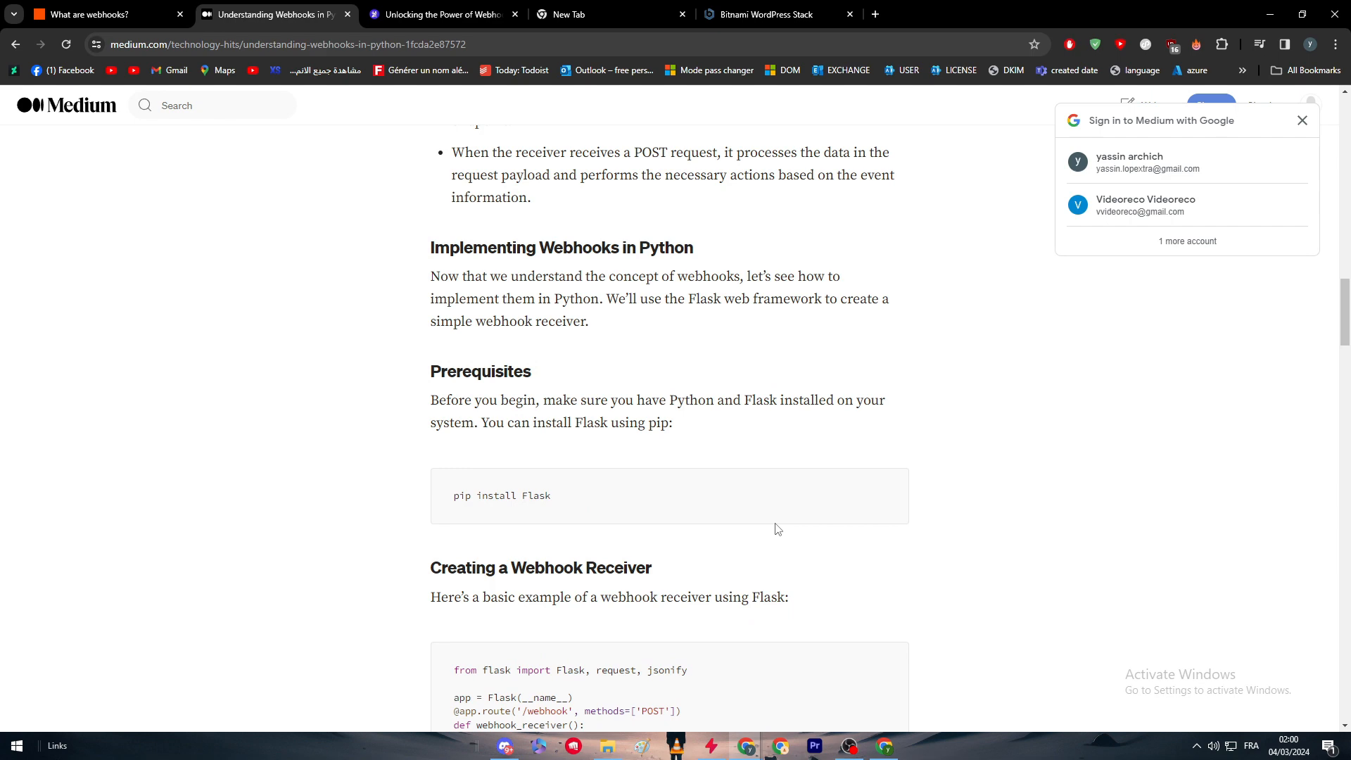
pyautogui.scroll(-3)
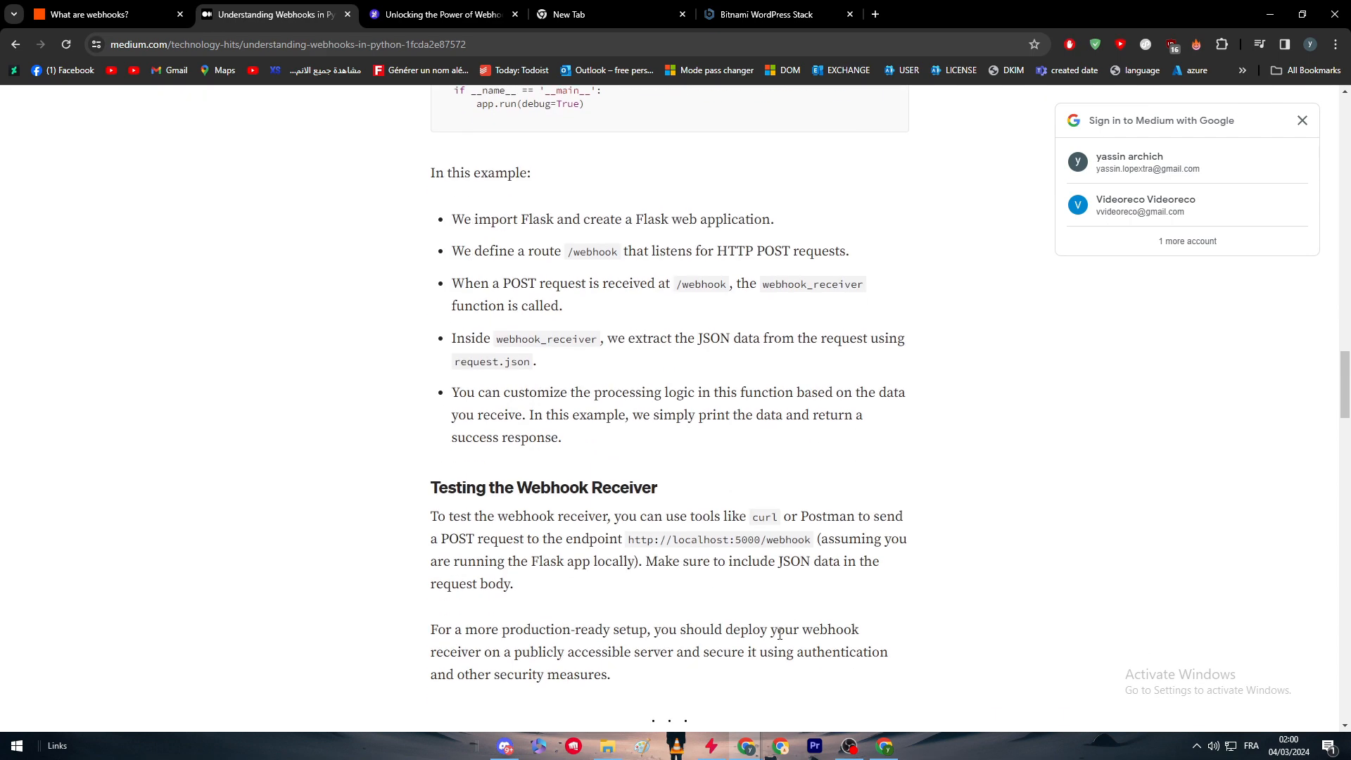
pyautogui.moveTo(689, 592)
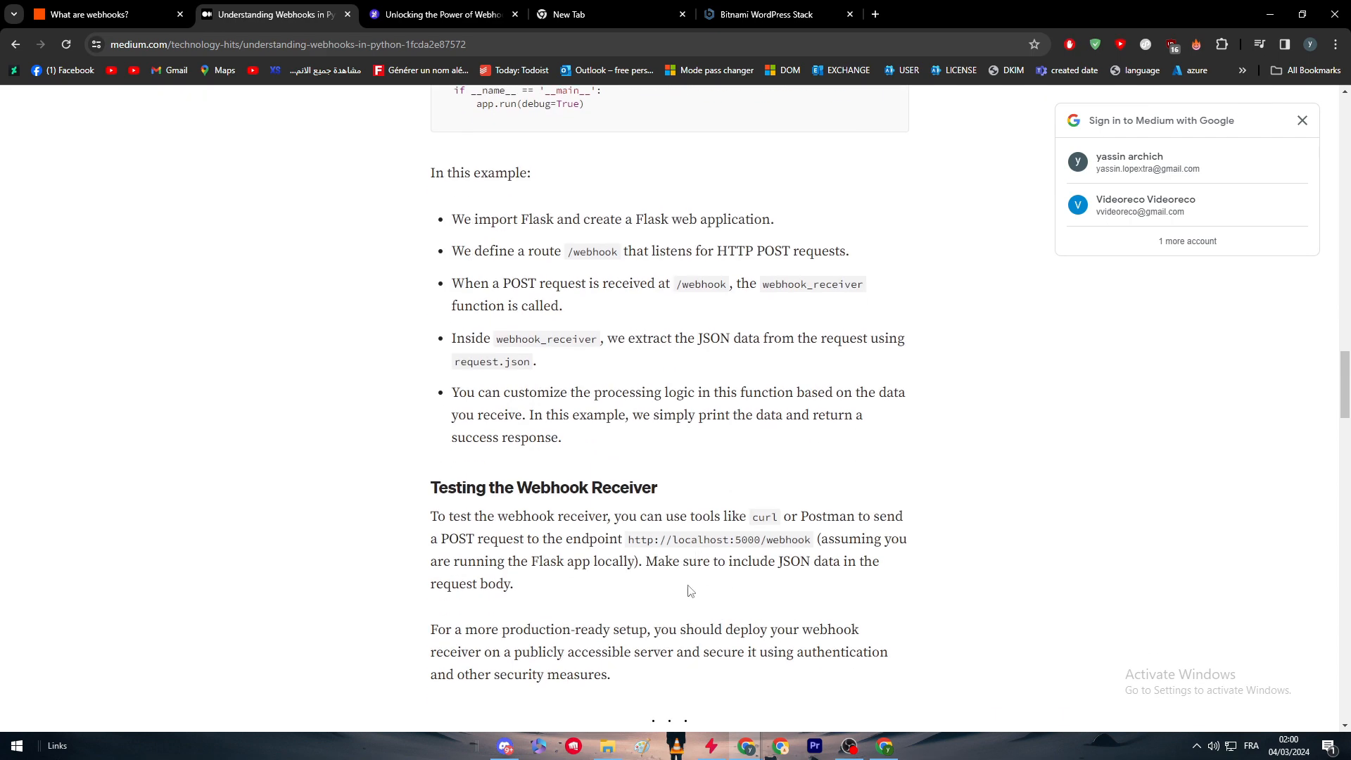
pyautogui.scroll(3)
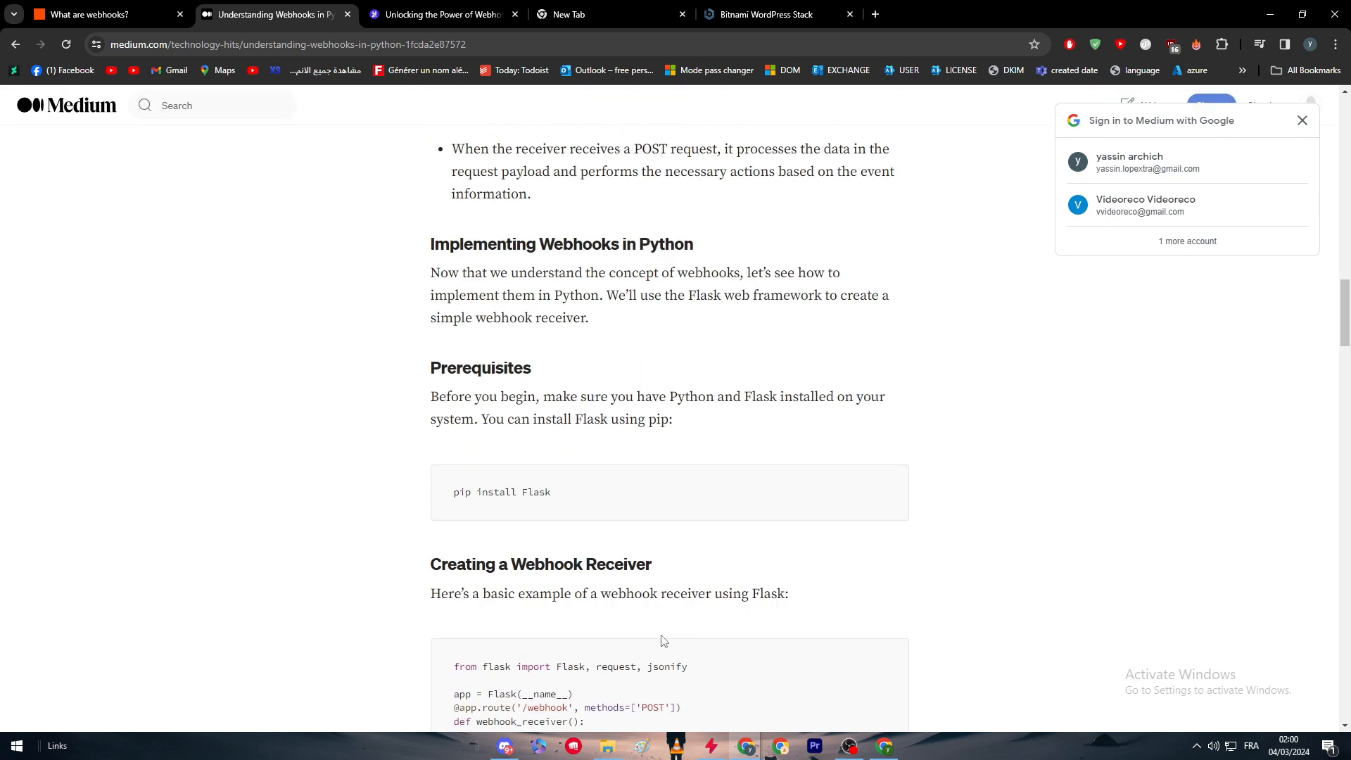
pyautogui.scroll(3)
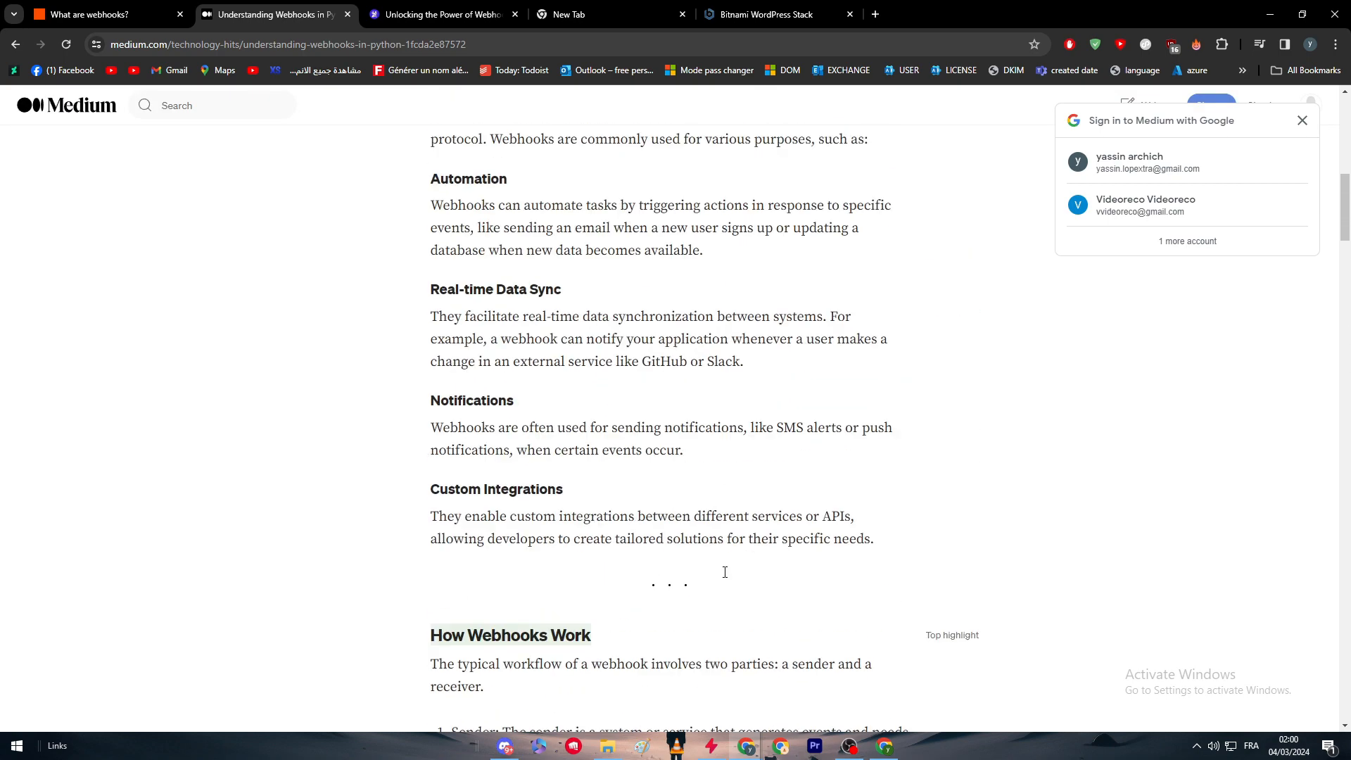
pyautogui.scroll(3)
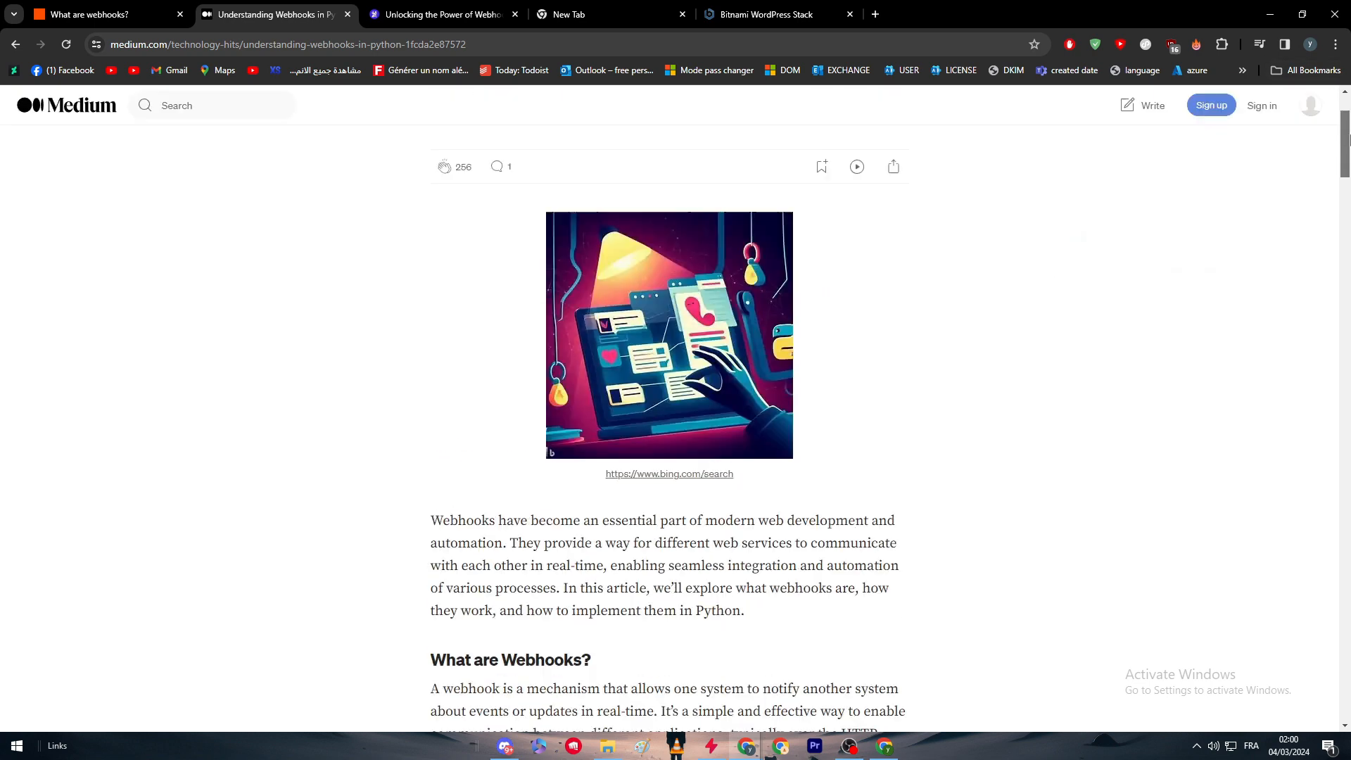
pyautogui.scroll(3)
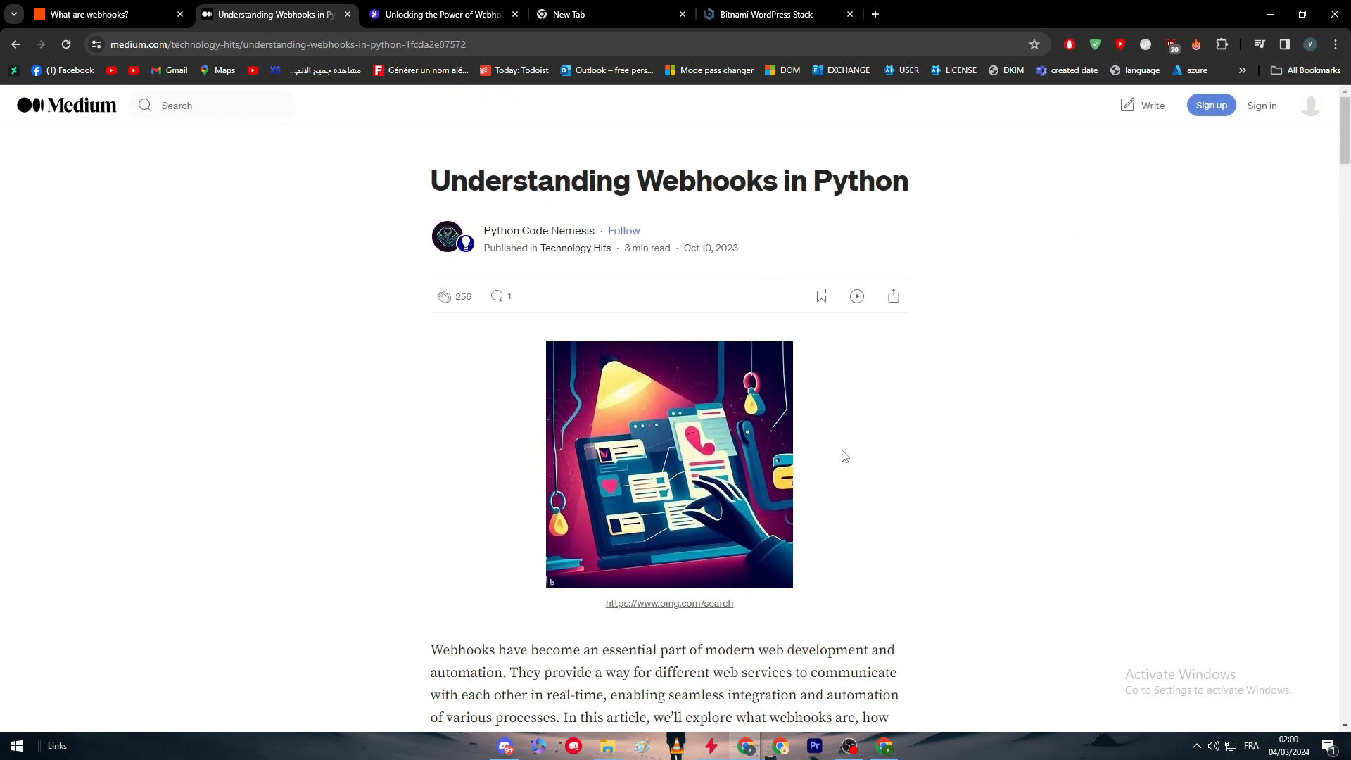
pyautogui.moveTo(748, 442)
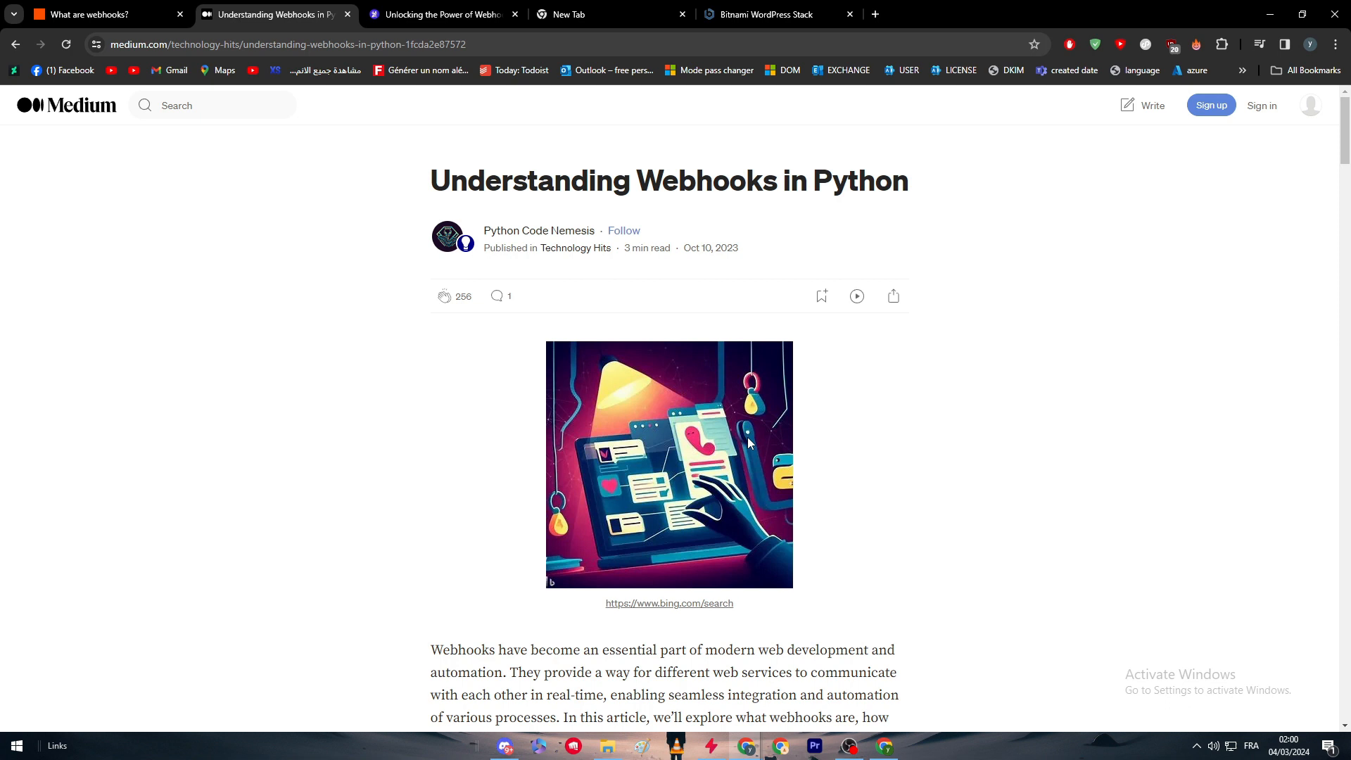